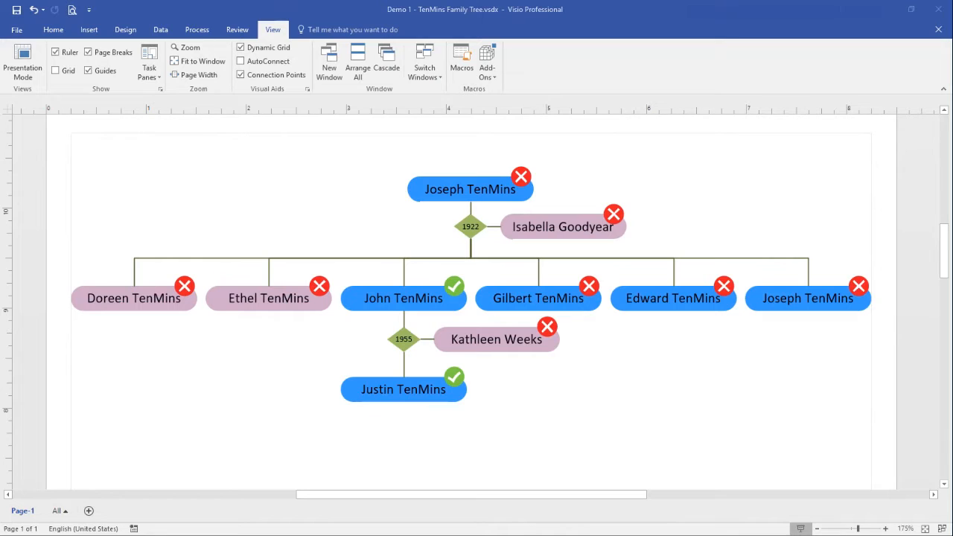
mouse_move(910, 342)
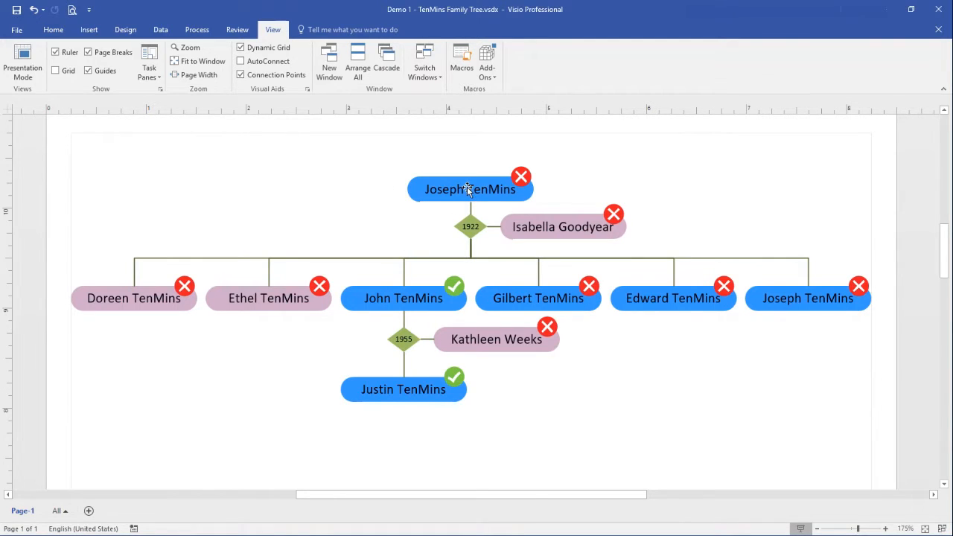
Show the Shape Data window for Joseph TenMins, listing Birth Year 1893 and Living N.
right_click(469, 189)
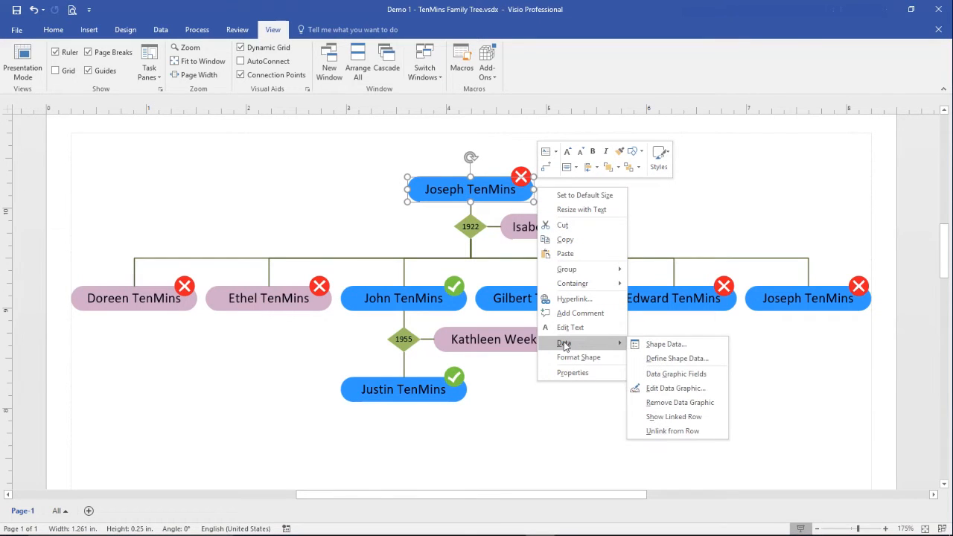
click(665, 344)
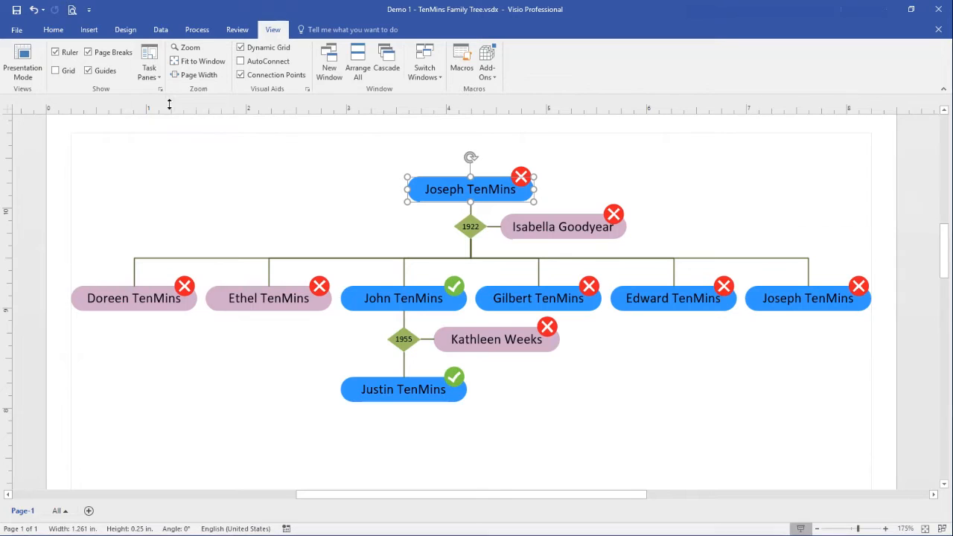
click(148, 63)
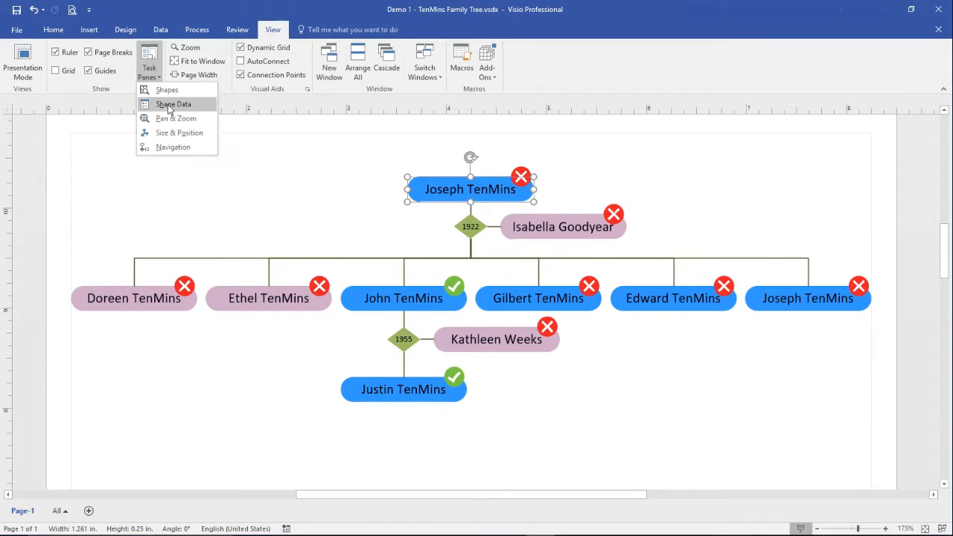
click(173, 103)
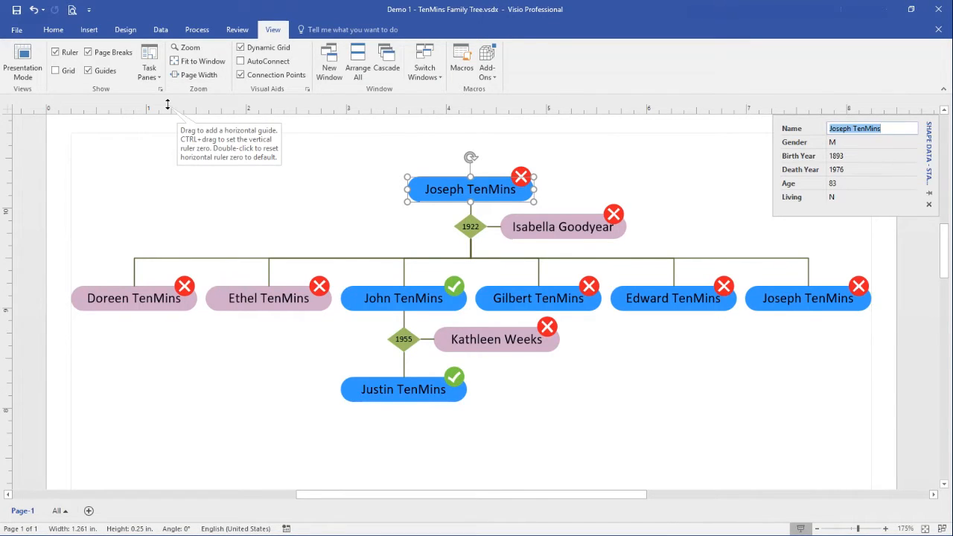
mouse_move(798, 206)
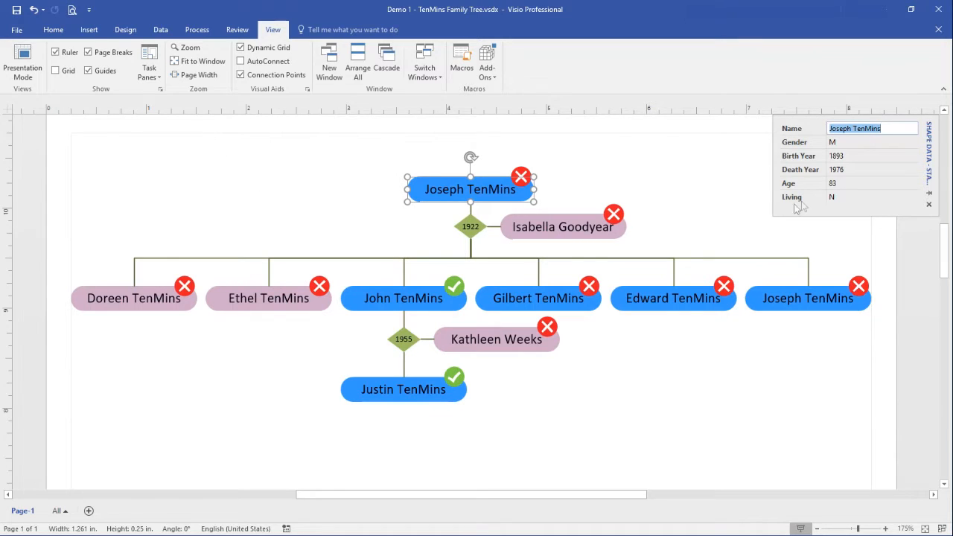
mouse_move(860, 186)
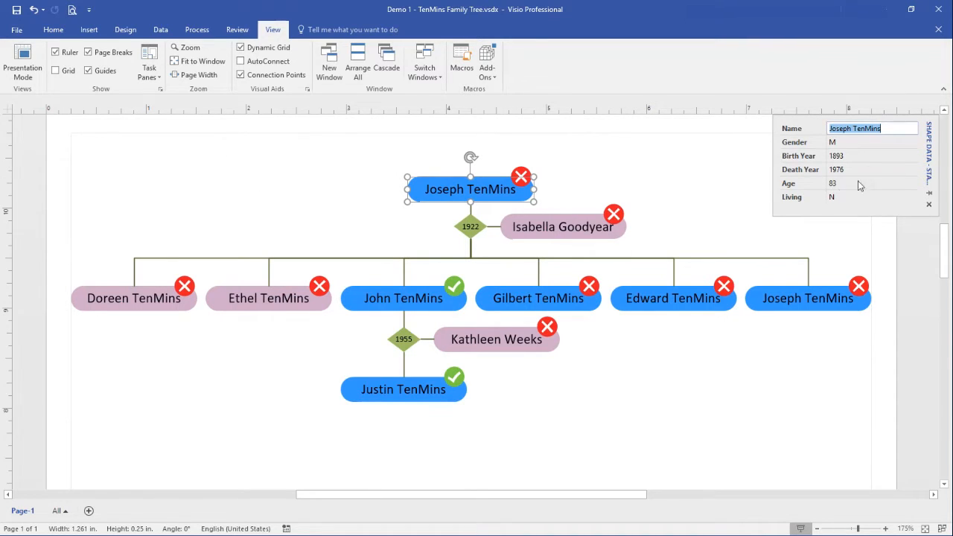
mouse_move(866, 158)
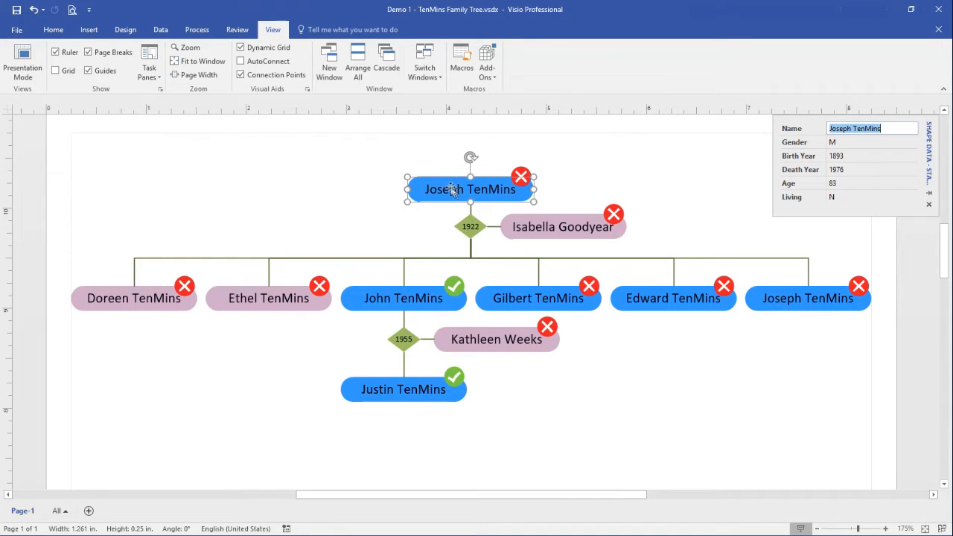
Use Show Linked Row on Joseph TenMins to open the External Data window.
right_click(469, 188)
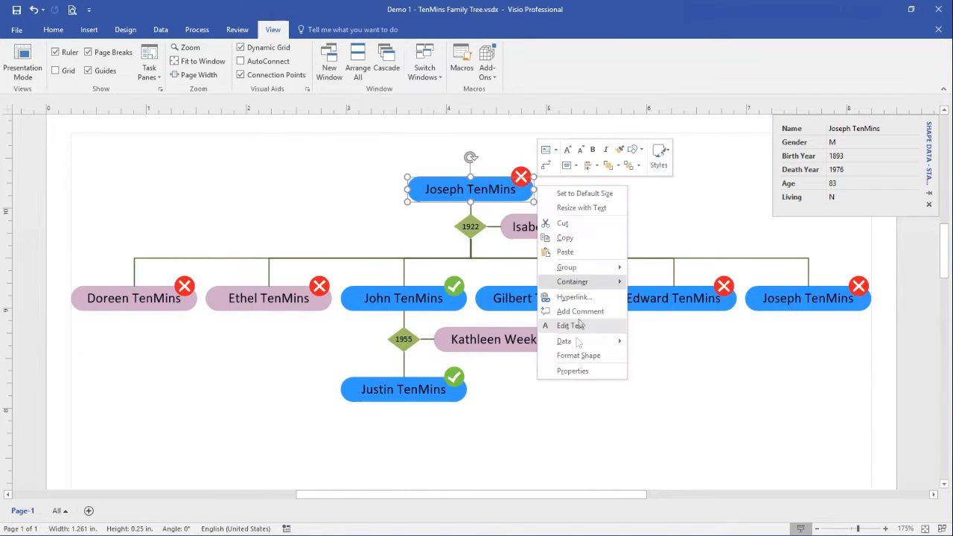
mouse_move(564, 341)
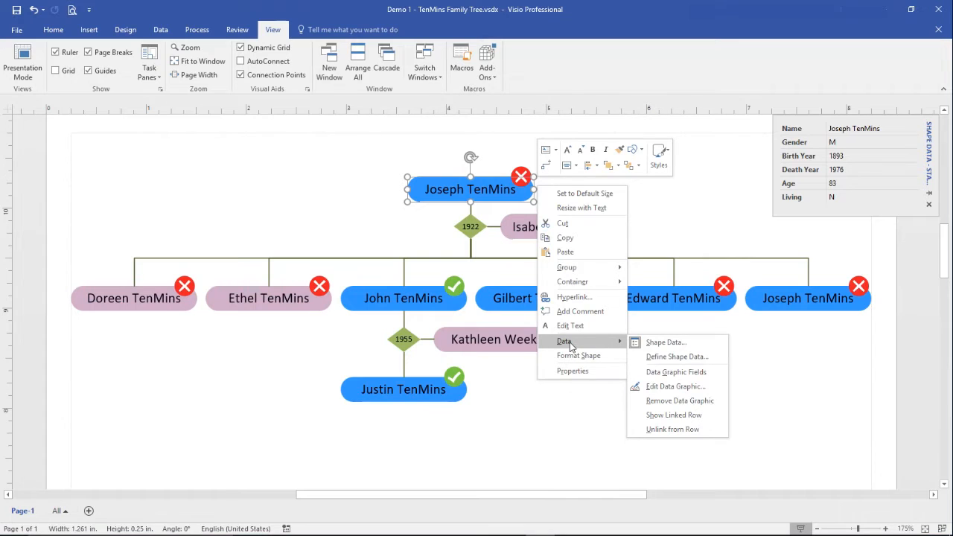
mouse_move(673, 414)
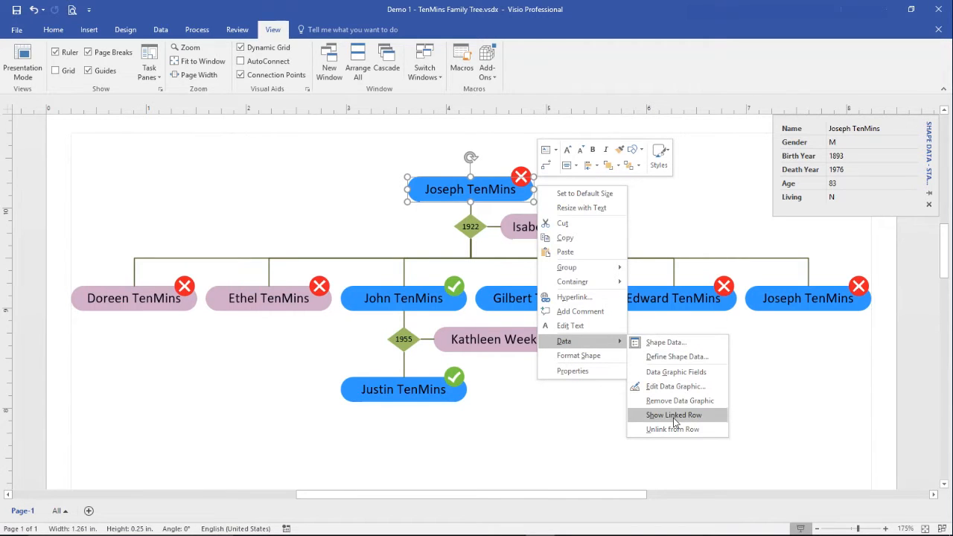
click(672, 415)
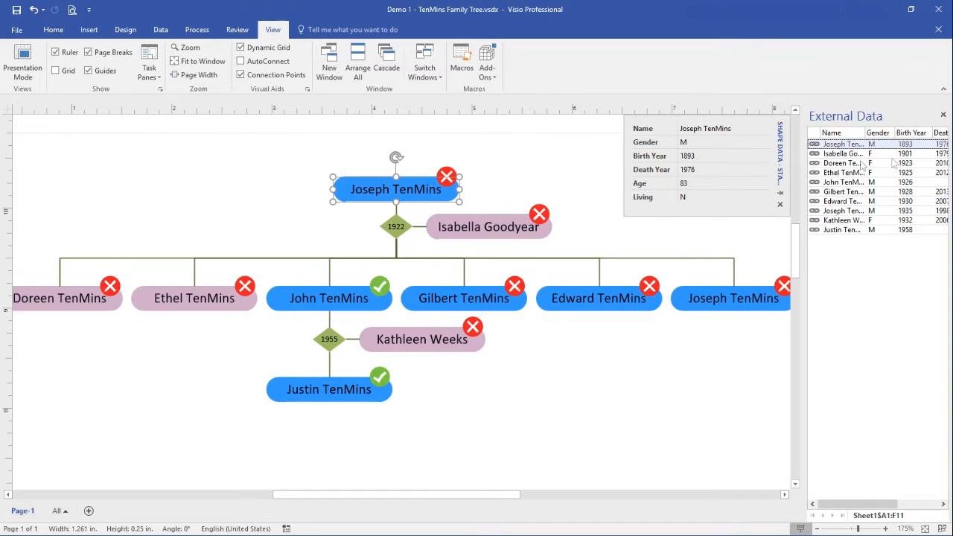
mouse_move(878, 232)
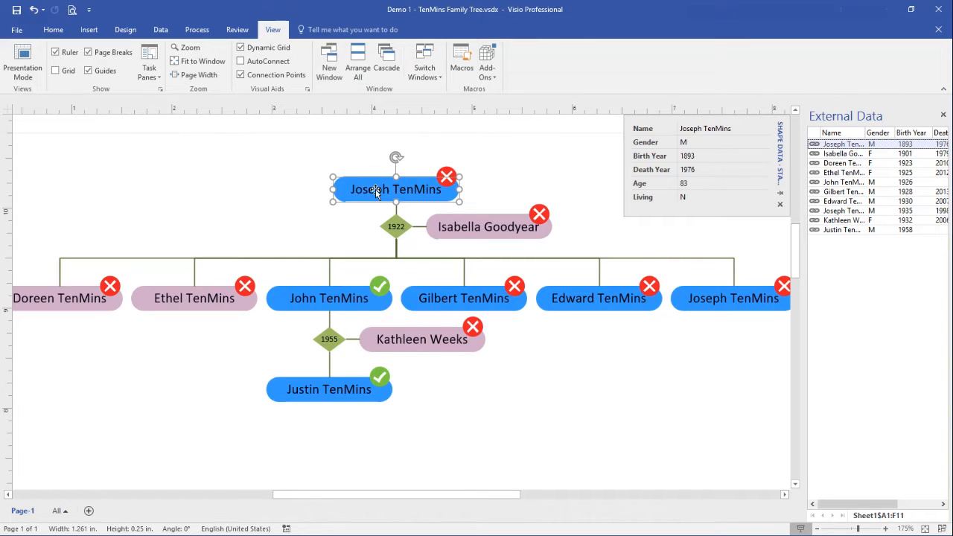
Choose Edit Data Graphic for the Joseph TenMins shape's living-status graphic.
right_click(394, 189)
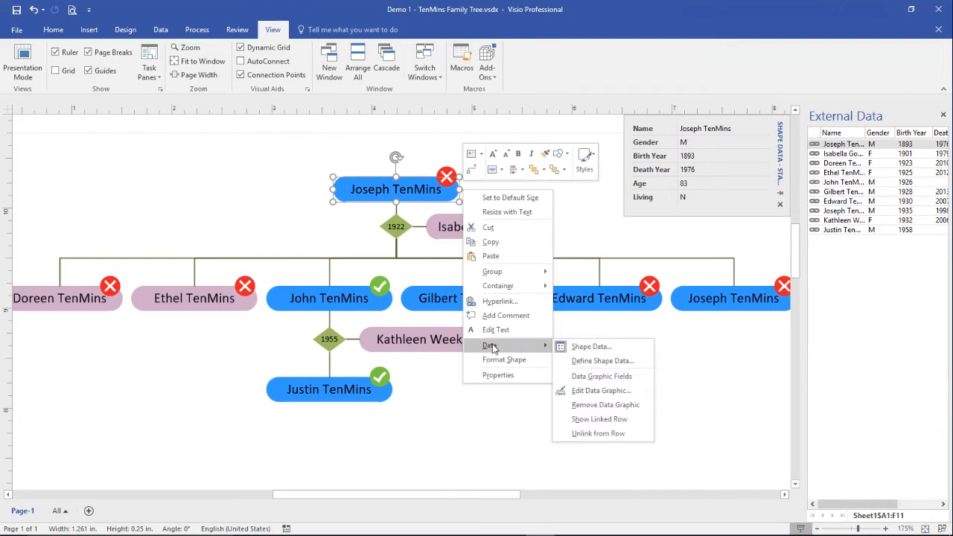
mouse_move(609, 390)
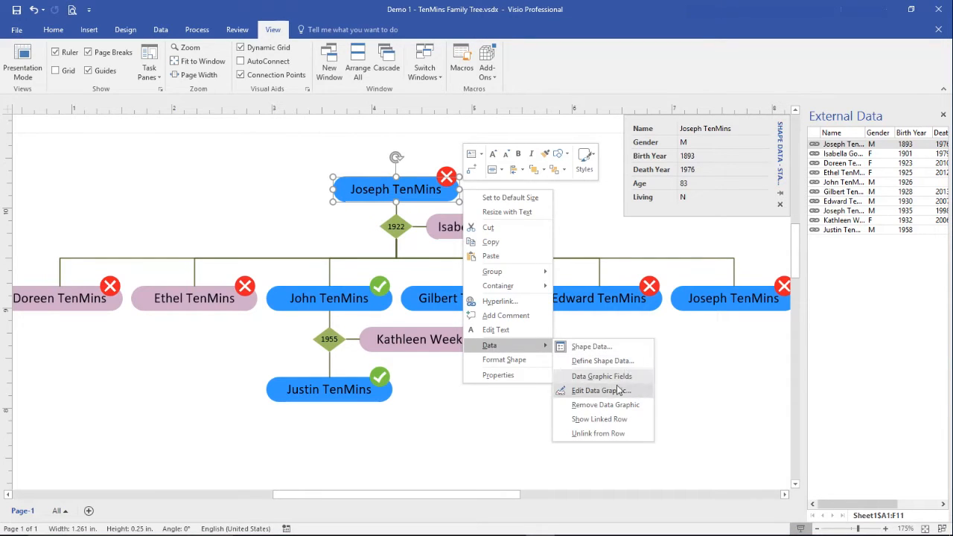
click(599, 376)
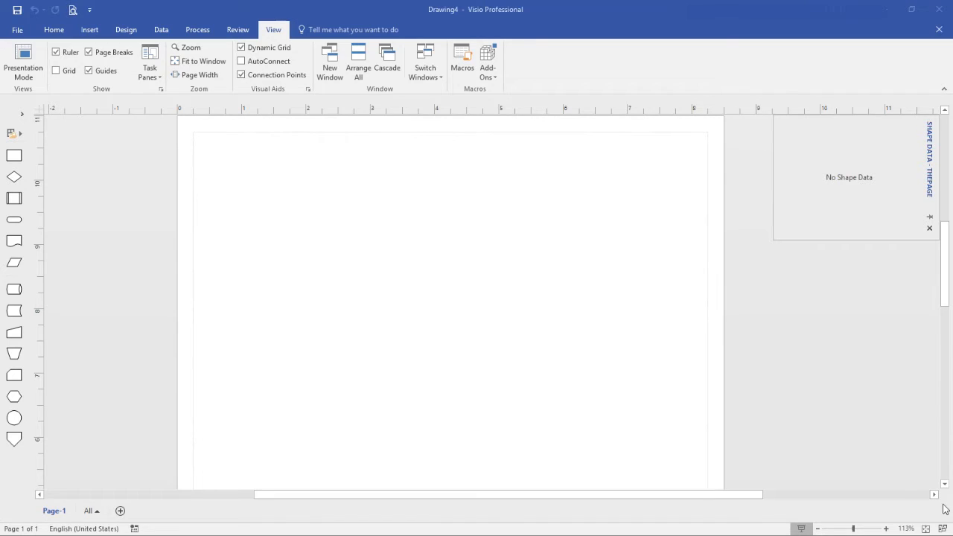
mouse_move(26, 218)
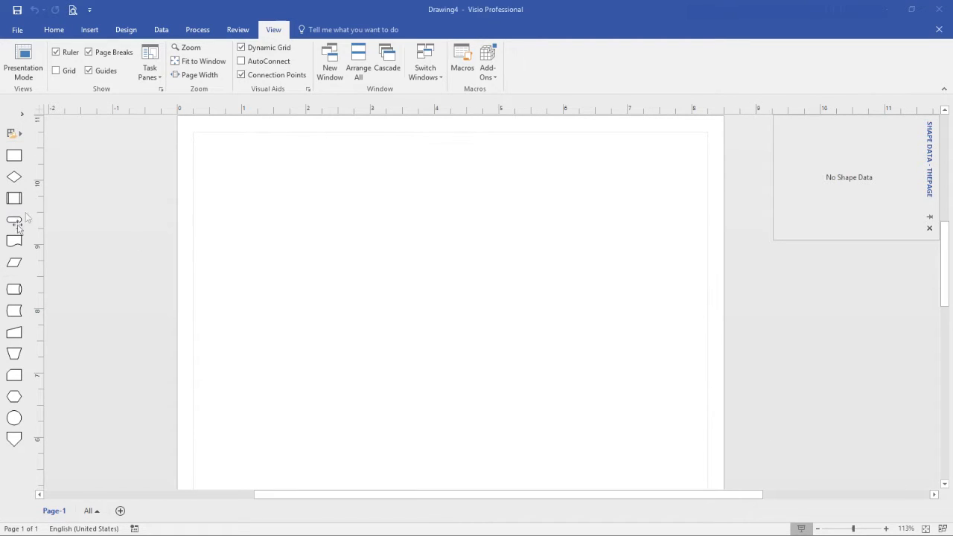
Drag a Start/End shape onto the top of the blank page.
drag(14, 220, 386, 210)
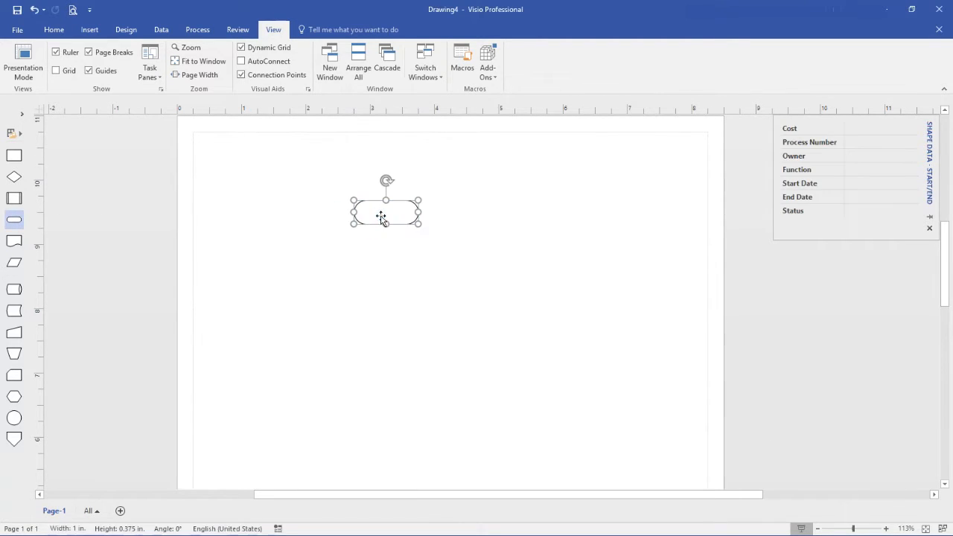
mouse_move(864, 196)
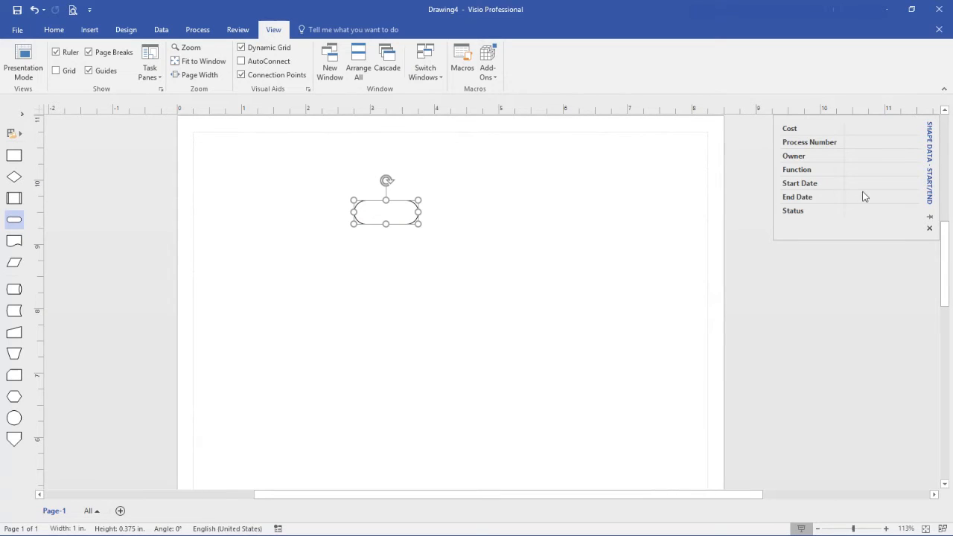
mouse_move(900, 187)
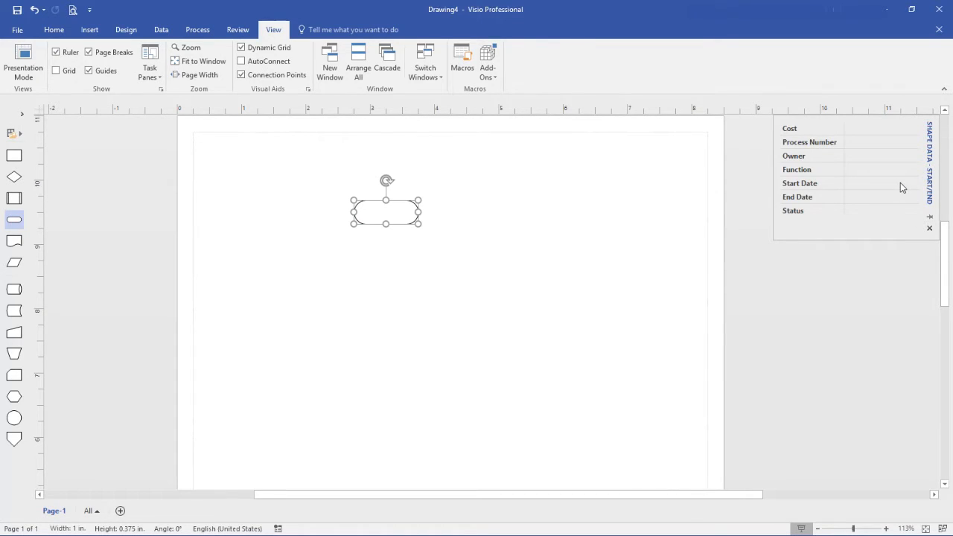
mouse_move(882, 226)
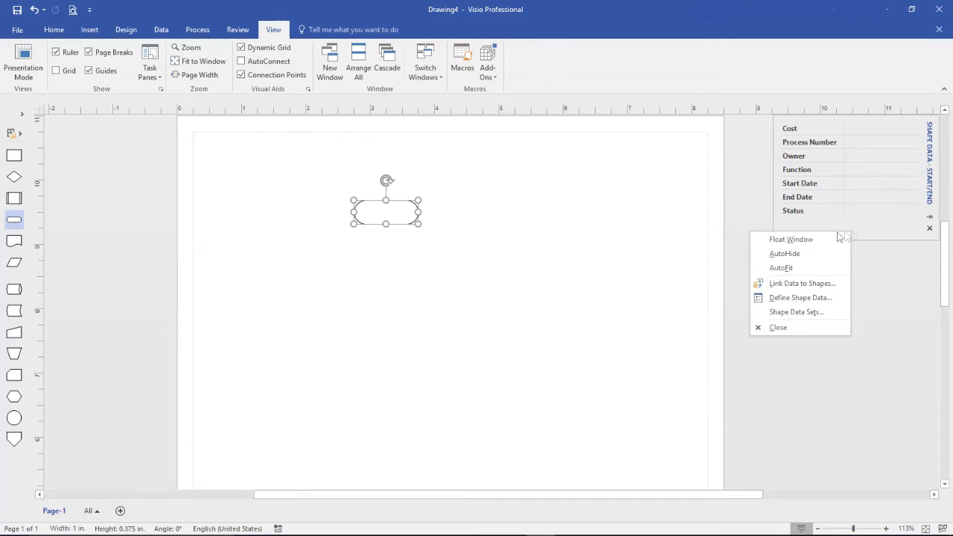
Delete the Start/End shape's default data fields, such as Cost, Owner and Status, and paste a copy beside it.
click(801, 297)
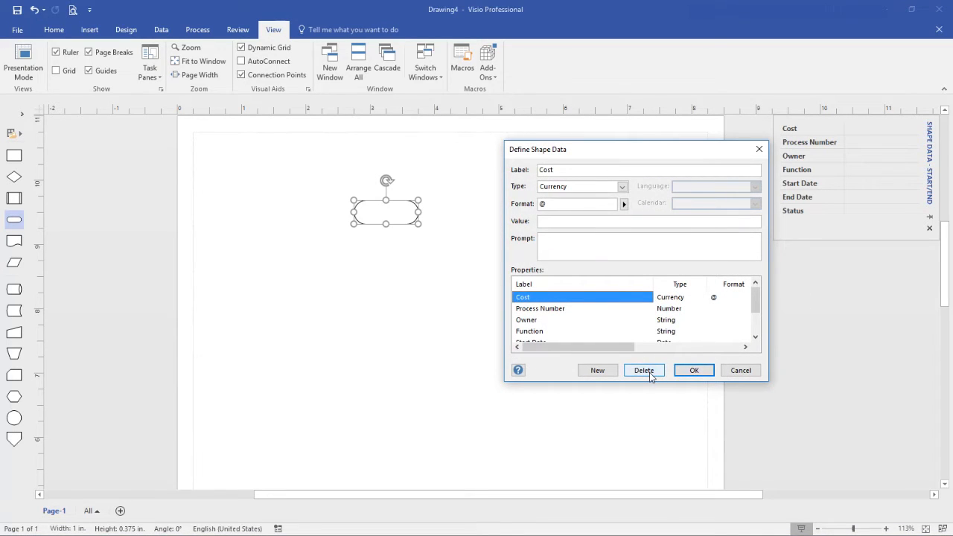
click(644, 370)
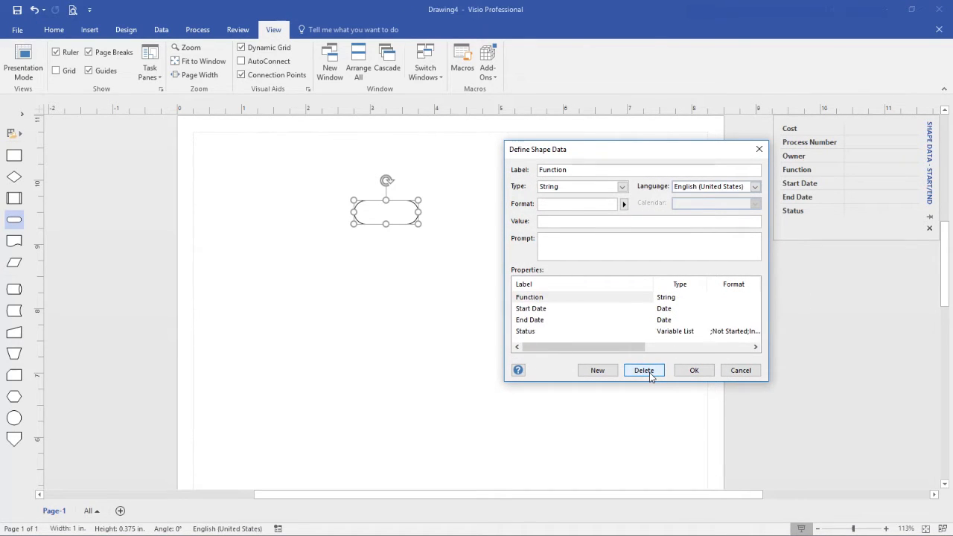
click(643, 370)
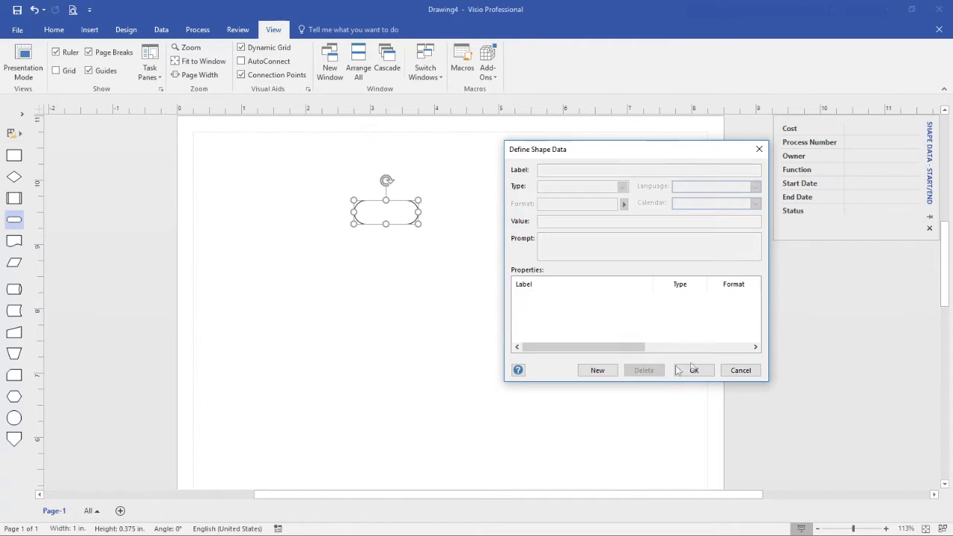
click(699, 369)
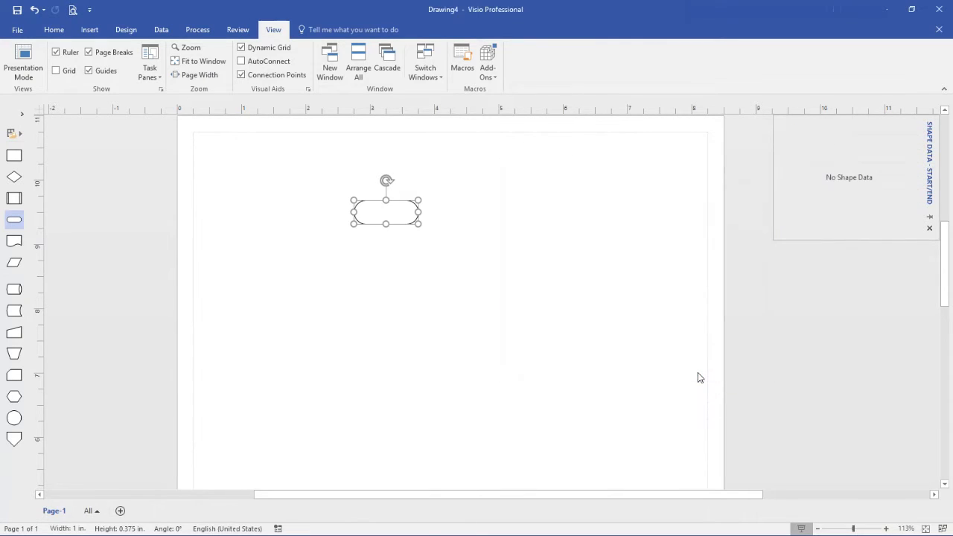
mouse_move(390, 214)
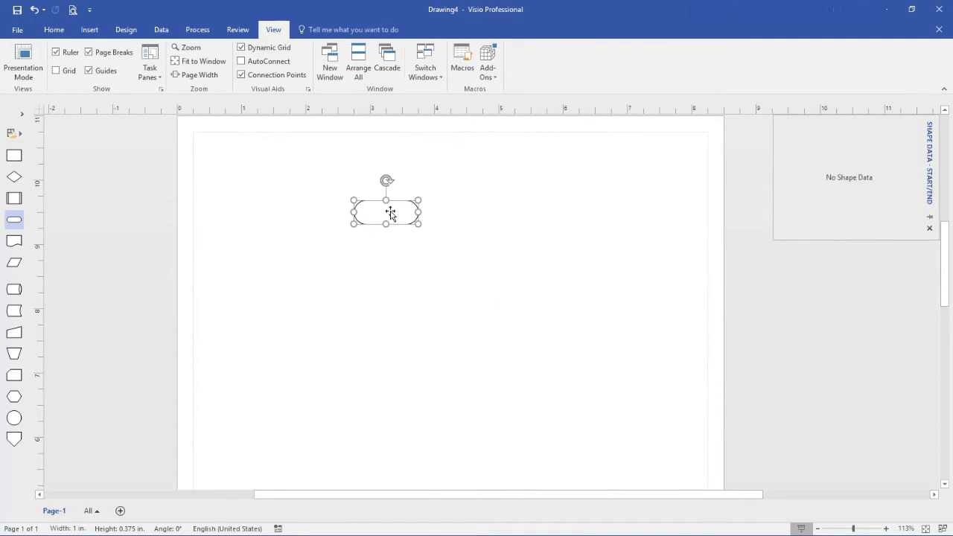
mouse_move(460, 236)
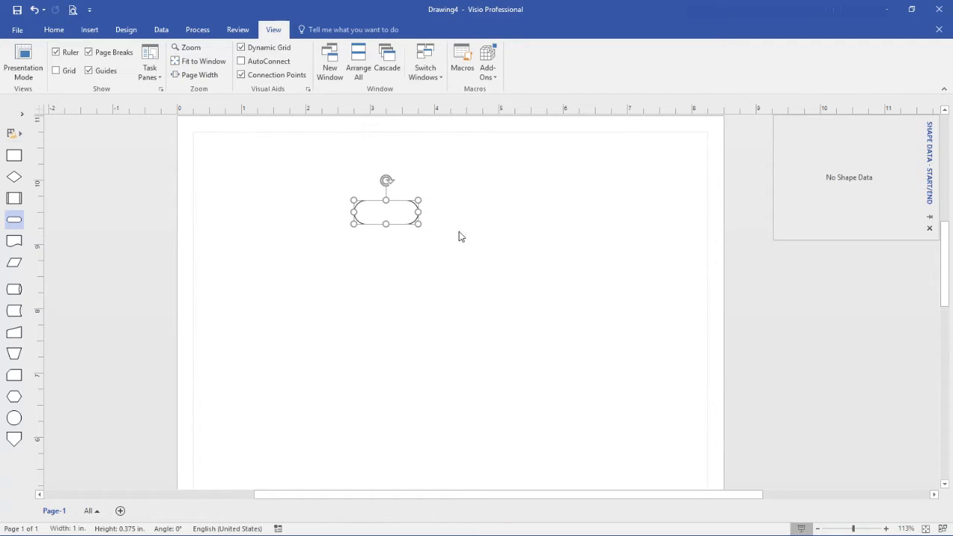
right_click(461, 236)
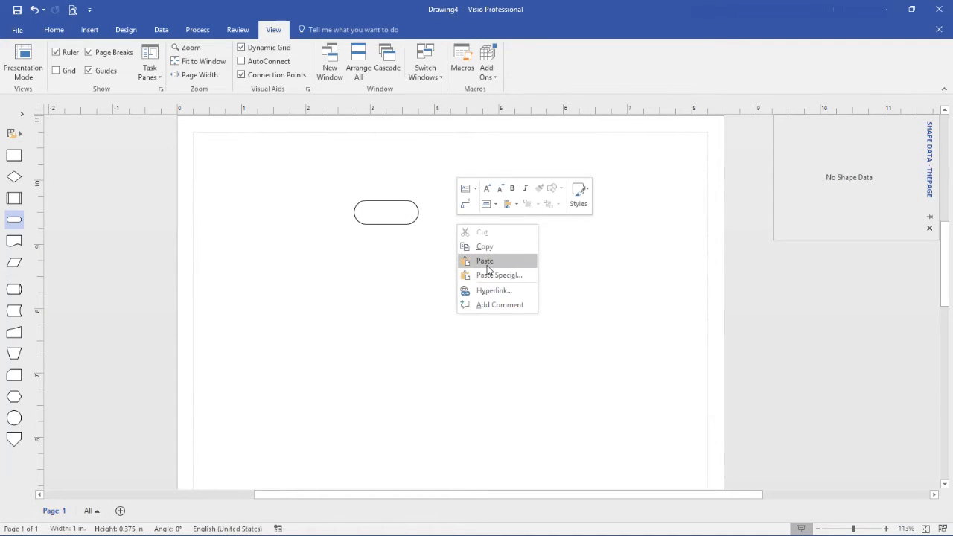
click(484, 261)
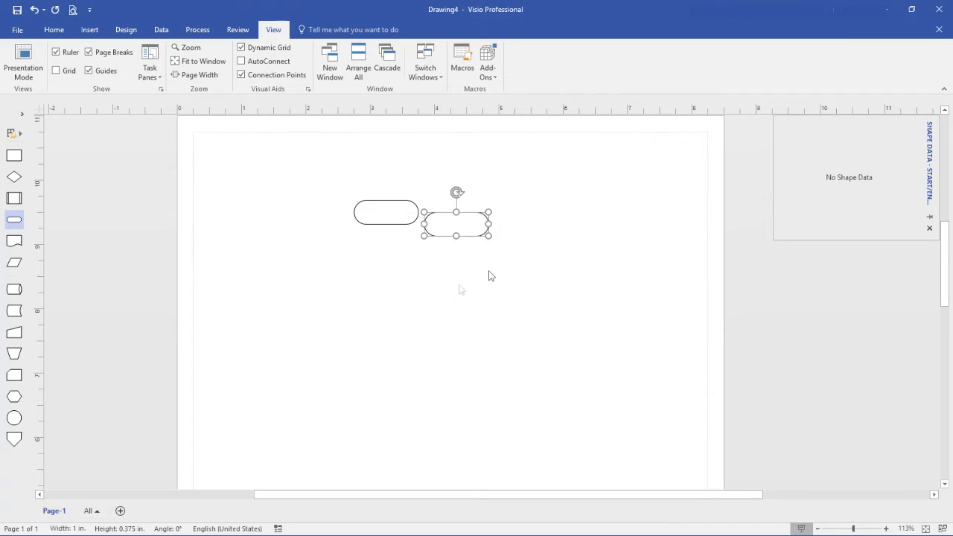
mouse_move(470, 310)
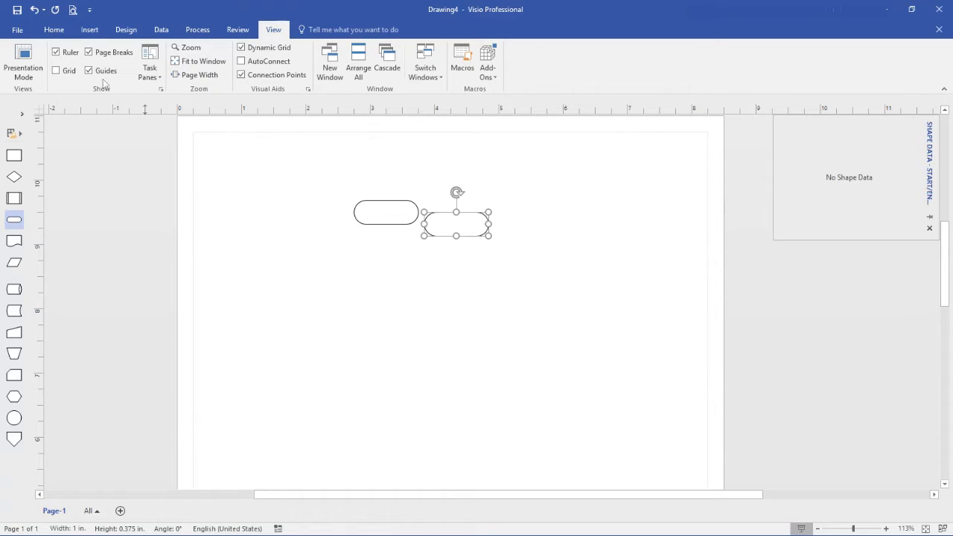
Pick the Rectangle tool from the Drawing Tools dropdown to draw a rectangle.
click(53, 29)
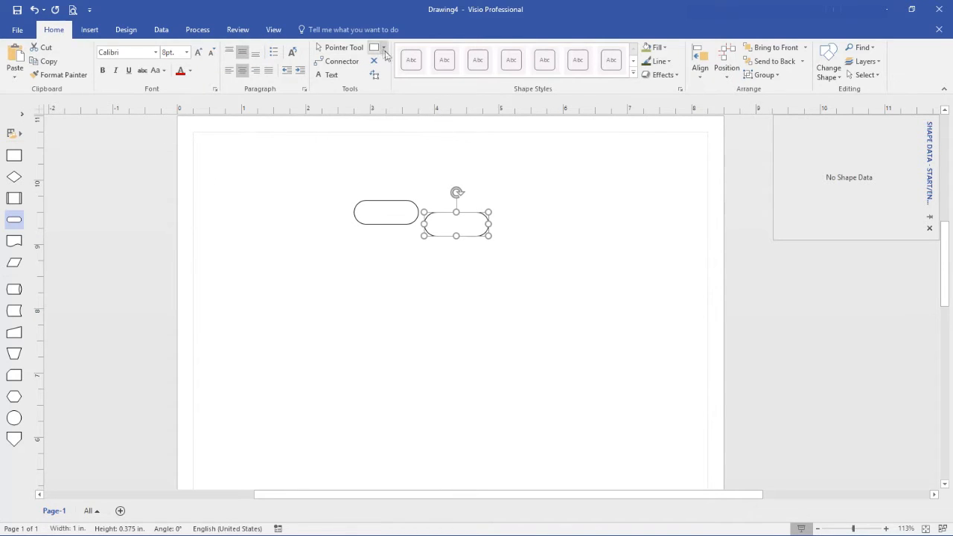
click(384, 48)
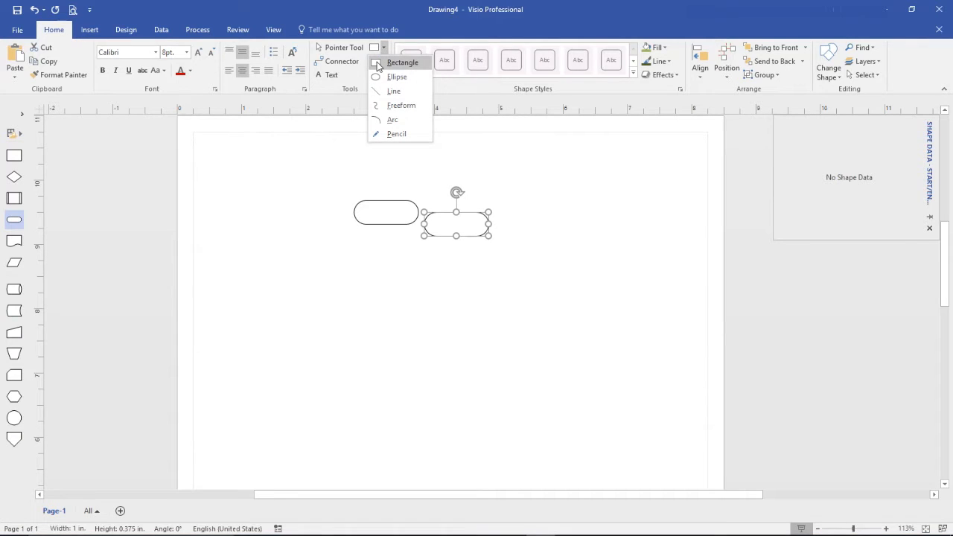
click(402, 62)
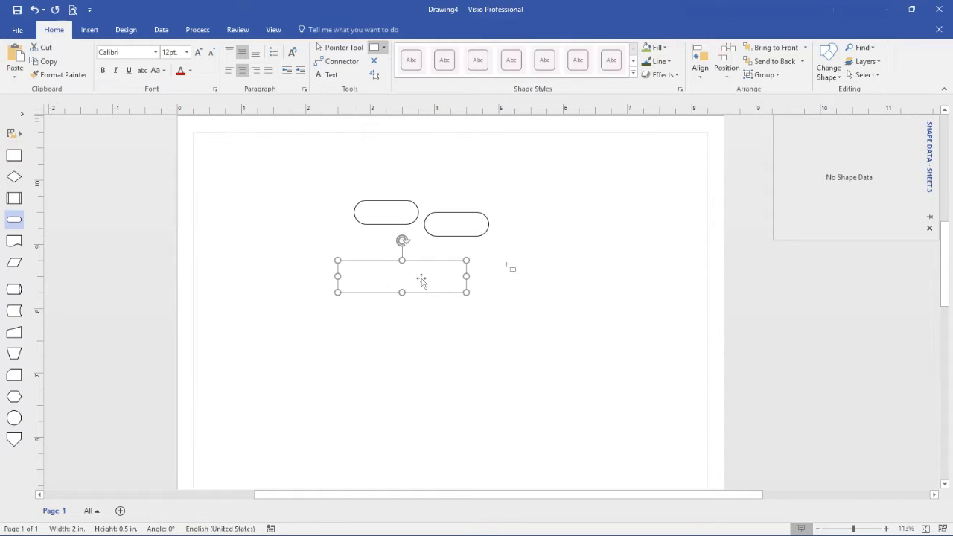
mouse_move(829, 201)
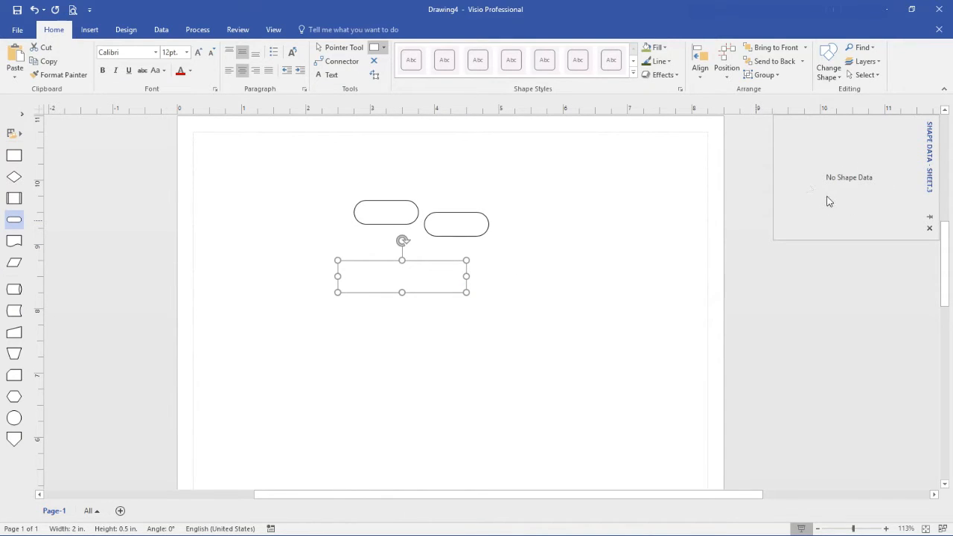
mouse_move(791, 212)
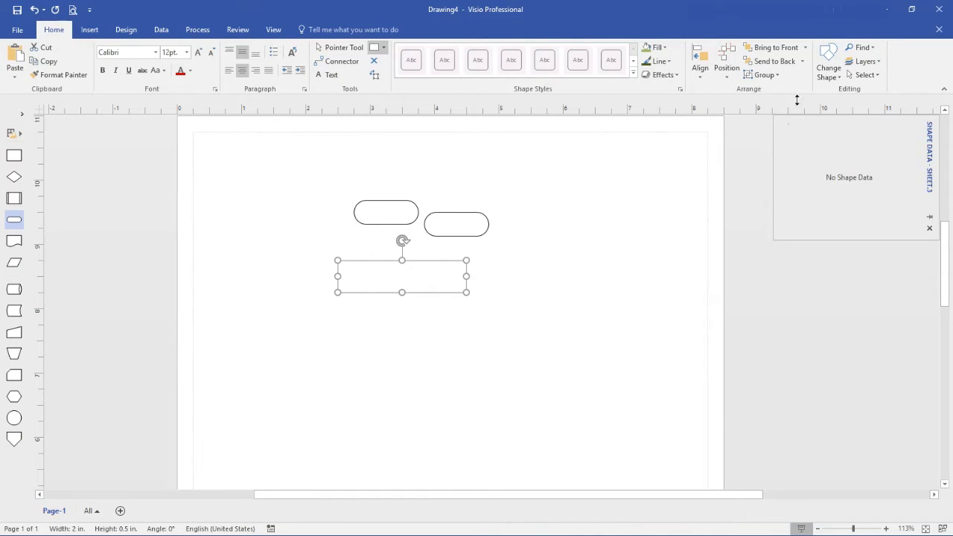
mouse_move(826, 64)
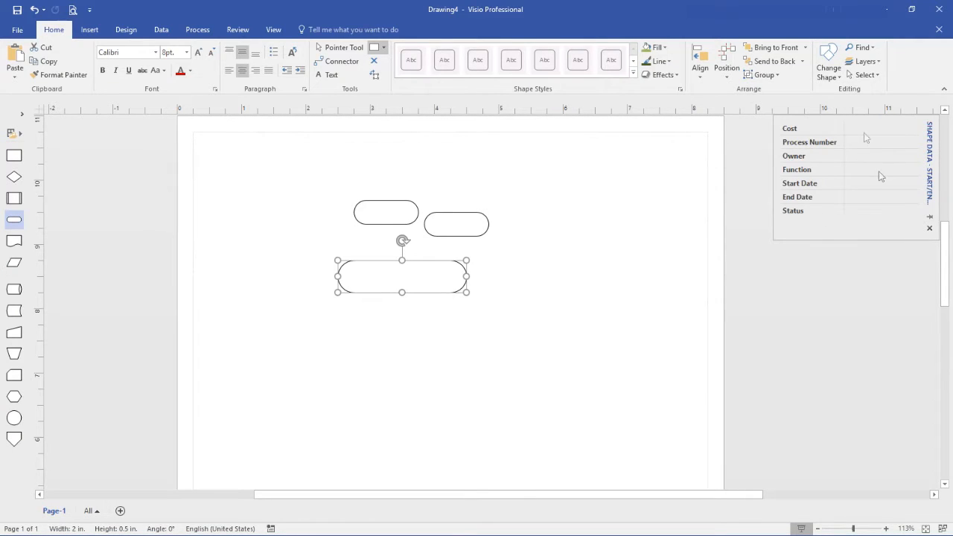
mouse_move(870, 184)
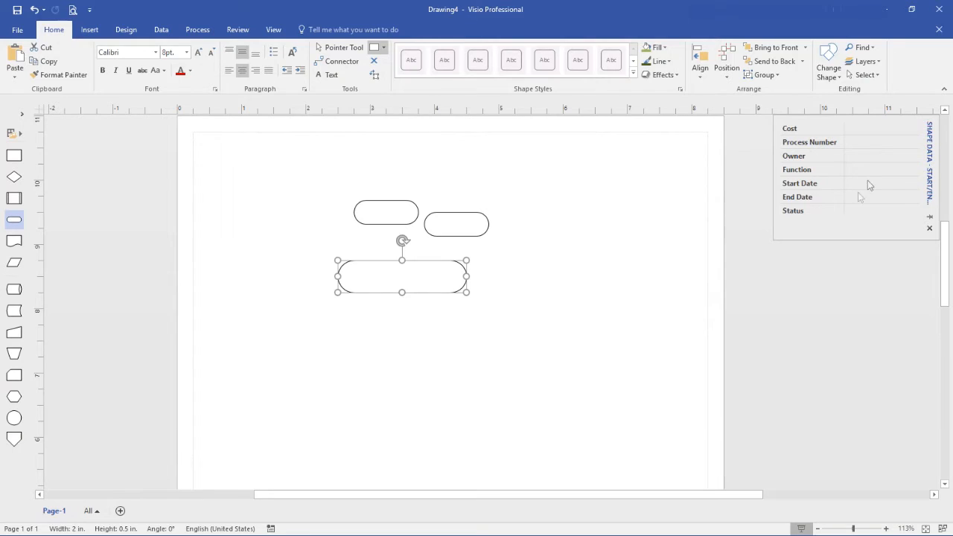
mouse_move(802, 186)
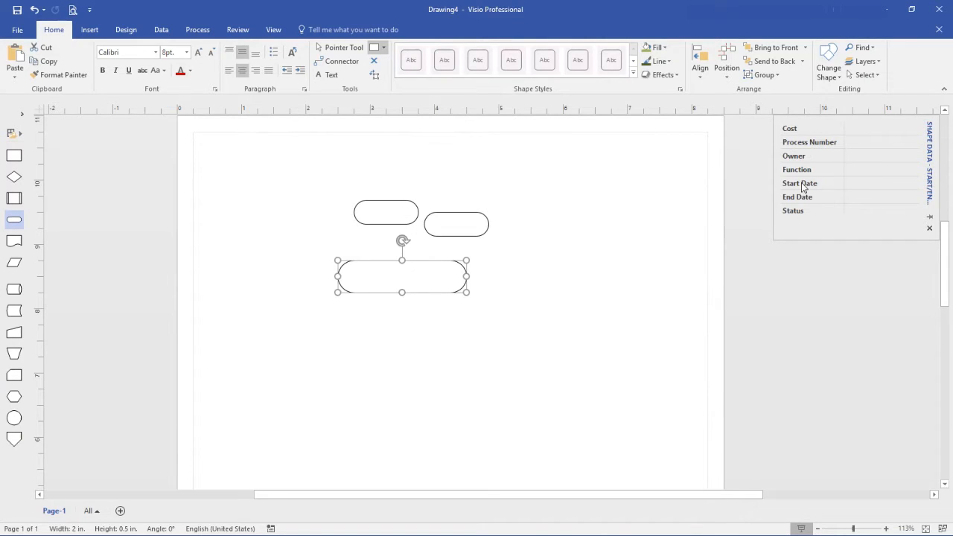
mouse_move(795, 191)
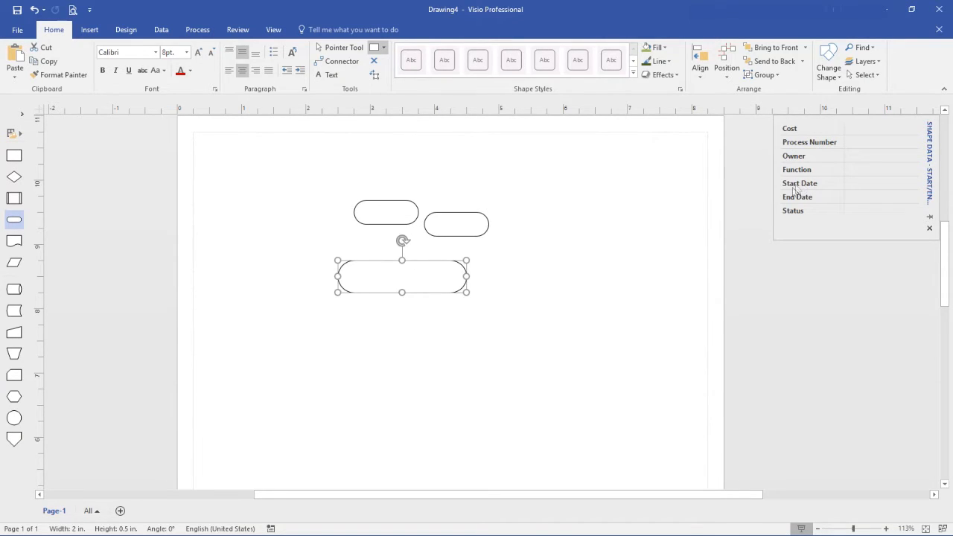
mouse_move(16, 8)
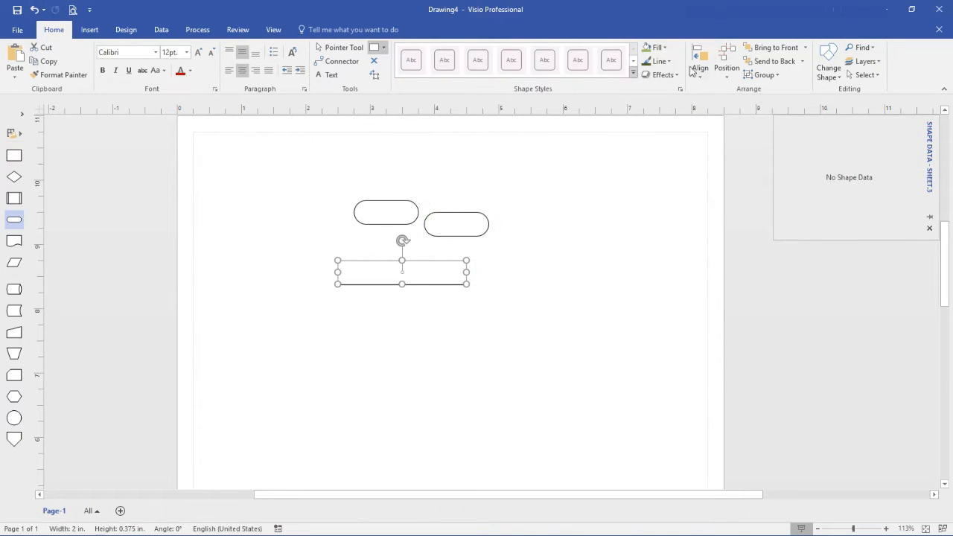
Open Line Options to show the rectangle's Format Shape pane.
click(658, 61)
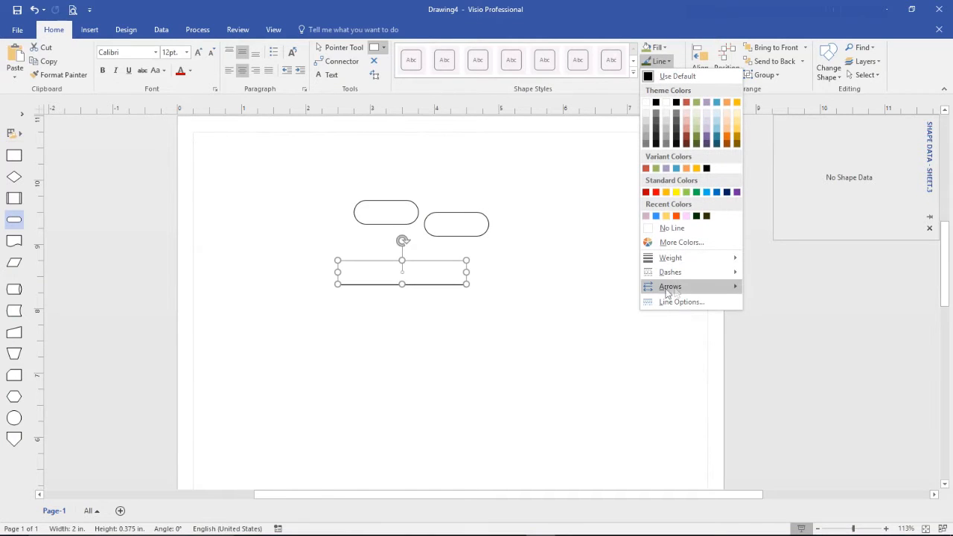
mouse_move(681, 302)
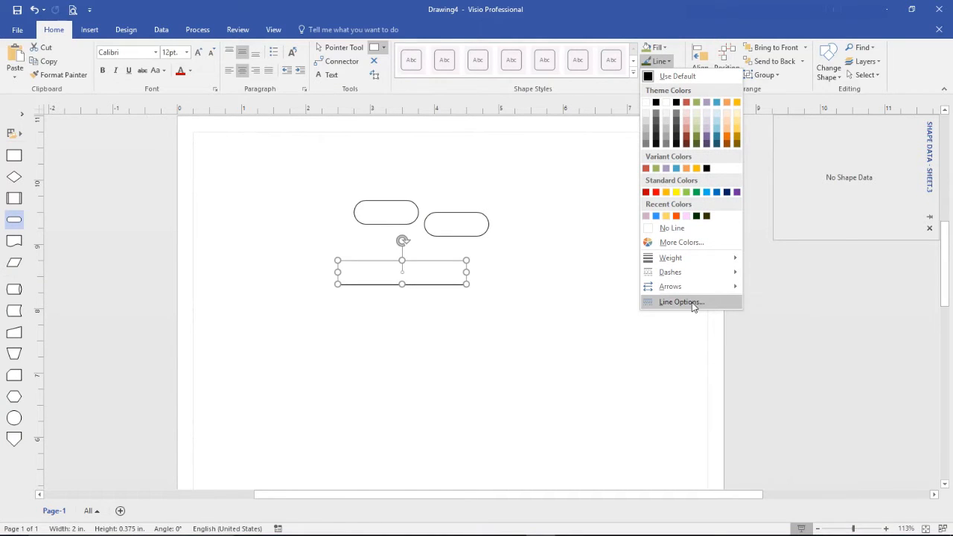
click(681, 301)
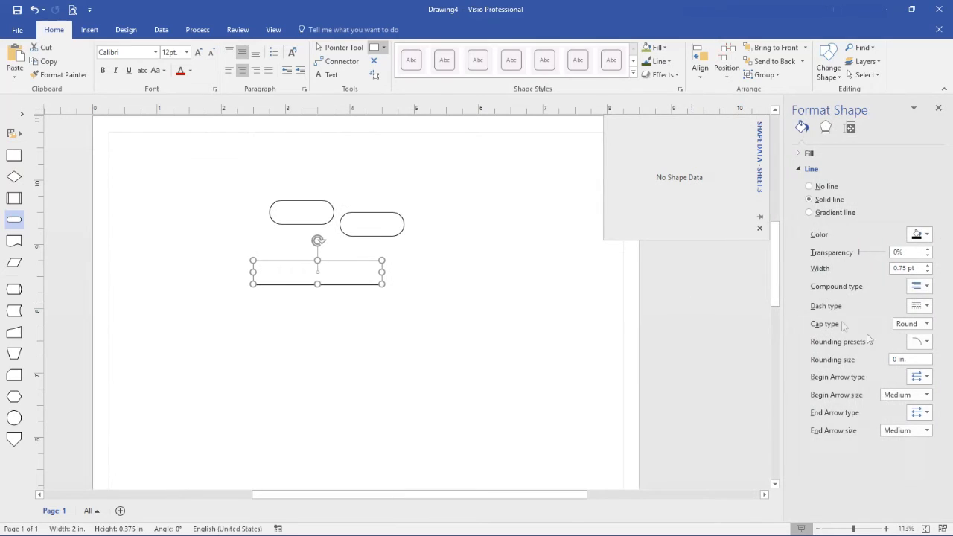
click(935, 341)
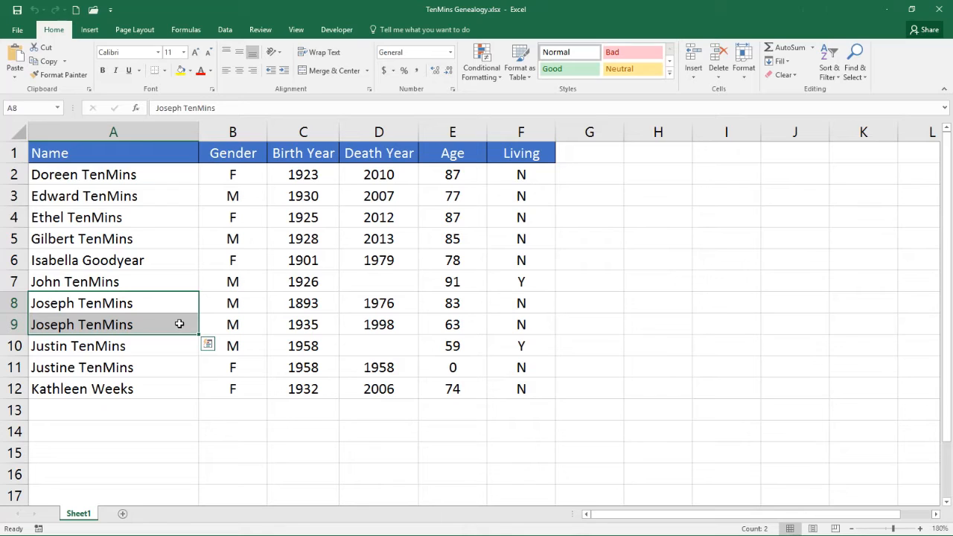
mouse_move(153, 368)
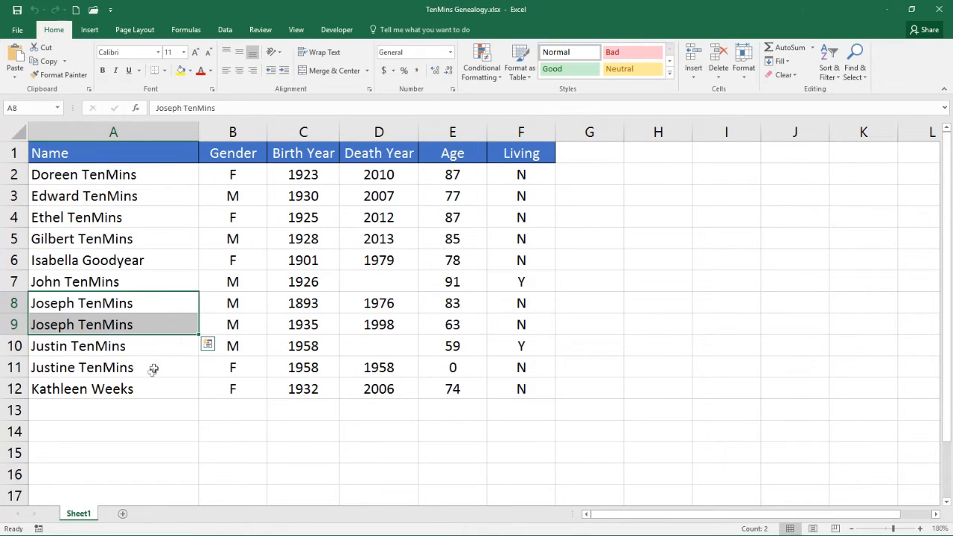
Review Sheet1 of TenMins Genealogy.xlsx, from Name through Living columns.
click(112, 366)
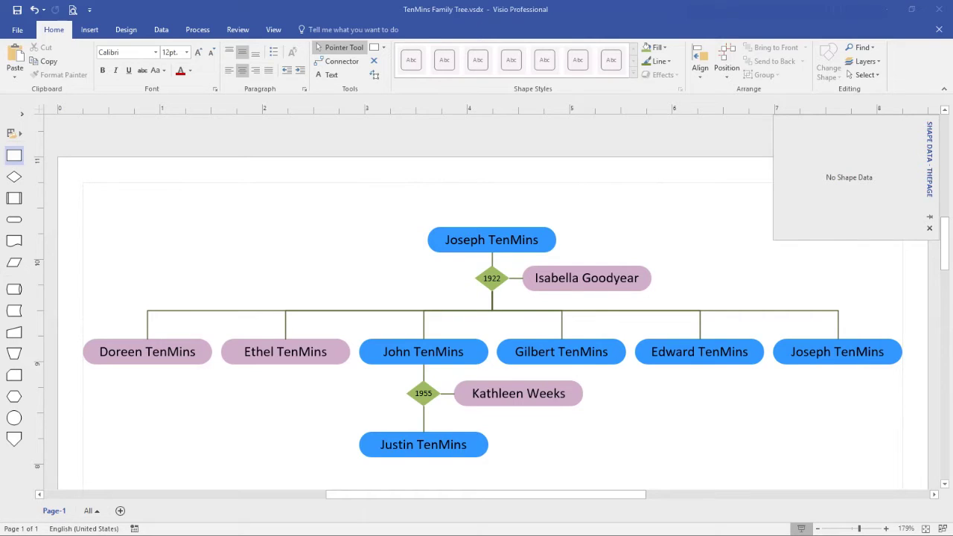
mouse_move(709, 370)
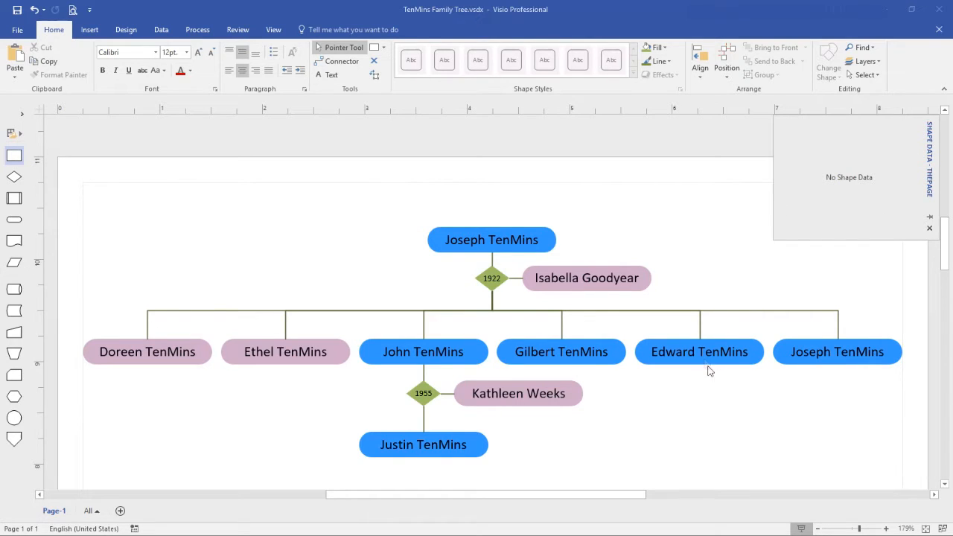
Edit the Edward TenMins shape's text so it reads 'Edwrd TenMins'.
click(699, 352)
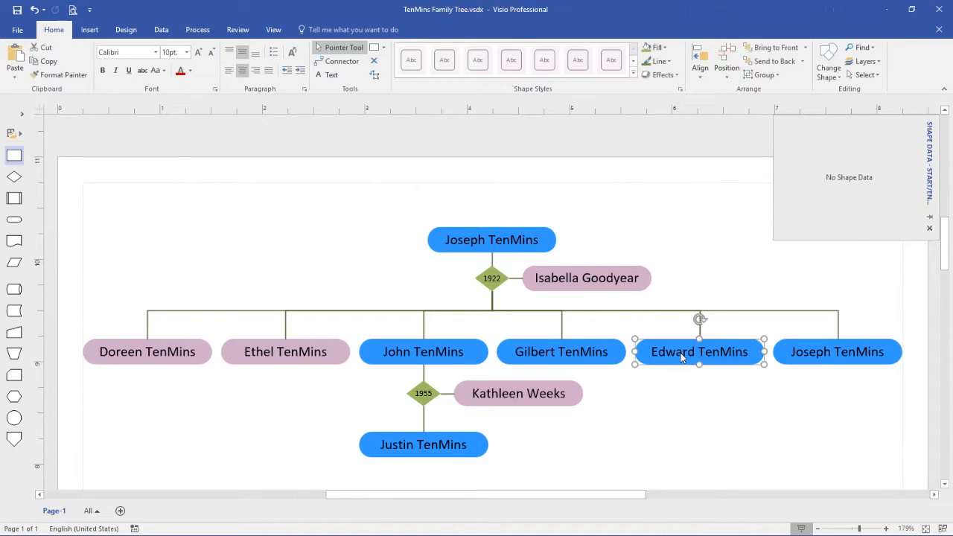
double_click(698, 352)
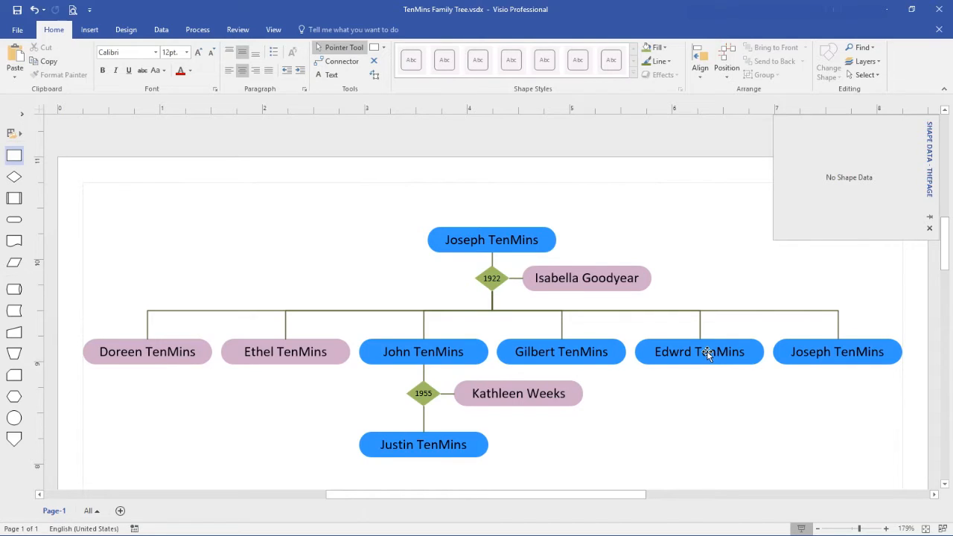
mouse_move(515, 281)
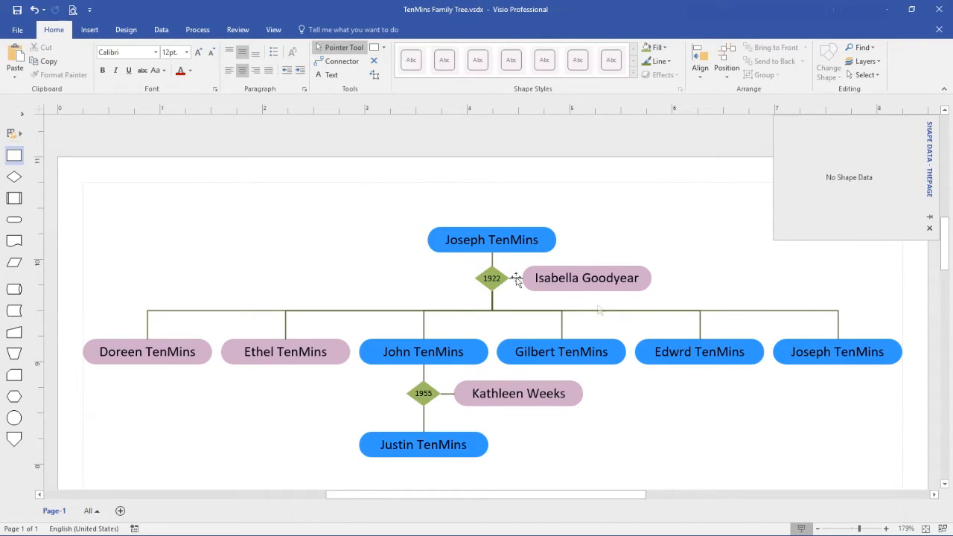
Quick Import TenMins Genealogy.xlsx from the Data tab to link rows to the tree shapes.
click(160, 30)
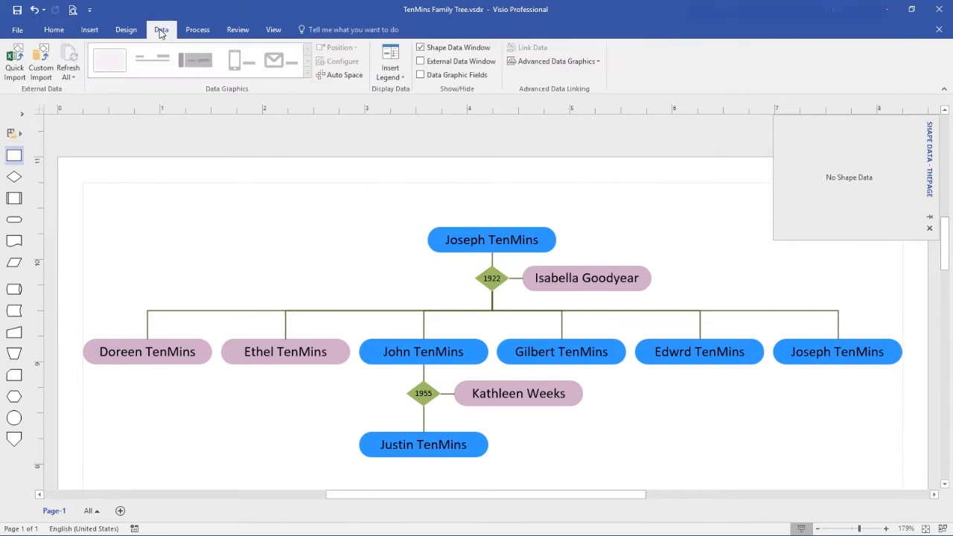
click(11, 60)
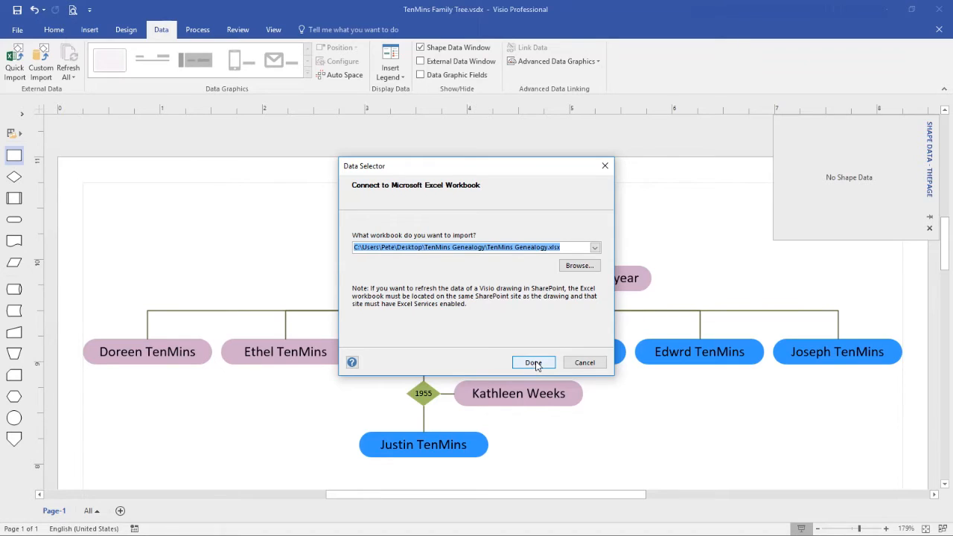
click(533, 361)
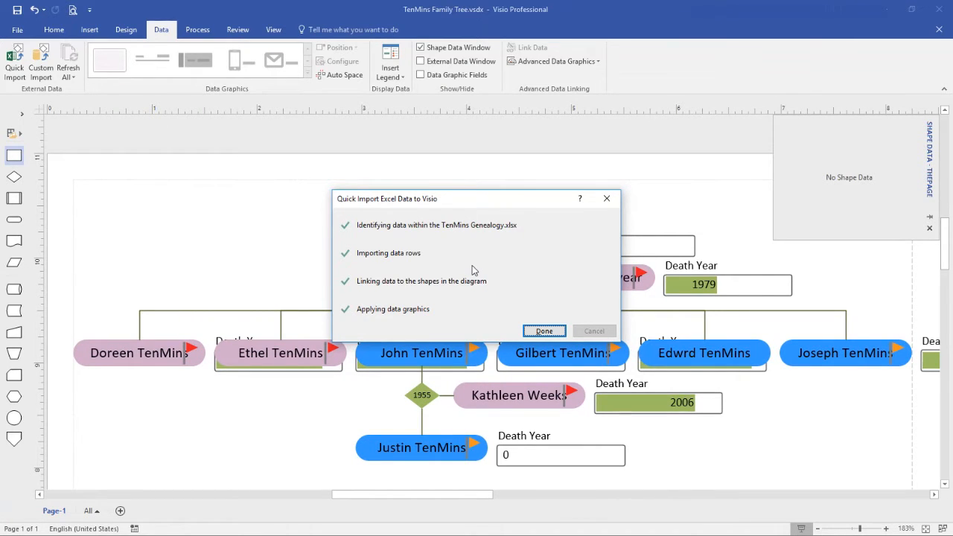
mouse_move(427, 322)
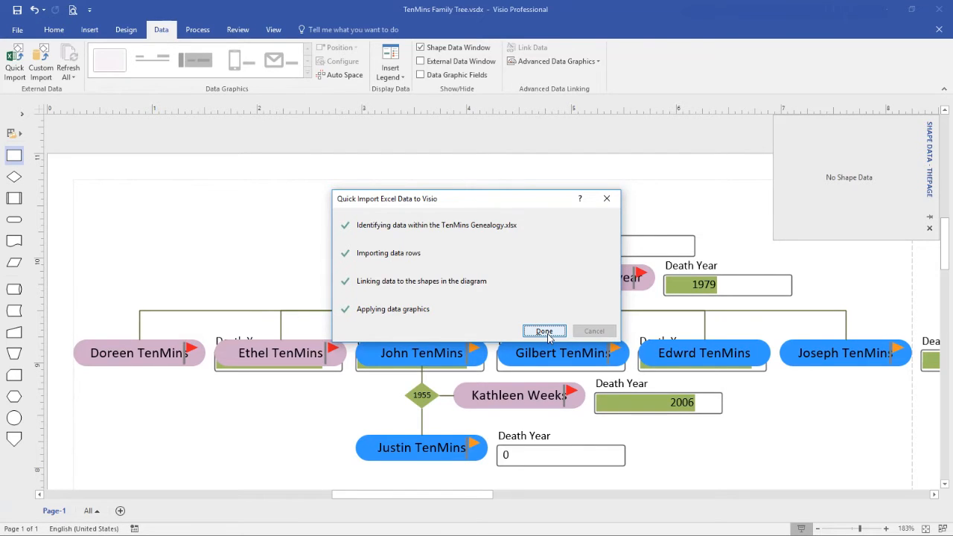
click(544, 330)
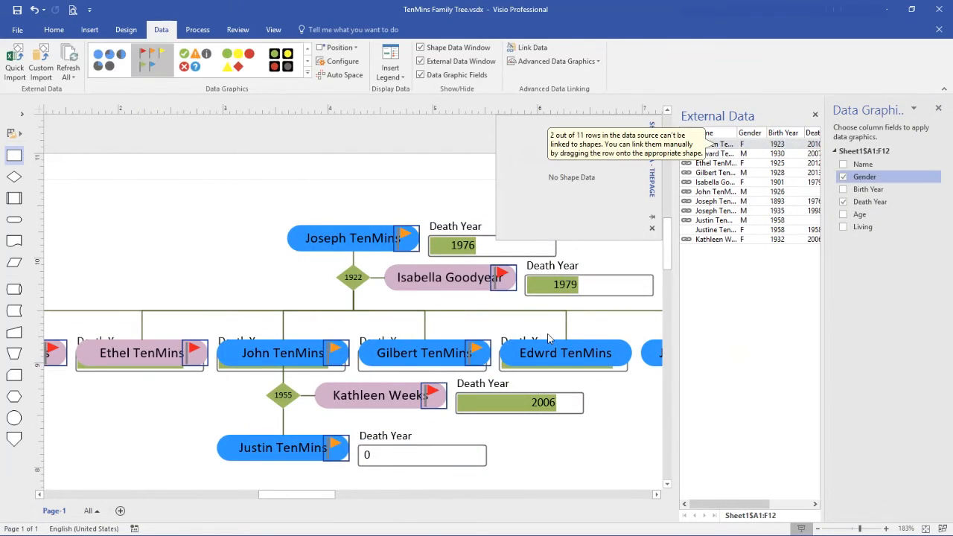
mouse_move(593, 219)
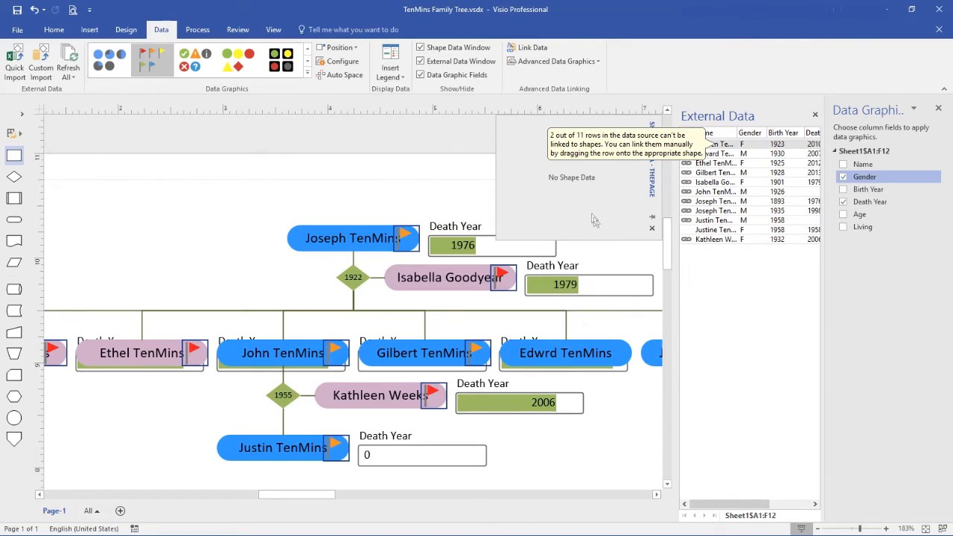
mouse_move(563, 169)
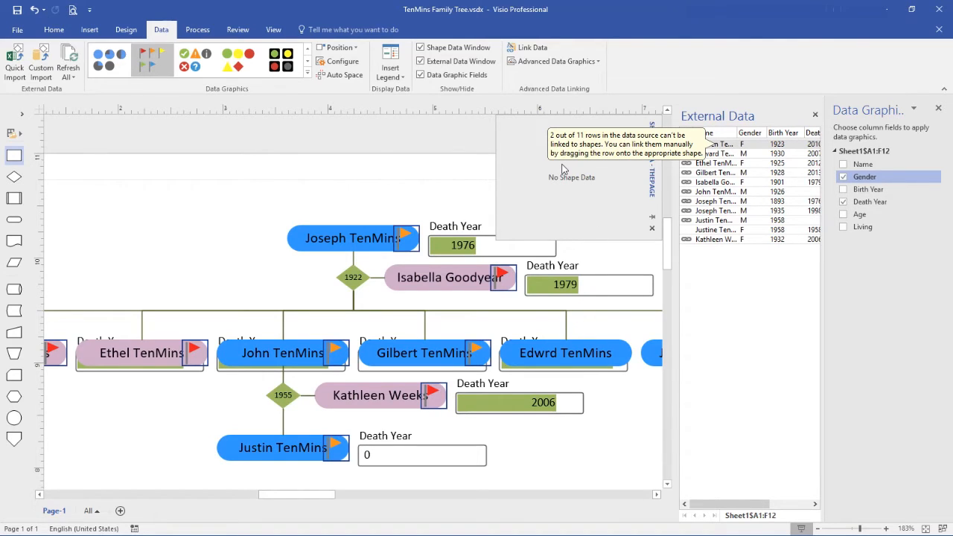
mouse_move(567, 174)
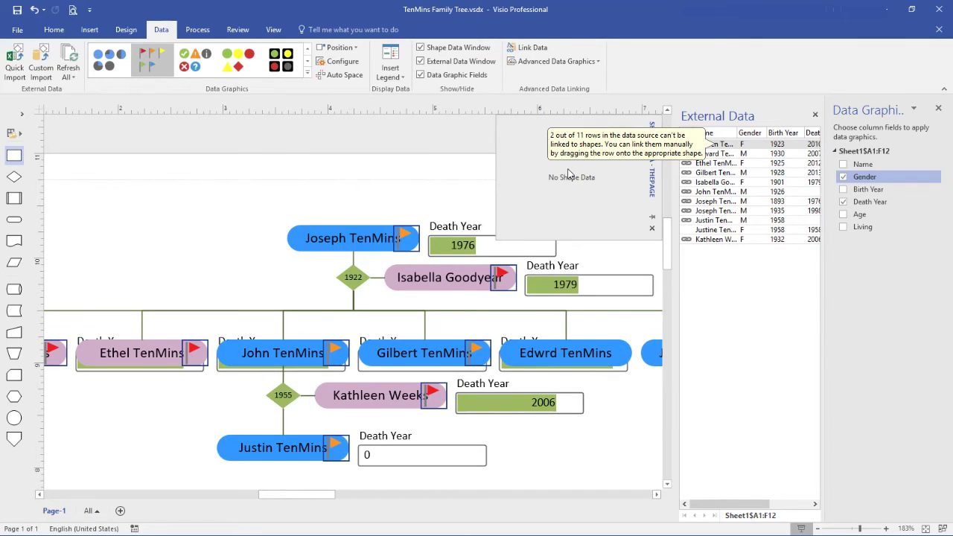
mouse_move(664, 184)
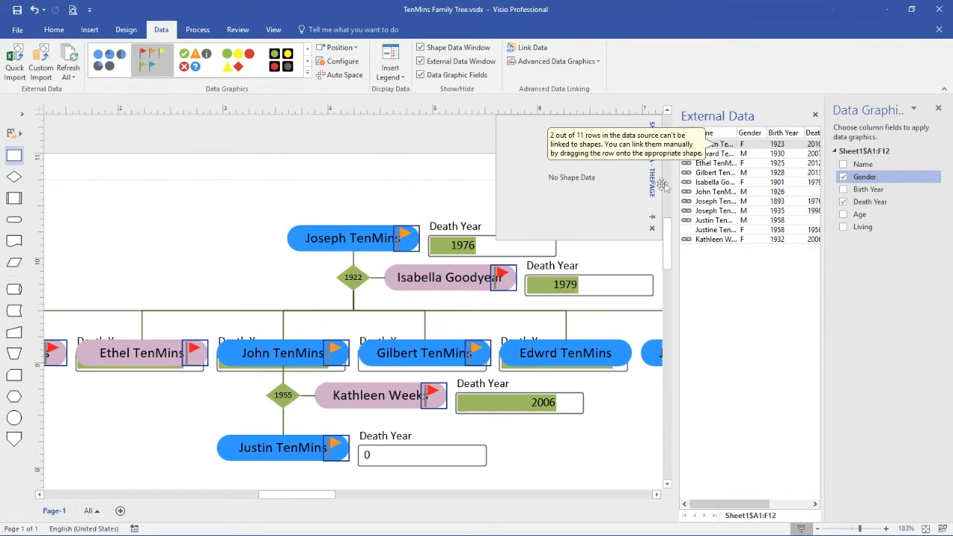
mouse_move(647, 220)
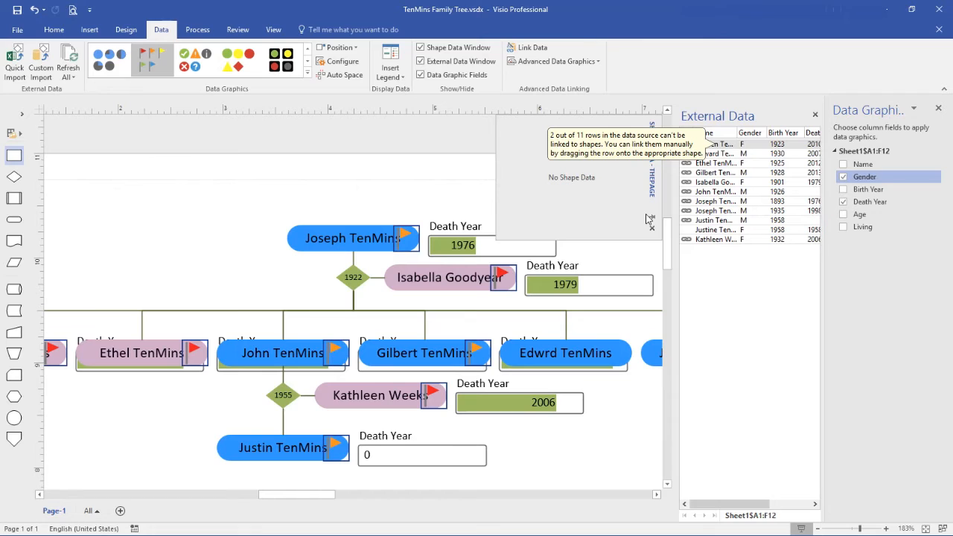
mouse_move(425, 448)
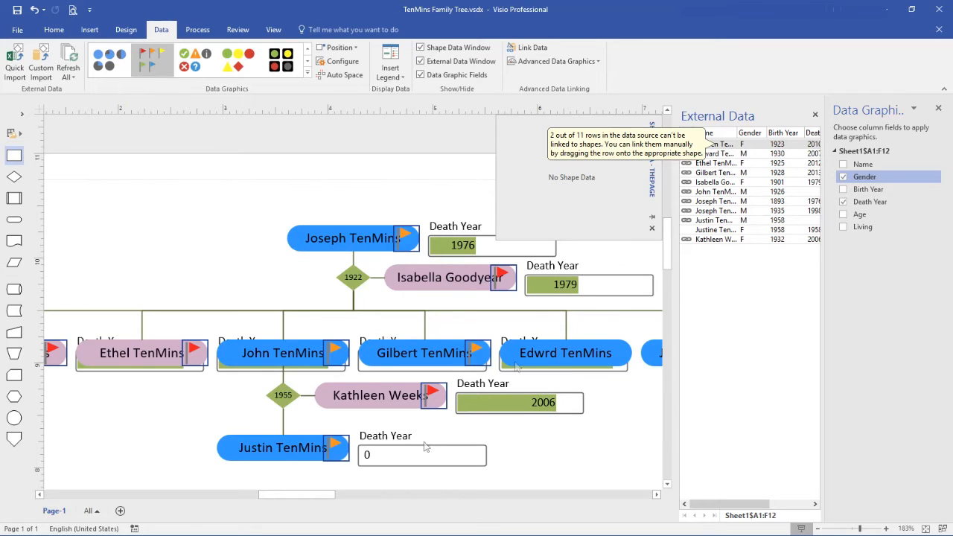
mouse_move(509, 405)
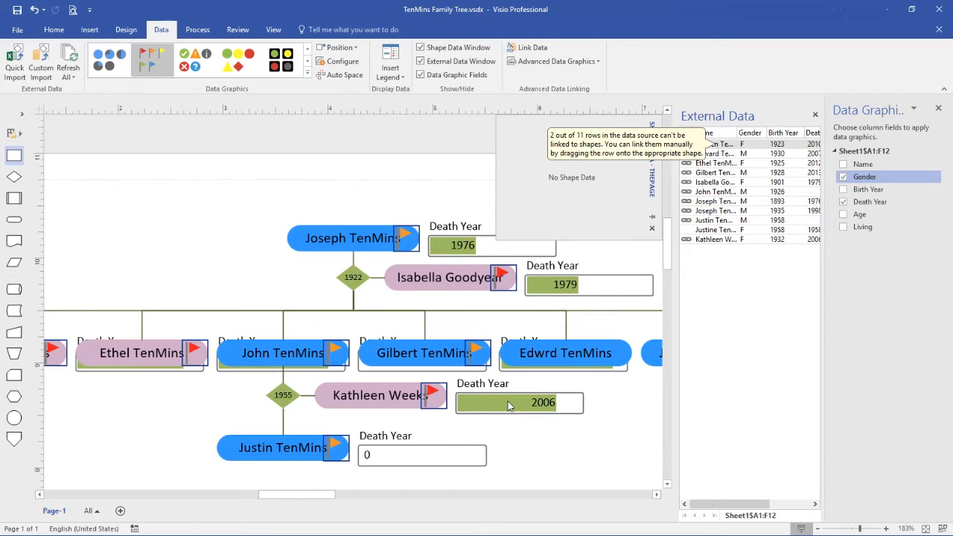
mouse_move(487, 414)
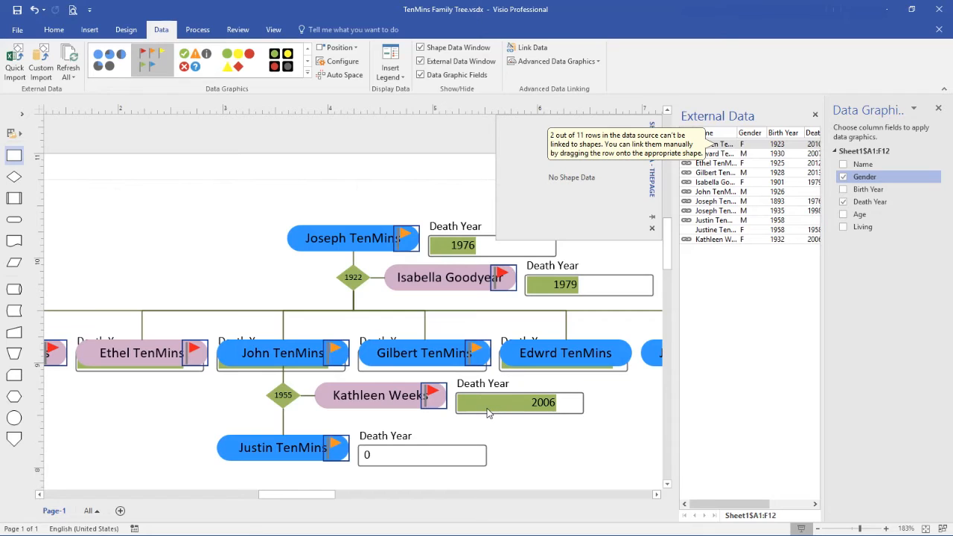
mouse_move(525, 412)
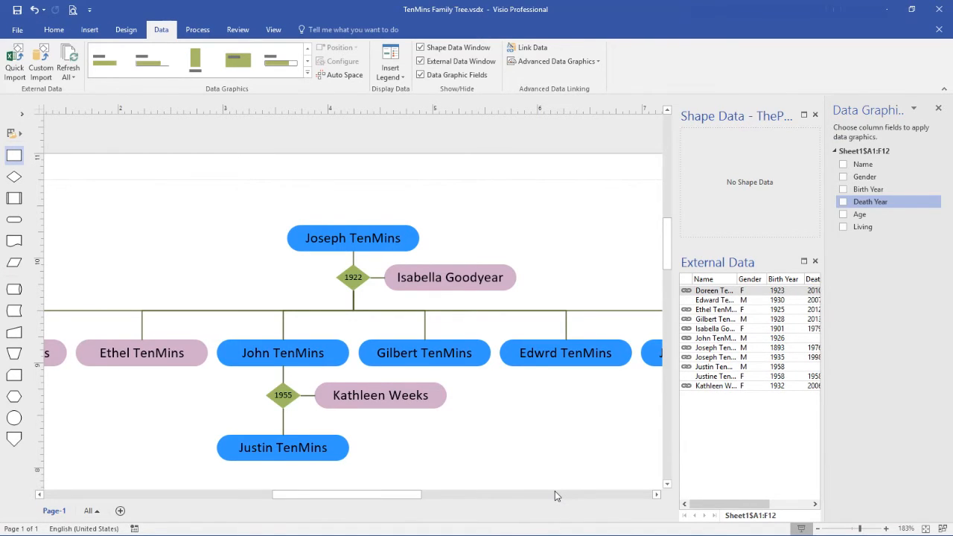
click(353, 238)
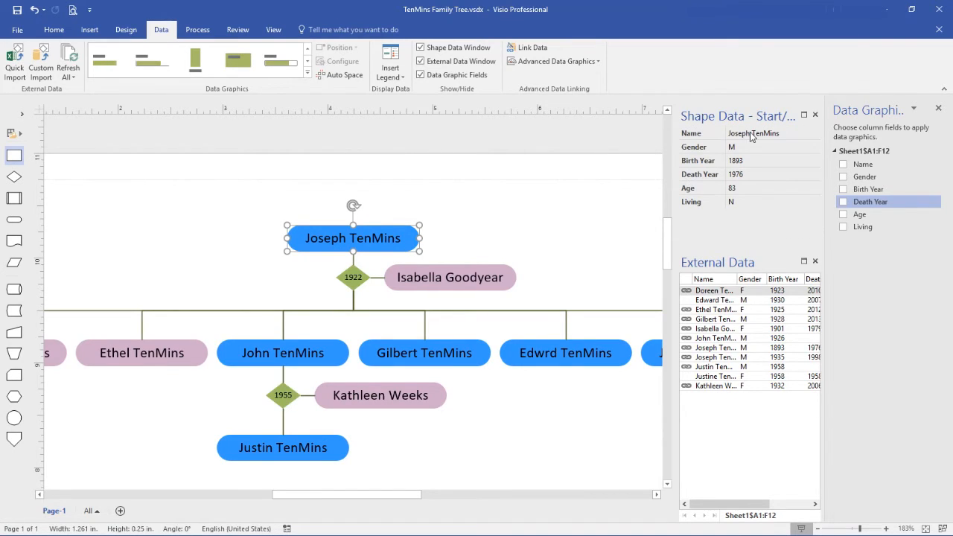
mouse_move(755, 184)
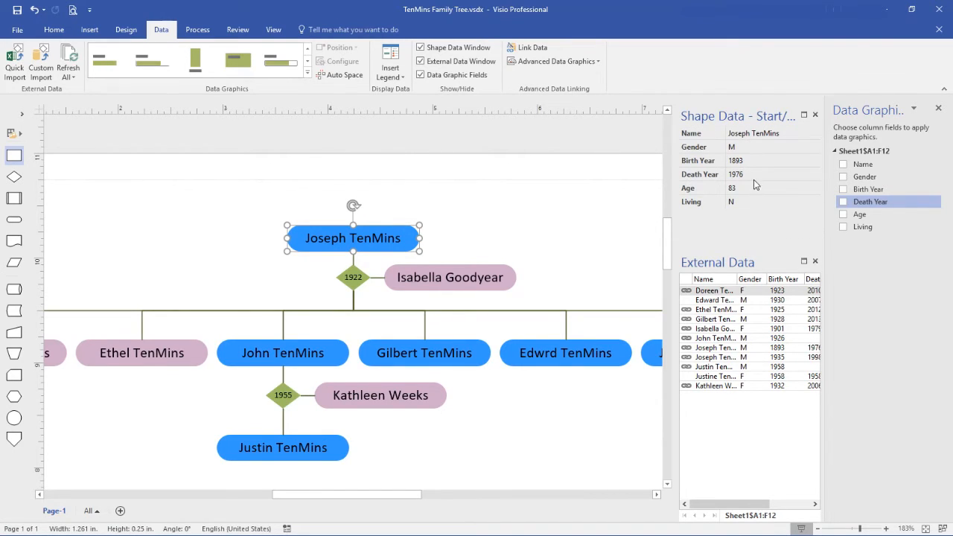
mouse_move(739, 167)
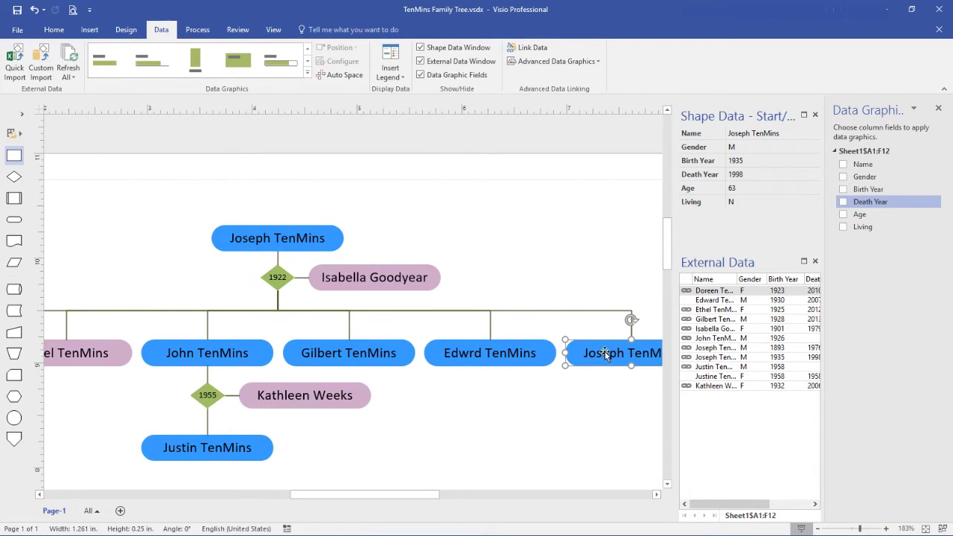
mouse_move(501, 355)
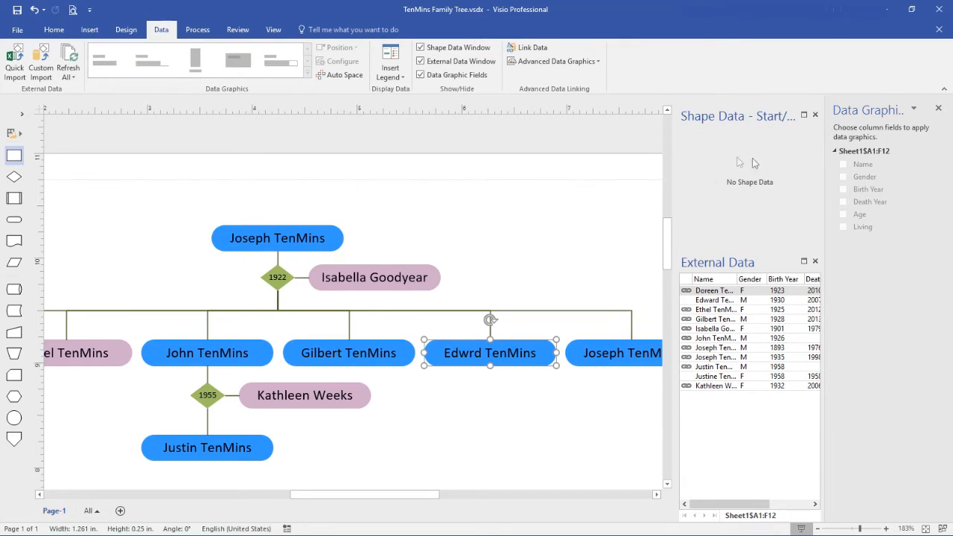
mouse_move(759, 159)
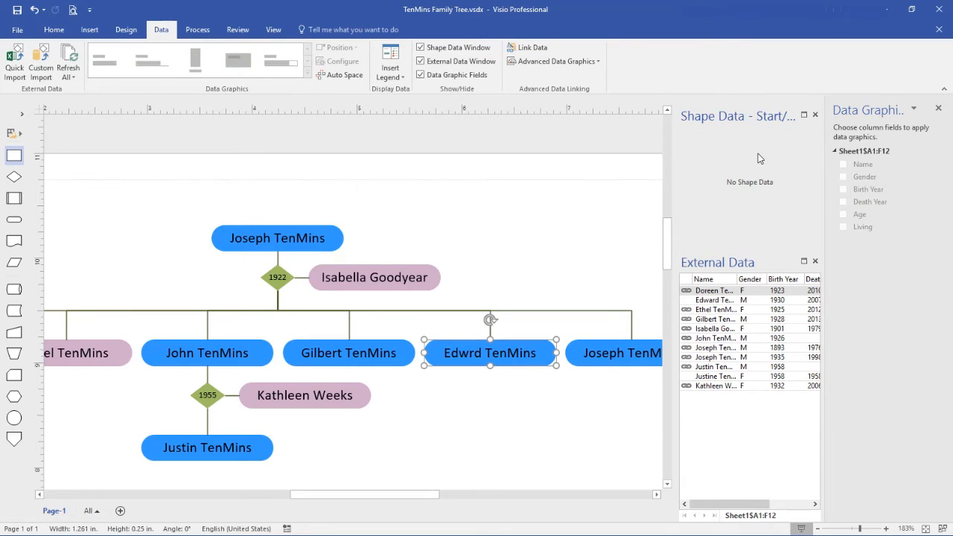
mouse_move(467, 359)
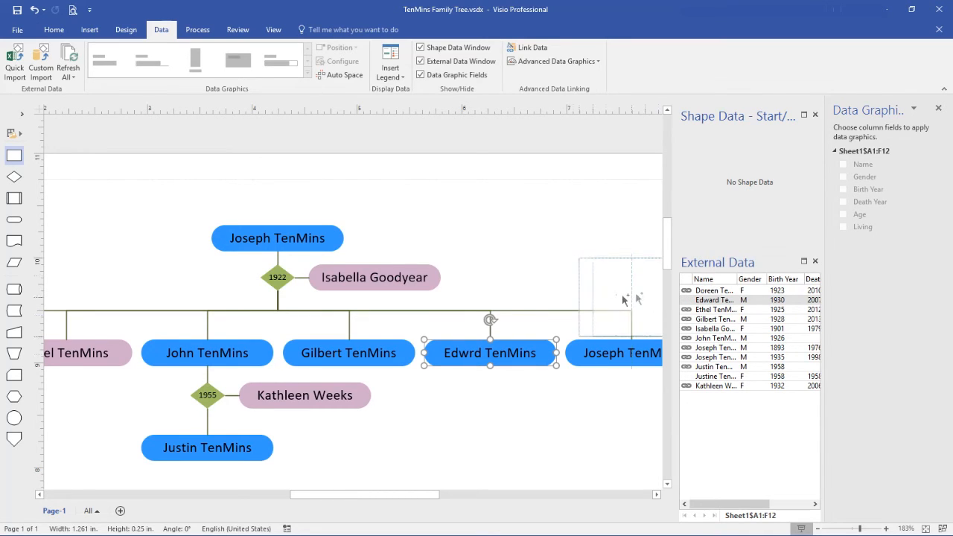
Link the Edward TenMins data row to the Edwrd shape and restore its name.
double_click(488, 353)
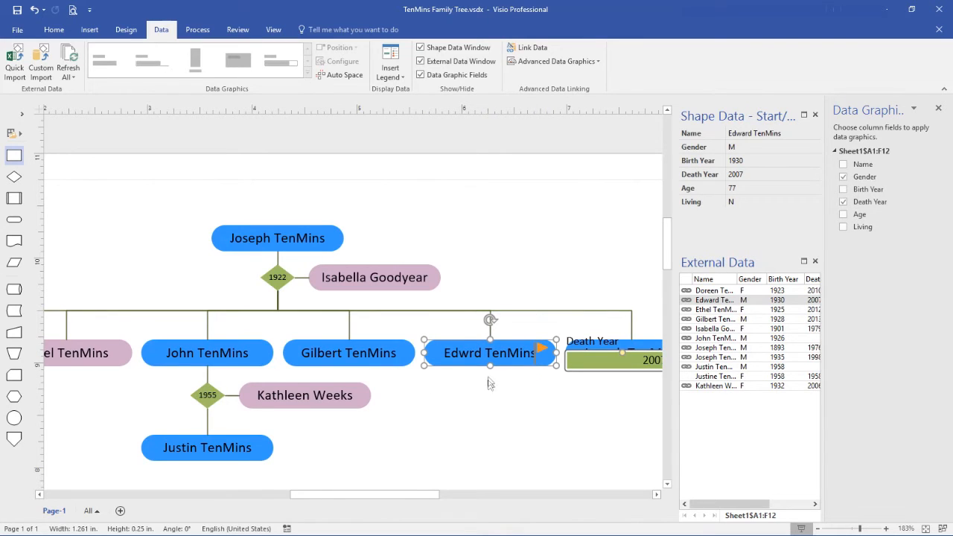
click(843, 190)
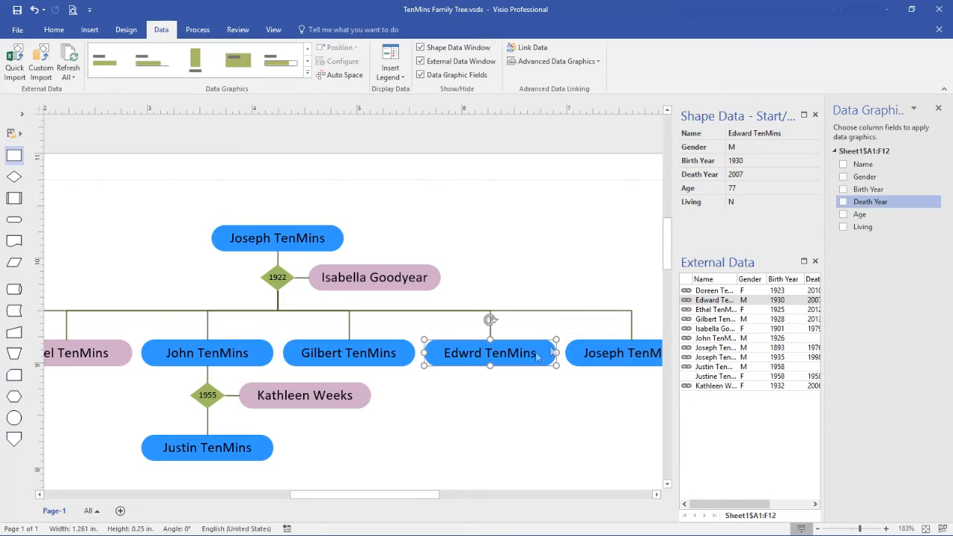
mouse_move(719, 148)
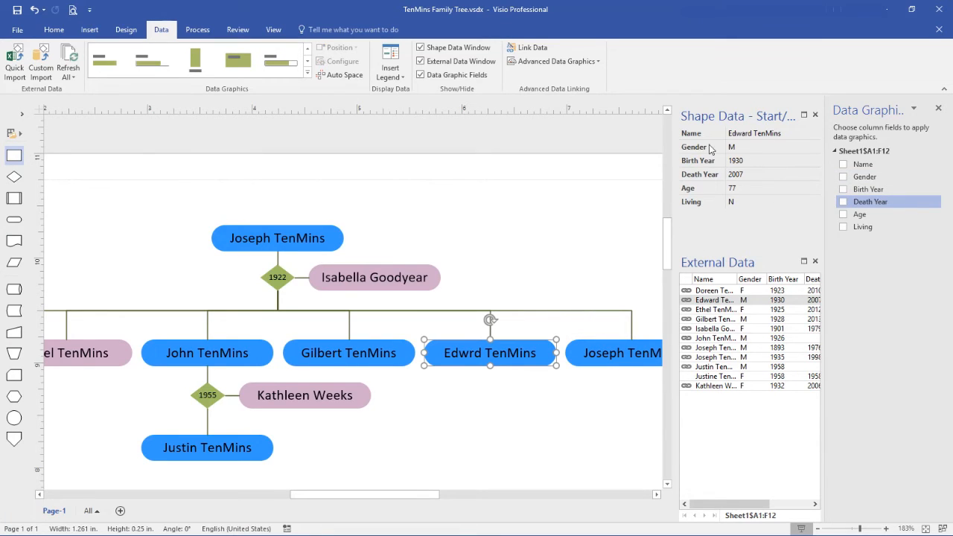
mouse_move(460, 359)
text(a)
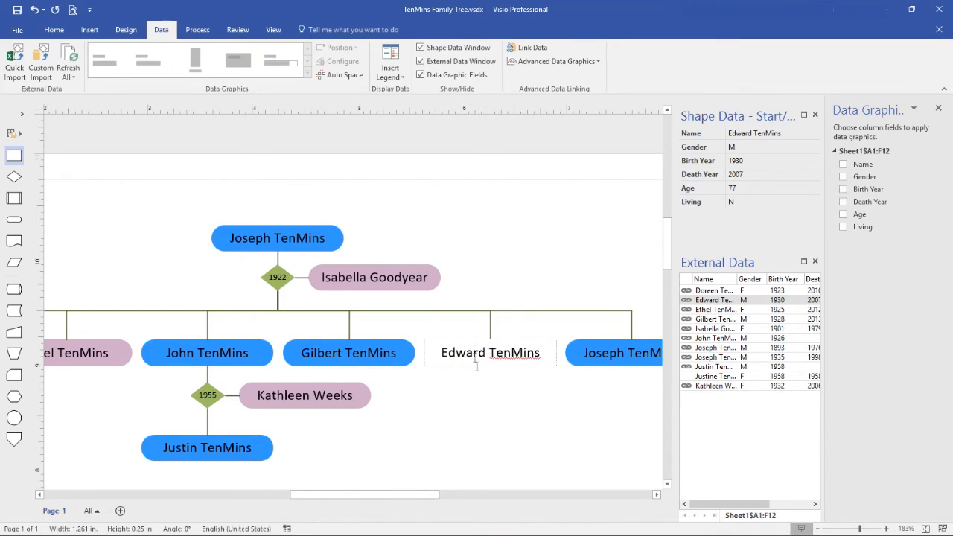
click(486, 411)
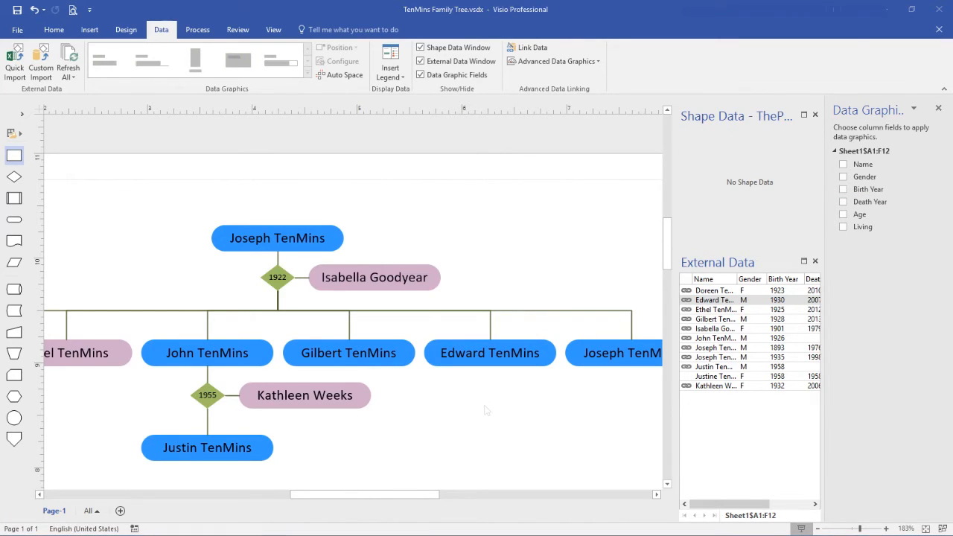
mouse_move(332, 403)
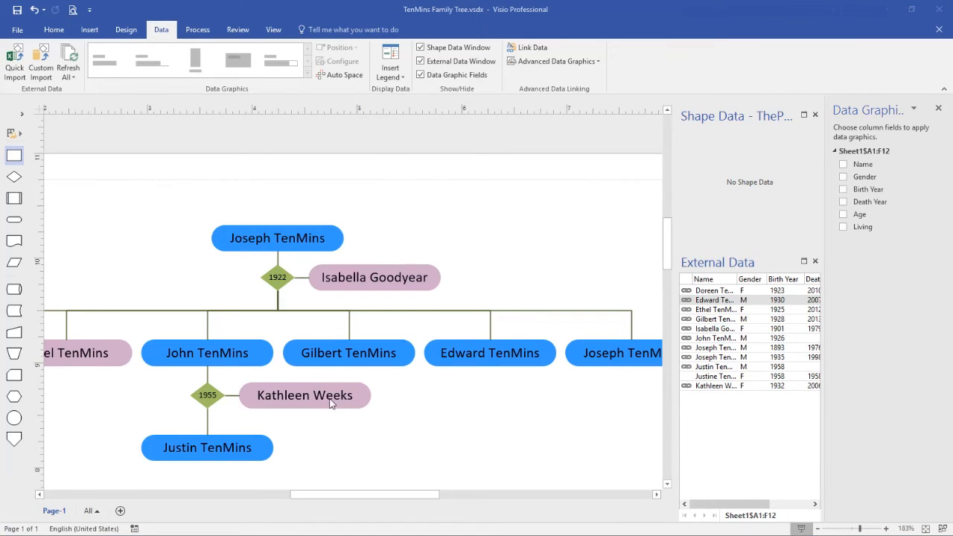
click(328, 400)
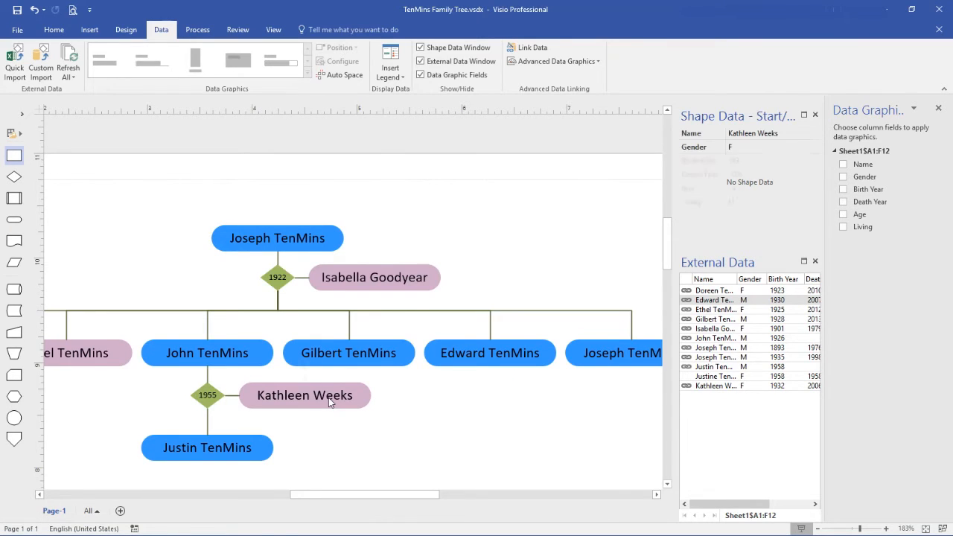
right_click(326, 396)
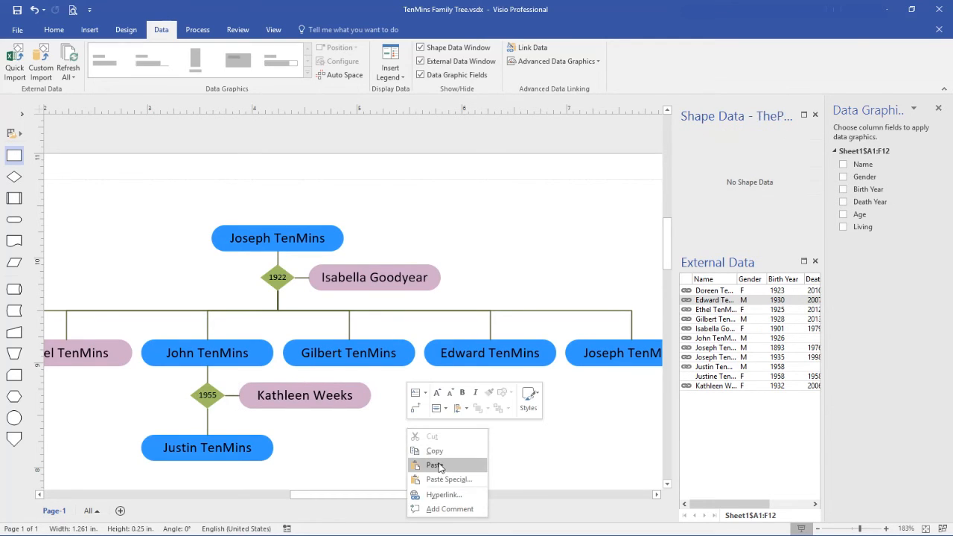
click(432, 465)
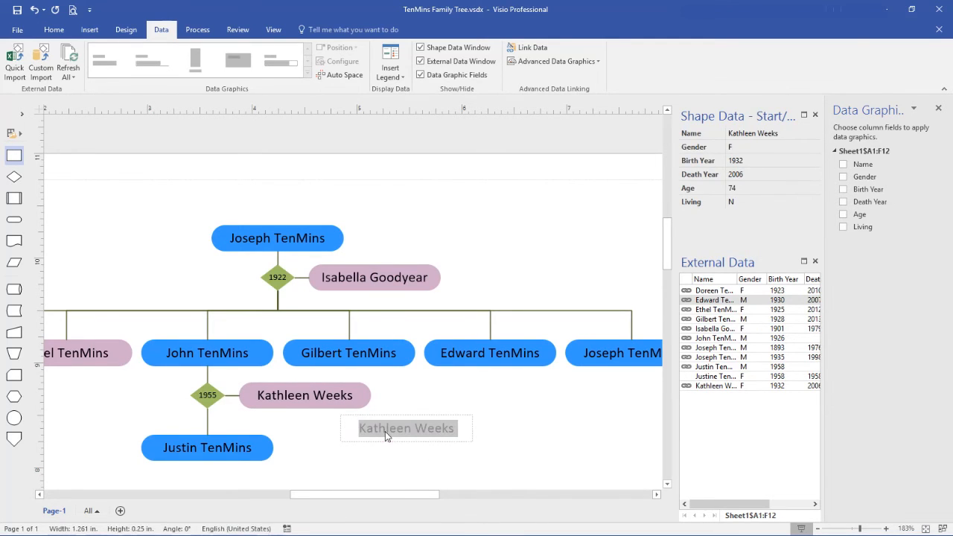
text(J)
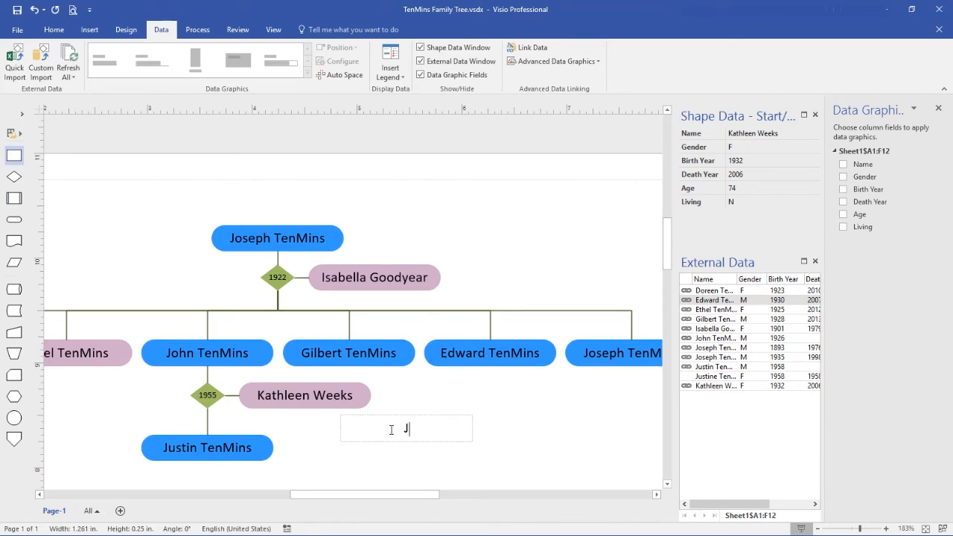
text(ustine TenMi)
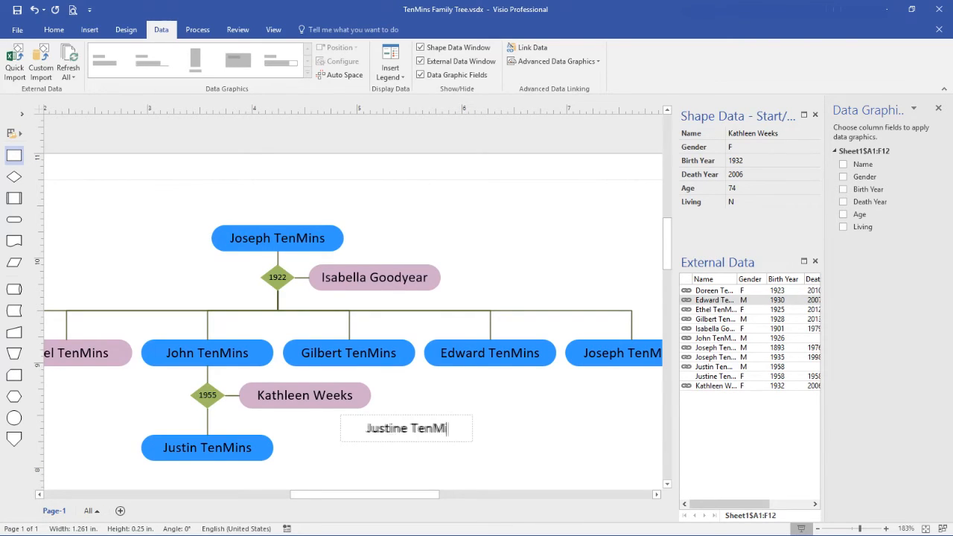
click(459, 463)
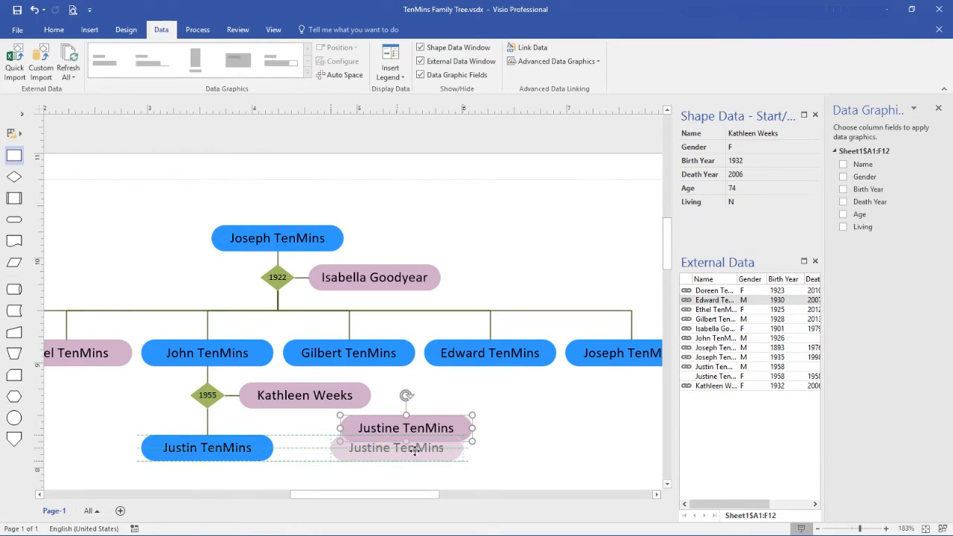
drag(406, 427, 396, 447)
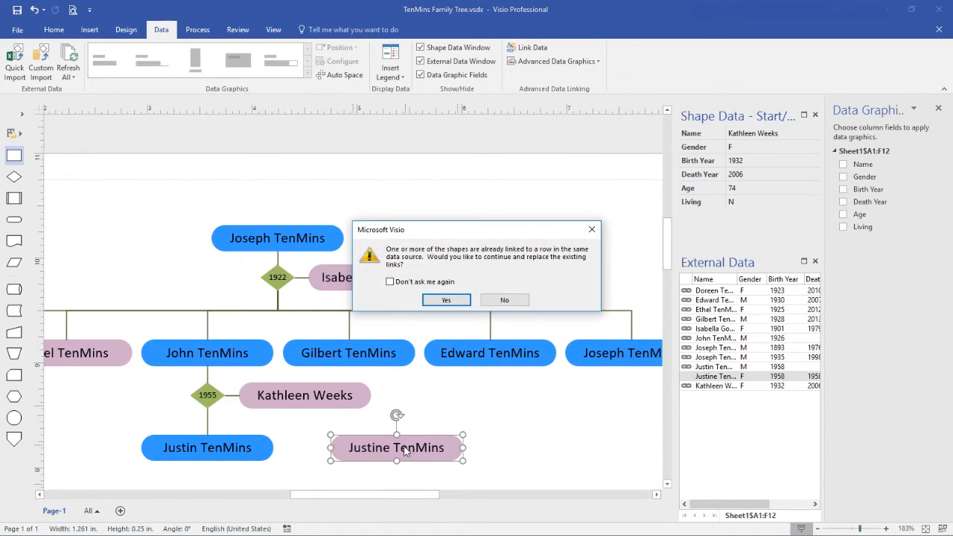
mouse_move(422, 263)
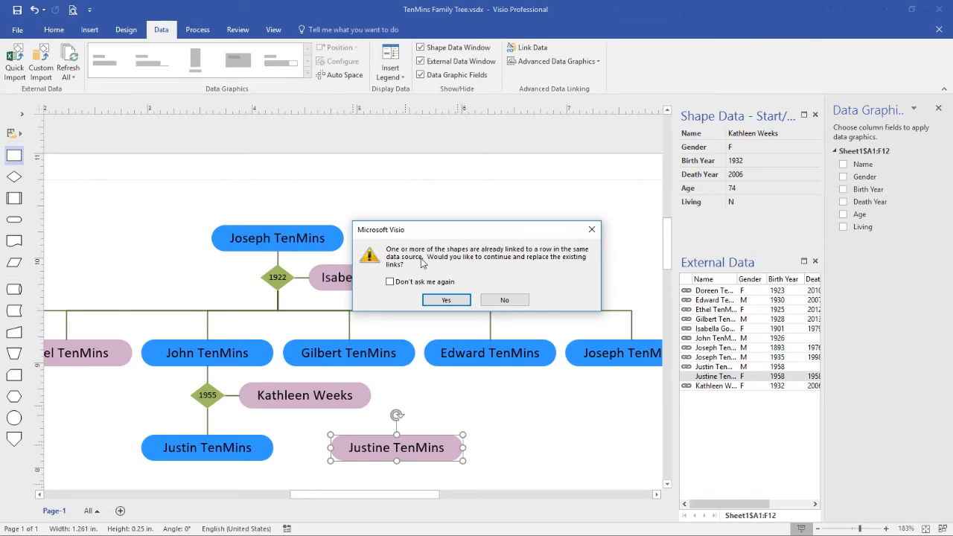
mouse_move(426, 265)
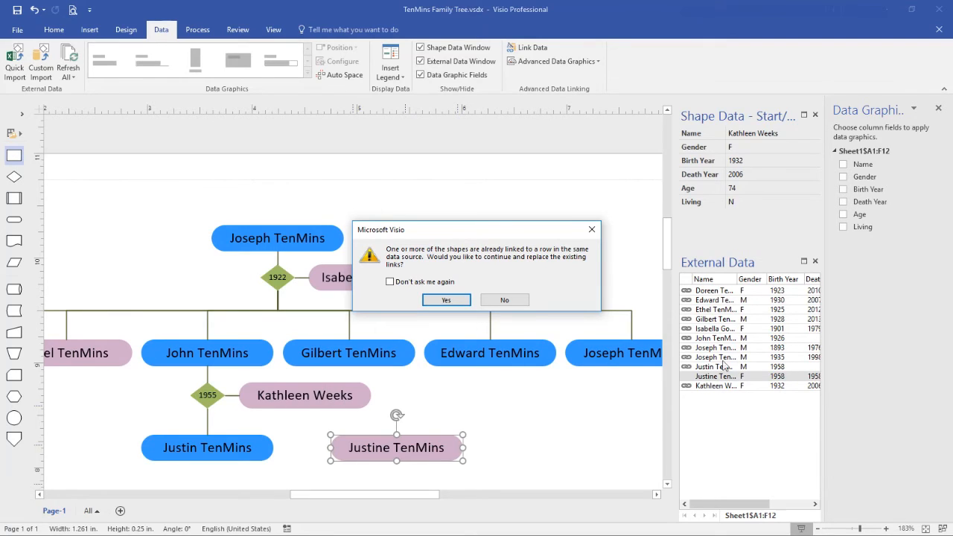
mouse_move(716, 387)
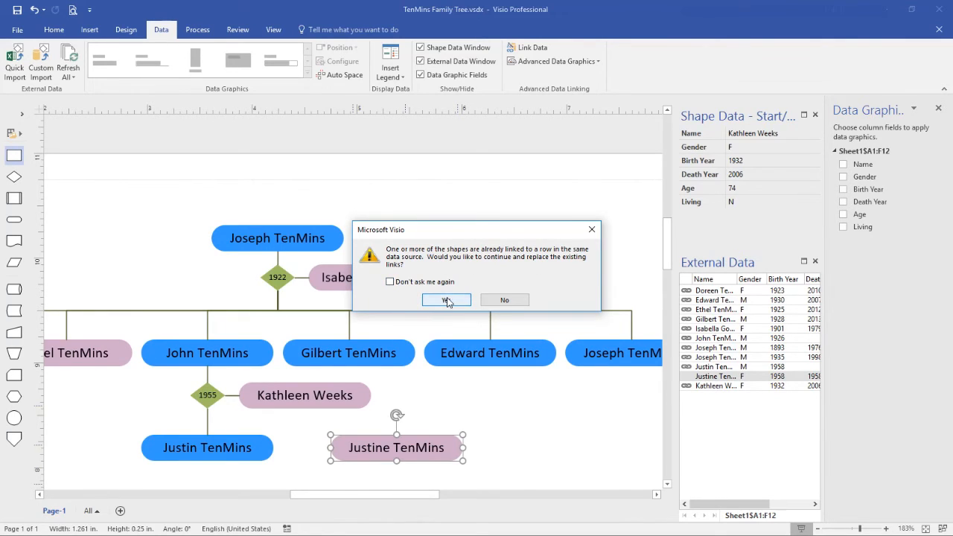
Replace Kathleen's copied link with Justine TenMins's data row and clear the data graphic checkboxes.
click(445, 299)
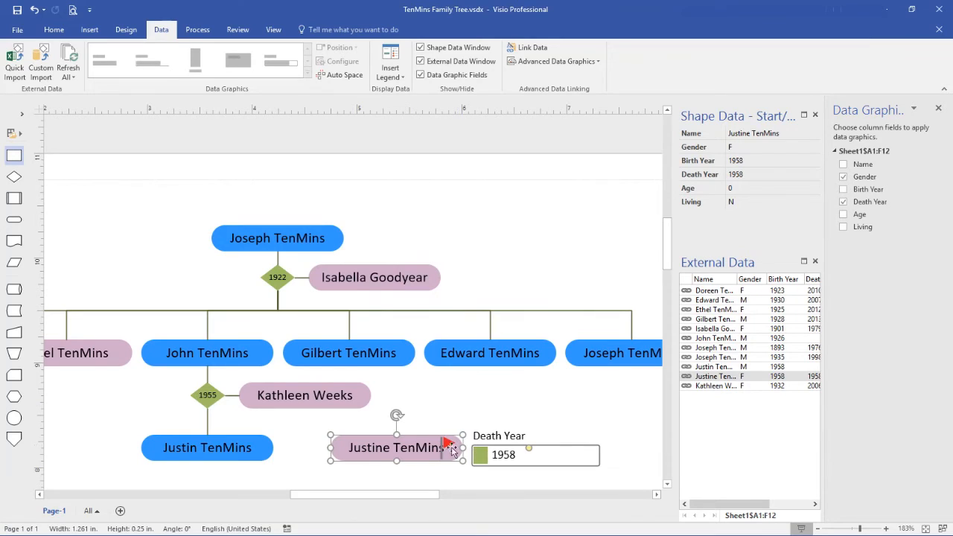
click(862, 177)
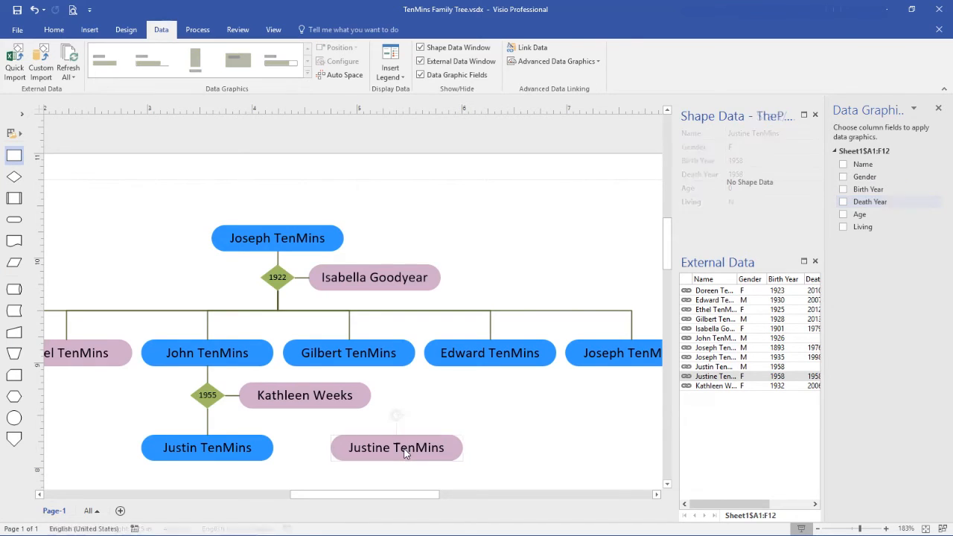
click(397, 448)
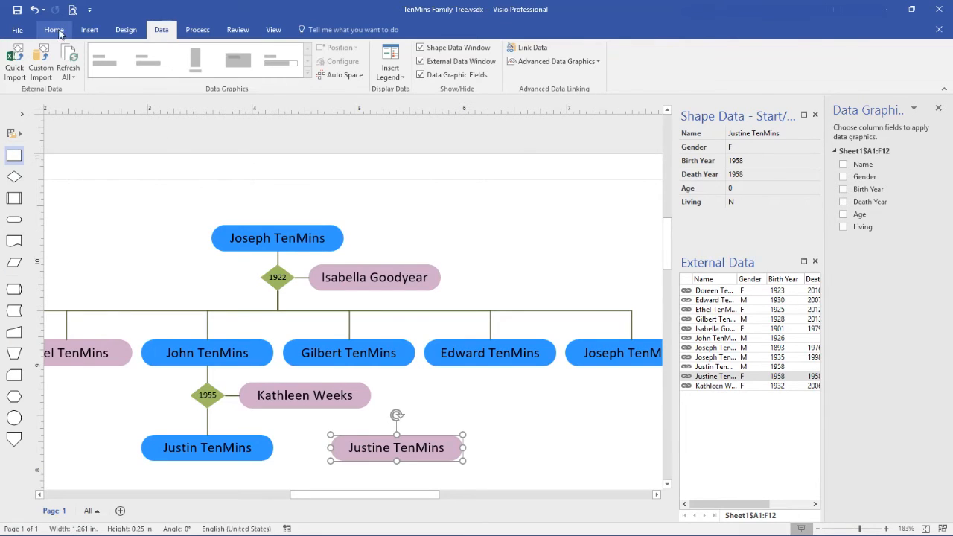
Choose the Connector tool from the Home tab.
click(52, 29)
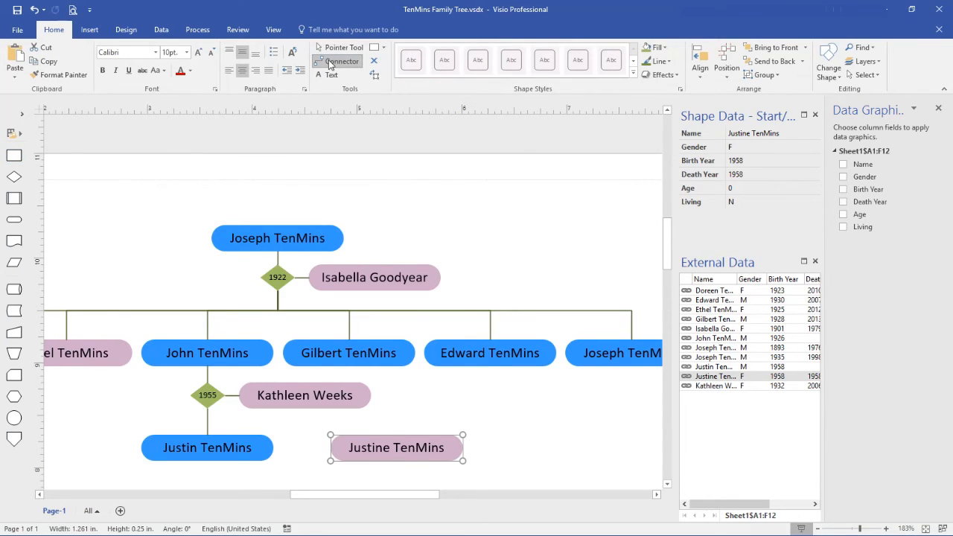
click(341, 61)
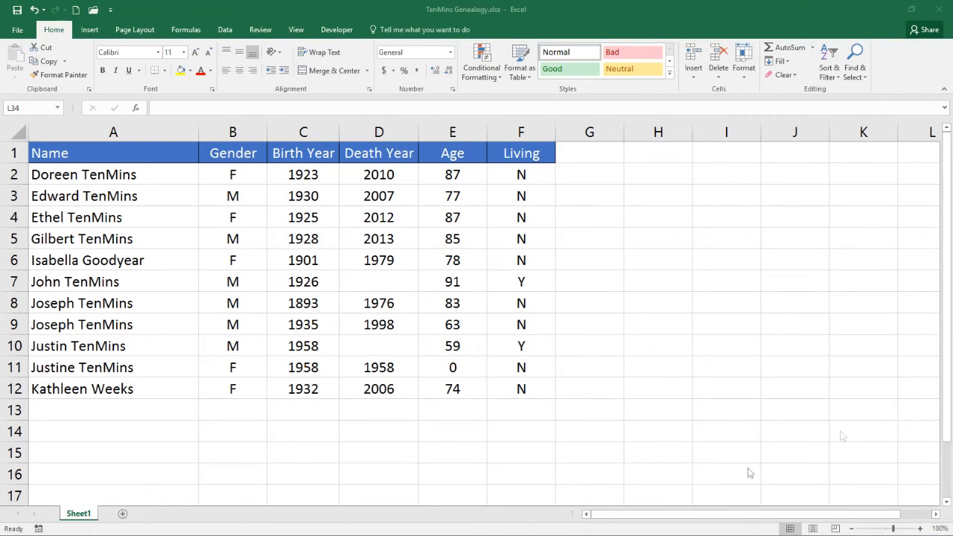
mouse_move(663, 517)
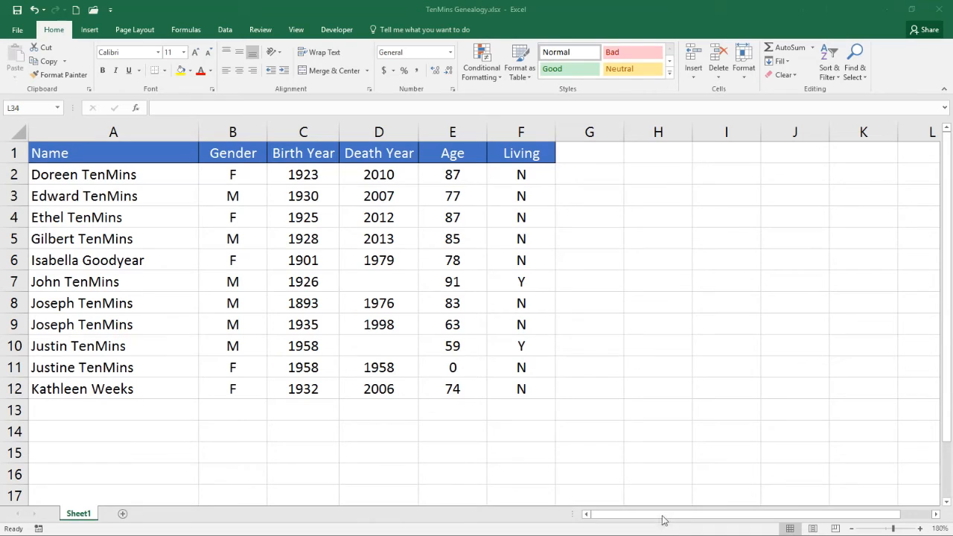
mouse_move(56, 444)
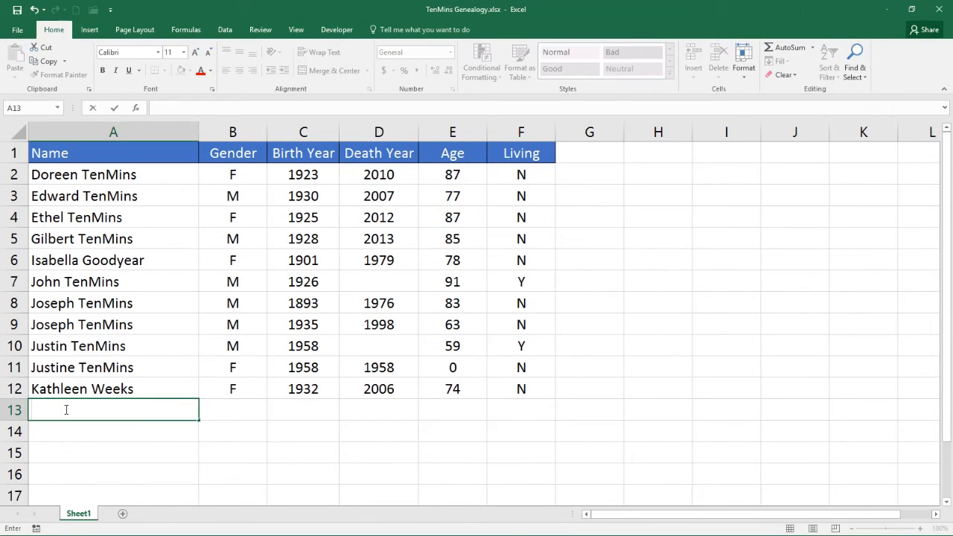
Add Thomas TenMins, M, 1964 with the age/living formulas, and change Kathleen's birth year to 1931.
text(Thomas)
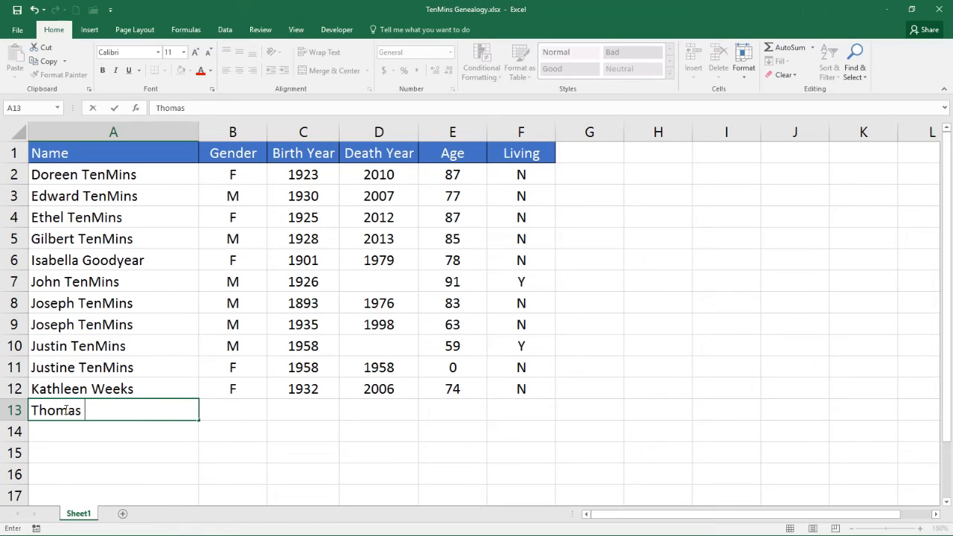
text(TenMins)
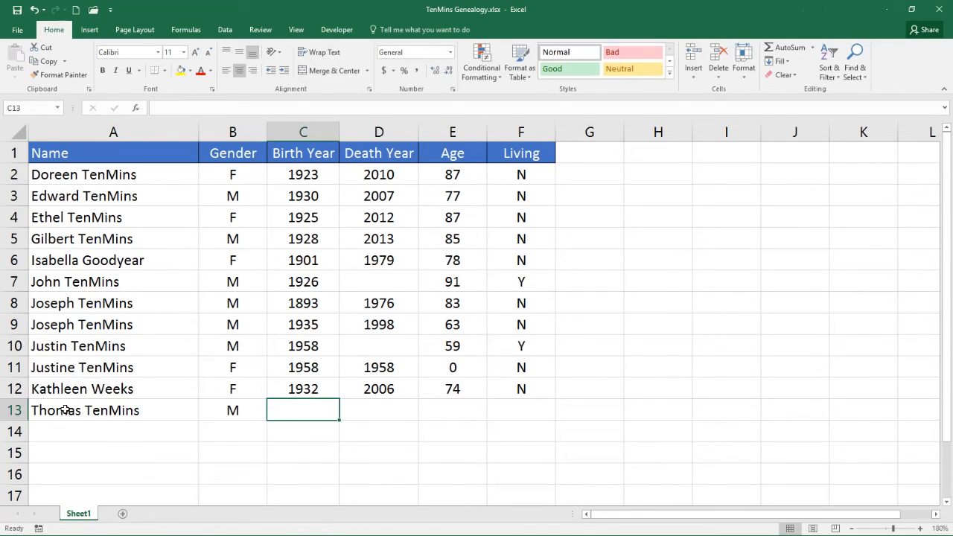
text(1964)
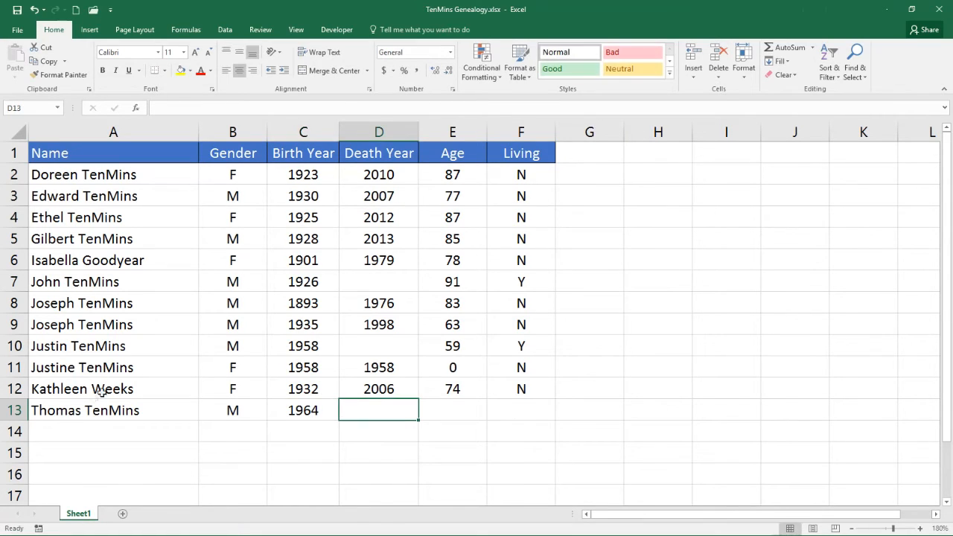
click(451, 389)
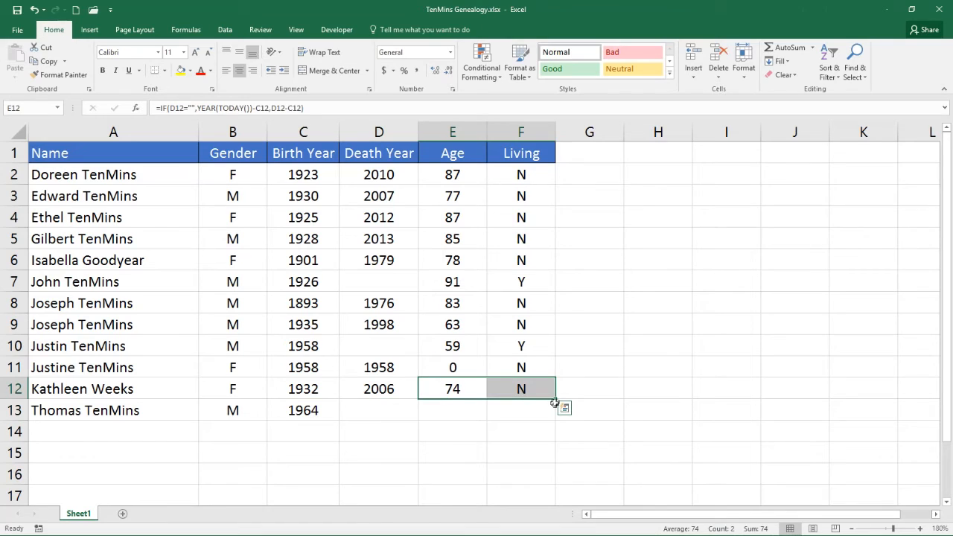
drag(554, 397, 555, 417)
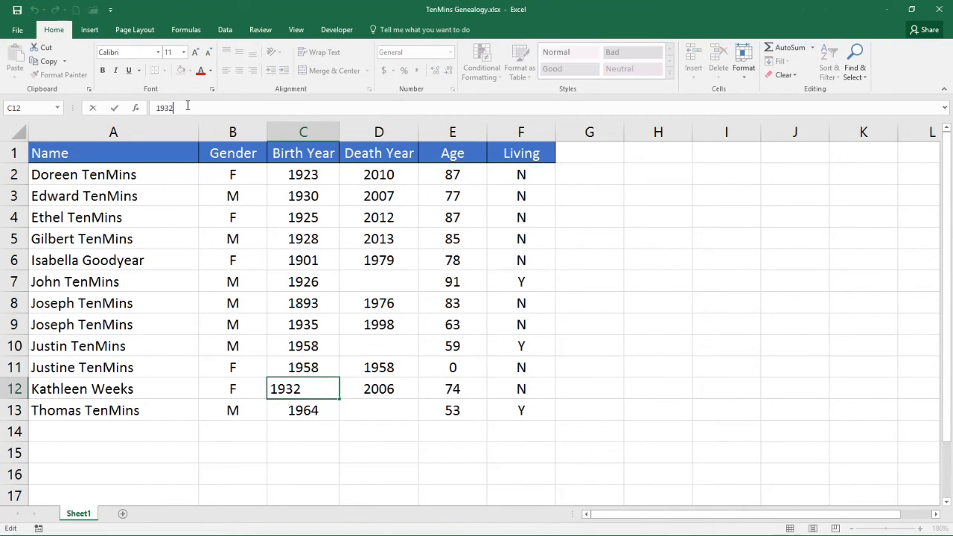
text(1931)
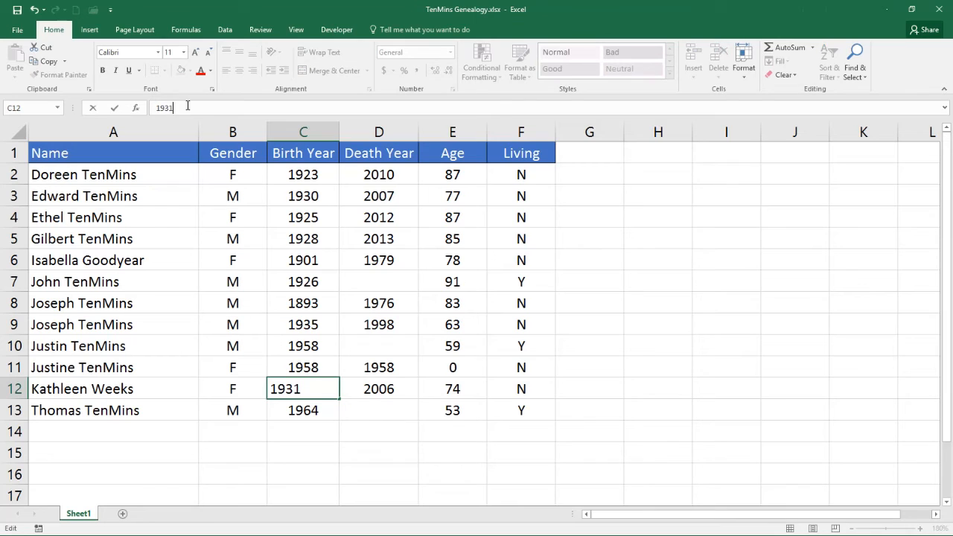
mouse_move(114, 109)
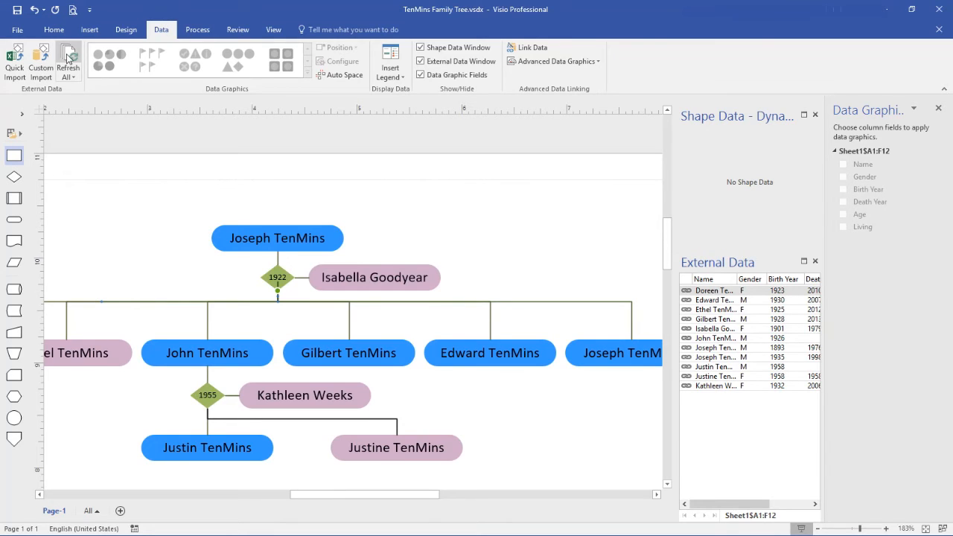
Run Refresh All on the linked data source and close the Refresh Data dialog.
click(67, 61)
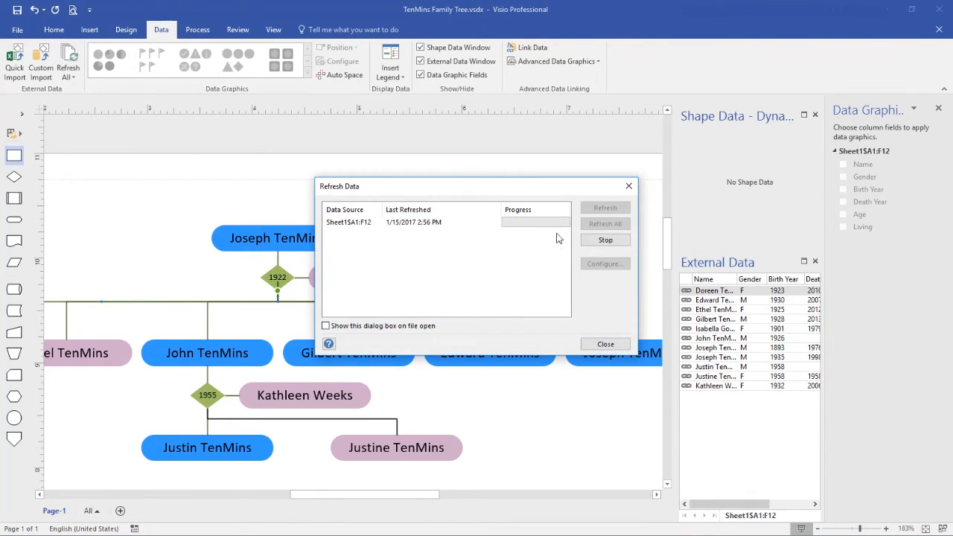
mouse_move(533, 234)
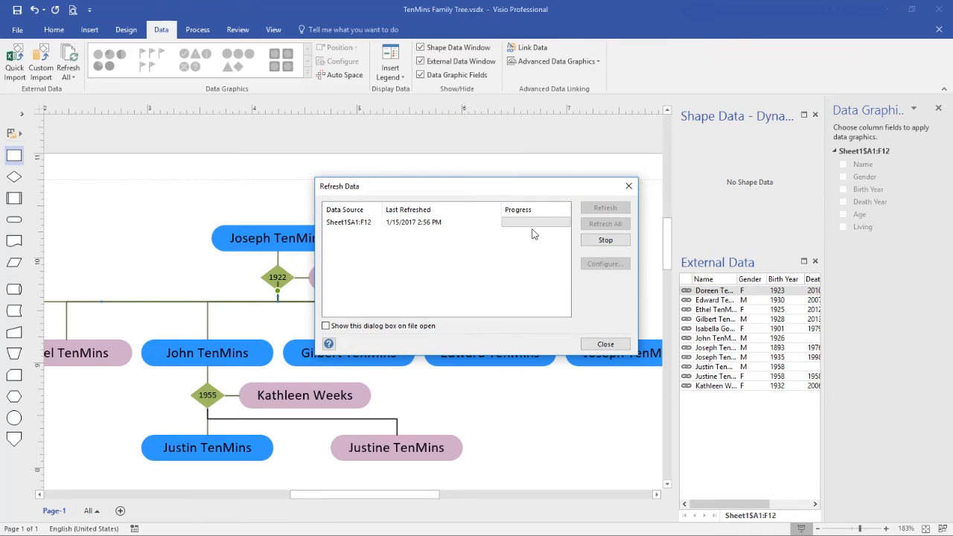
click(604, 223)
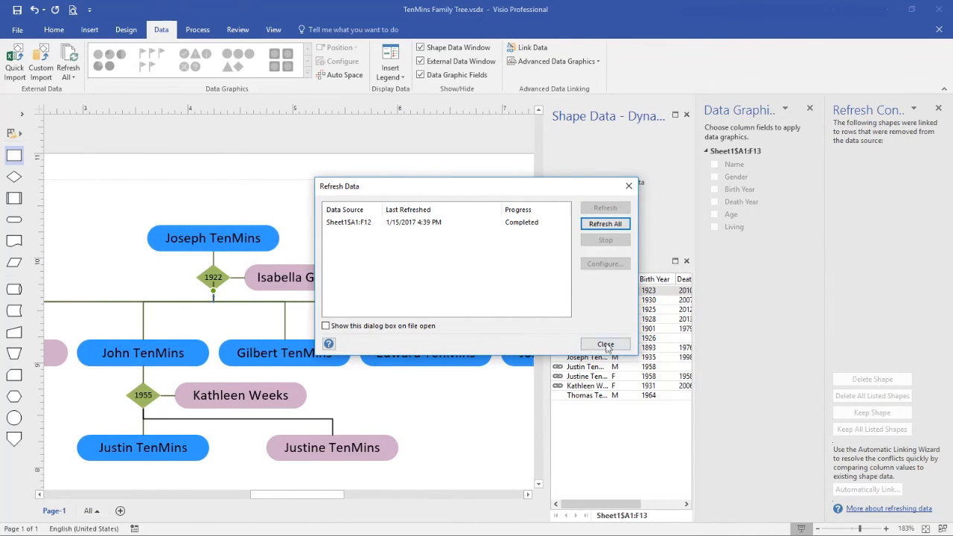
click(605, 344)
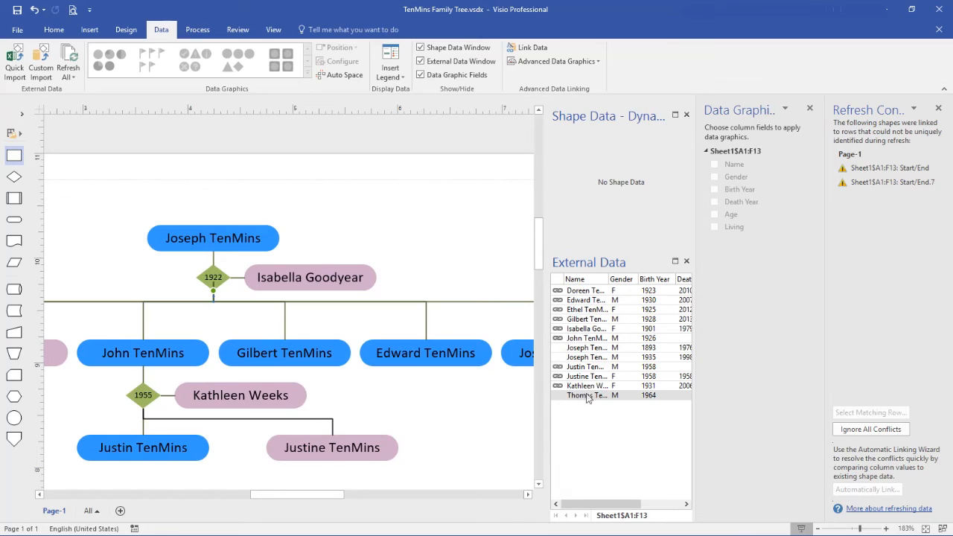
mouse_move(653, 399)
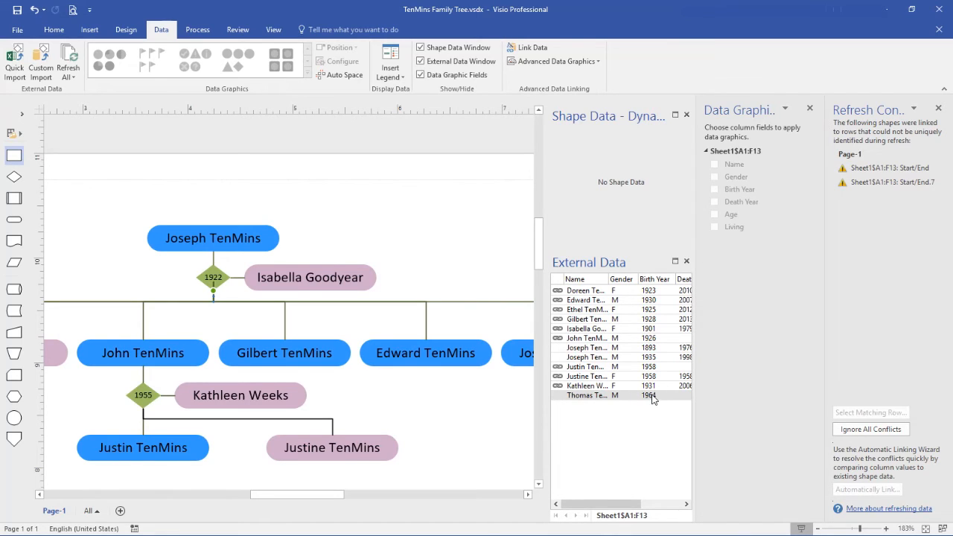
mouse_move(622, 402)
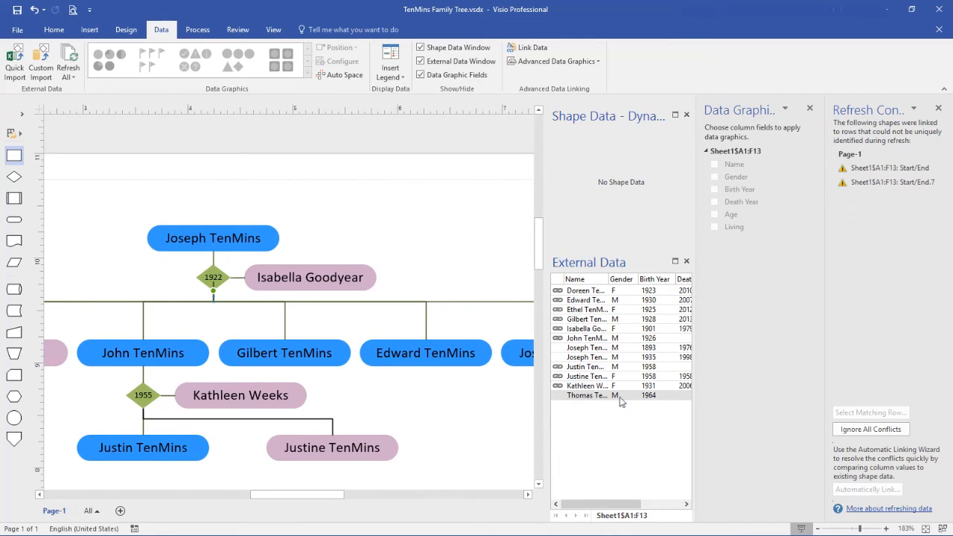
mouse_move(882, 157)
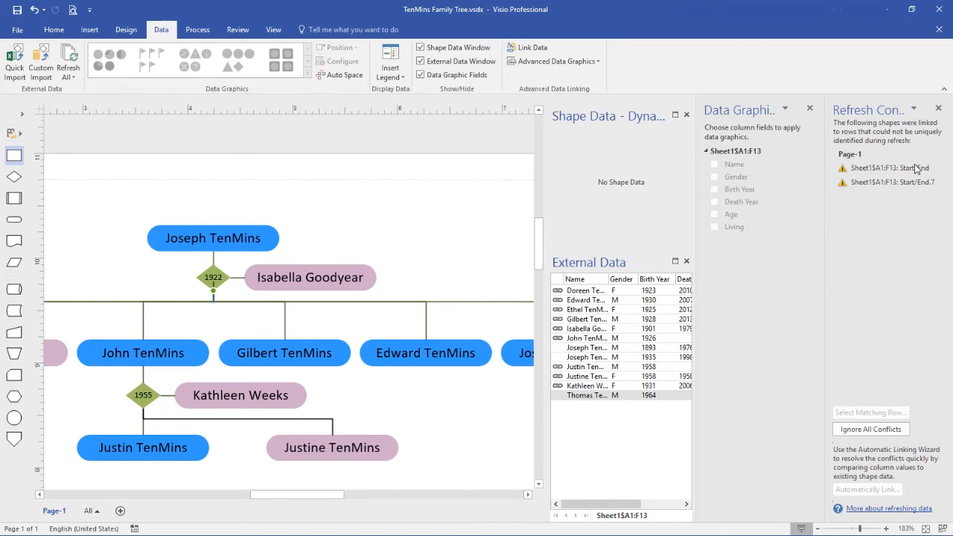
mouse_move(886, 157)
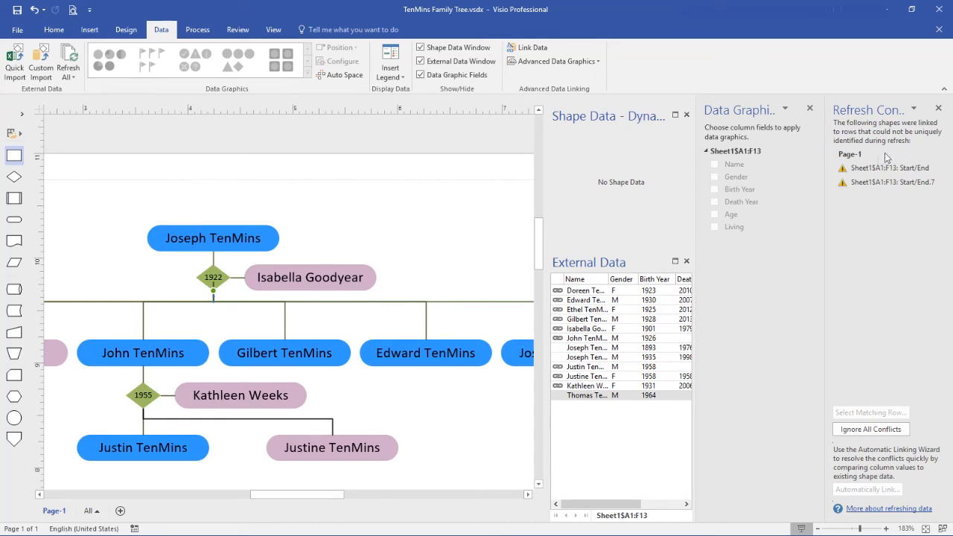
mouse_move(875, 167)
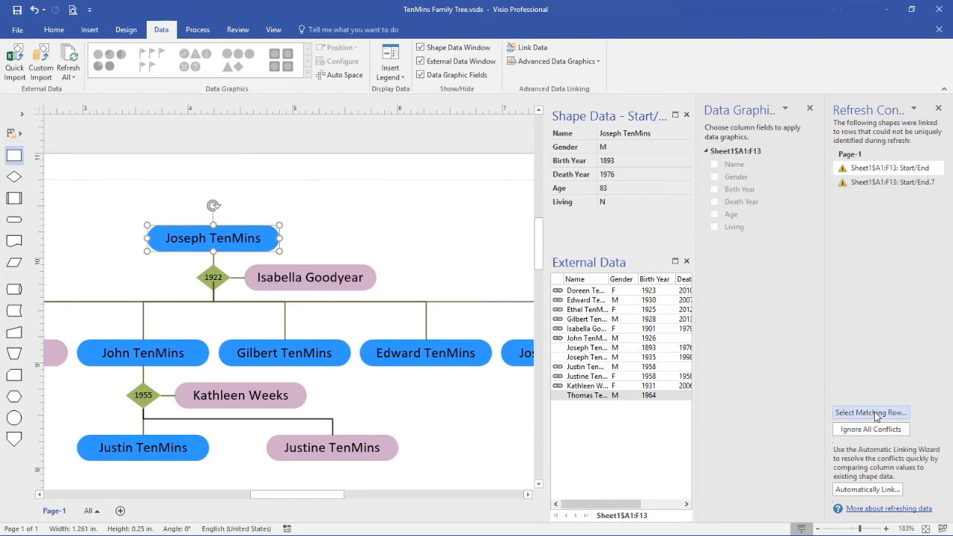
Match the two Joseph TenMins shapes to the 1893 and 1935 rows and close Refresh Conflicts.
click(870, 413)
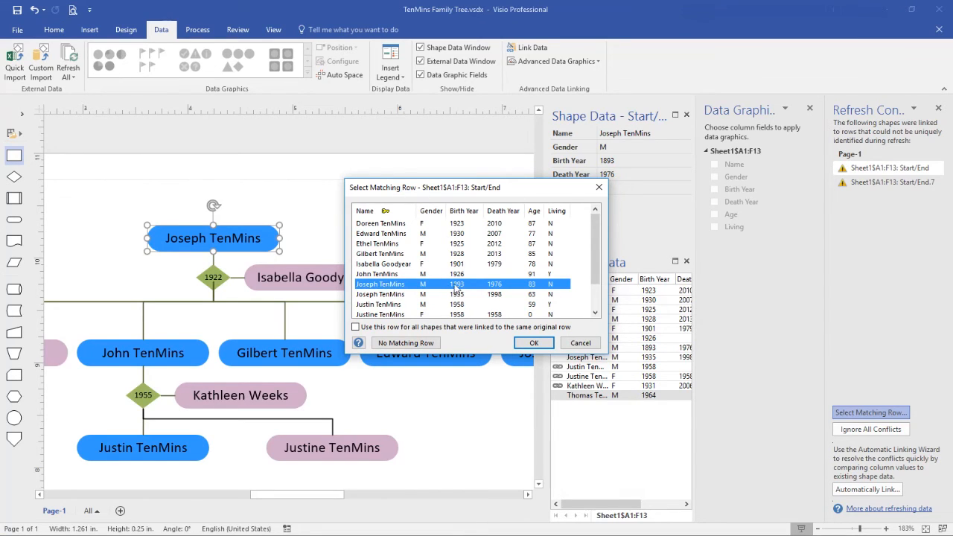
click(533, 342)
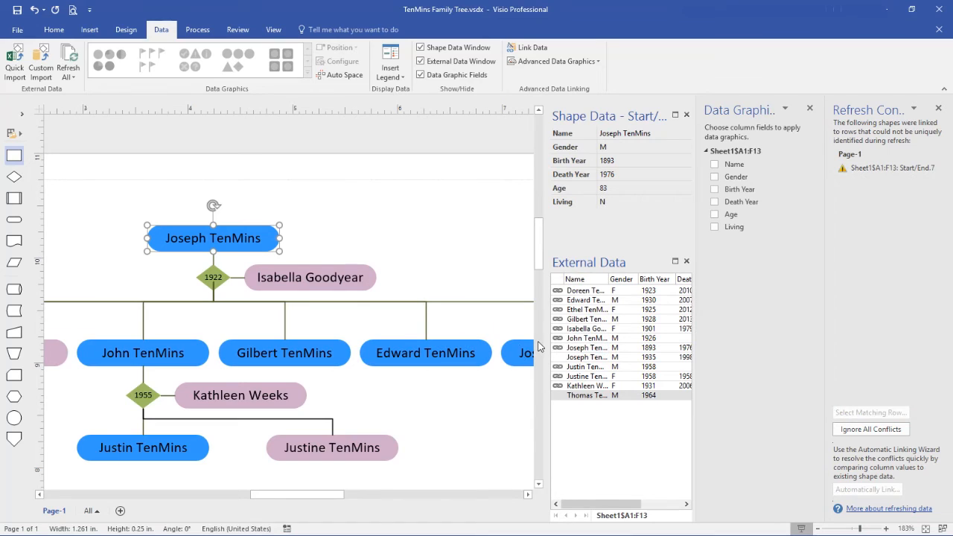
mouse_move(896, 172)
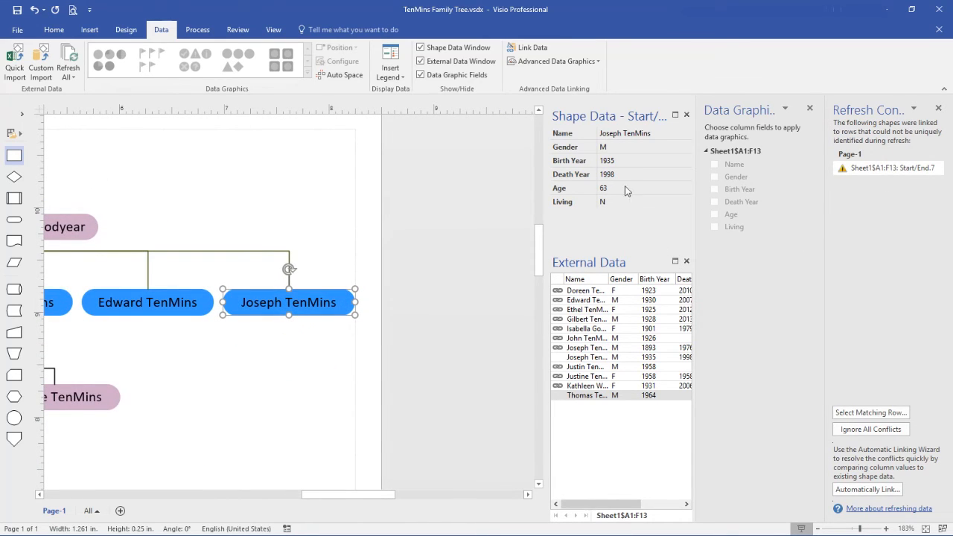
mouse_move(870, 412)
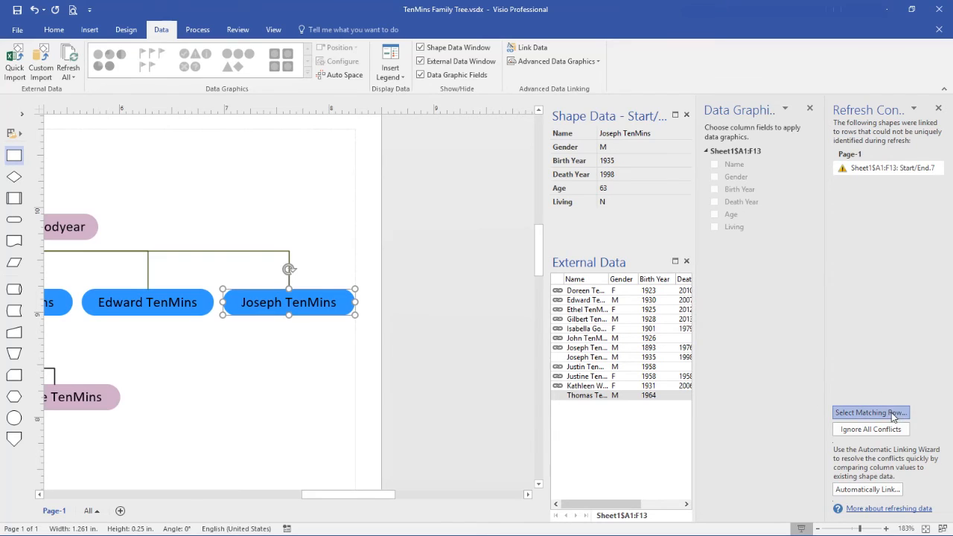
click(870, 413)
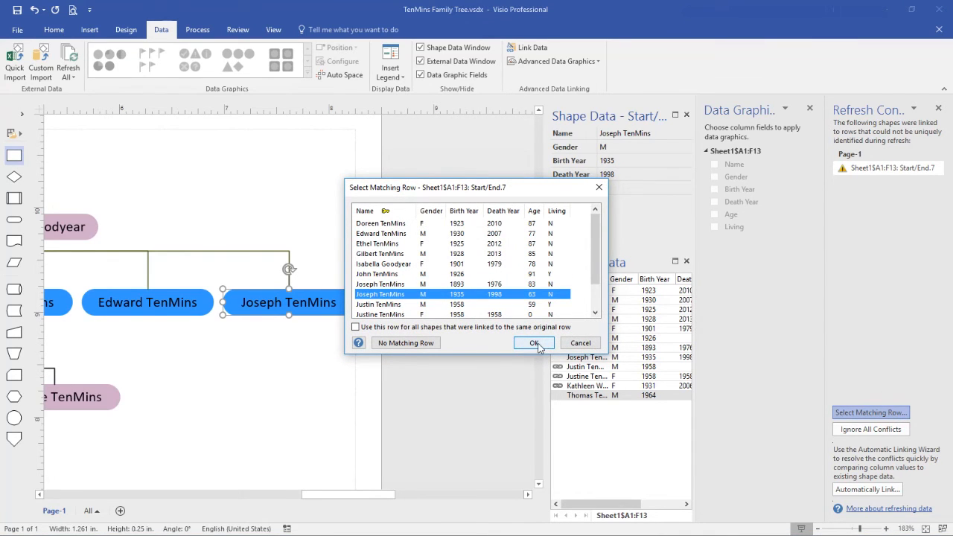
click(532, 342)
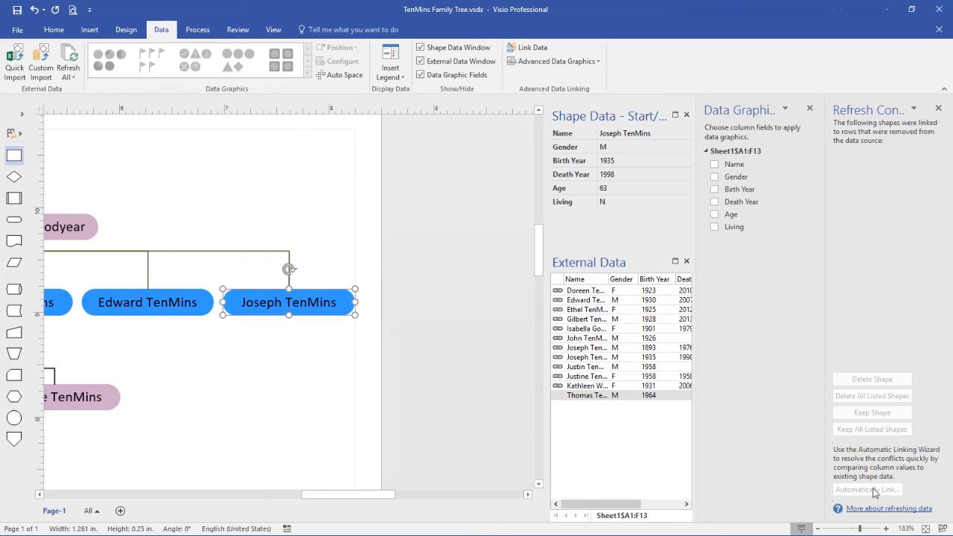
mouse_move(574, 300)
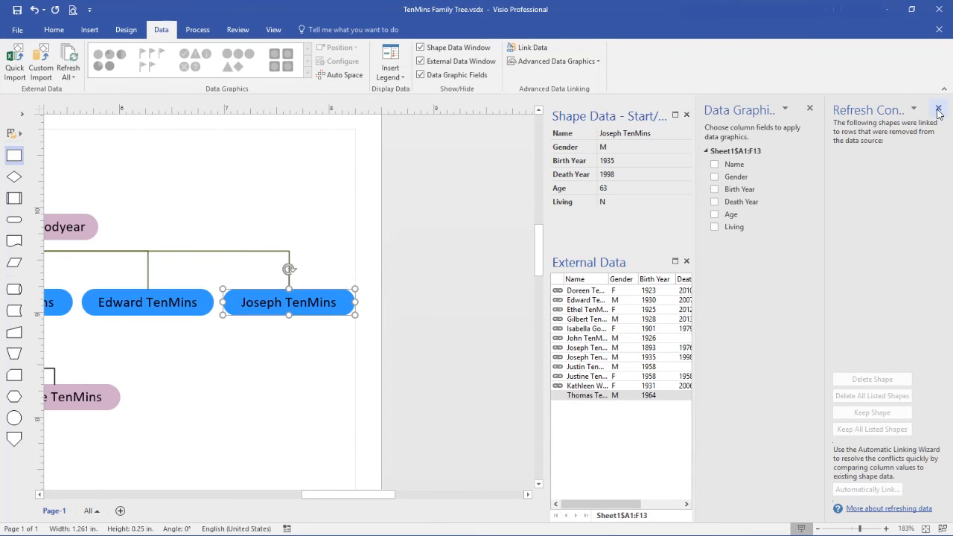
click(939, 109)
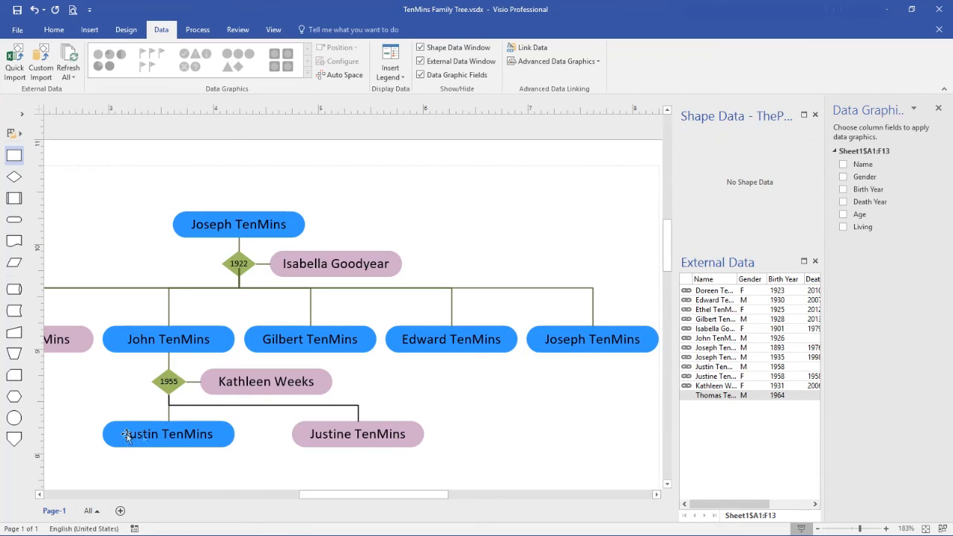
Copy Justin's shape, rename it Thomas TenMins, and link it to Thomas's 1964 data row.
click(142, 436)
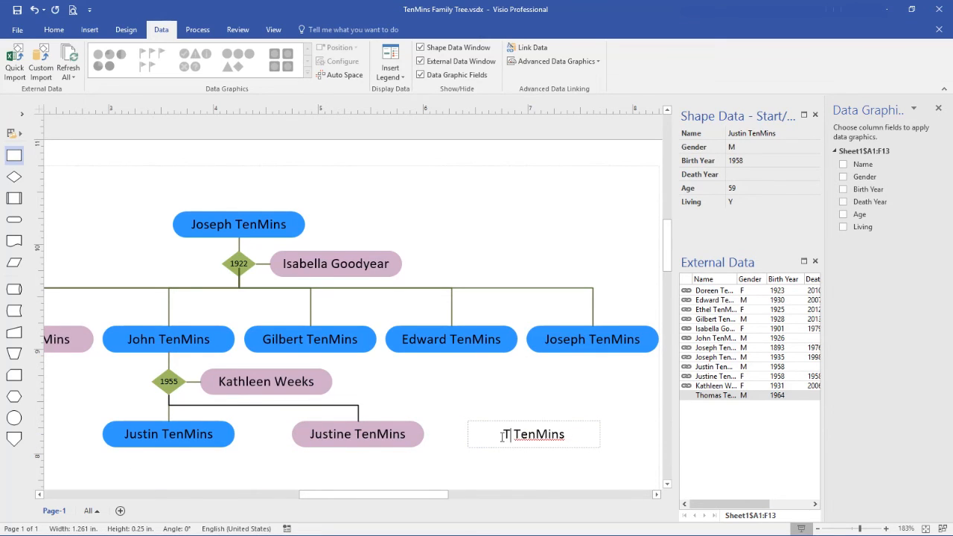
text(Thomas)
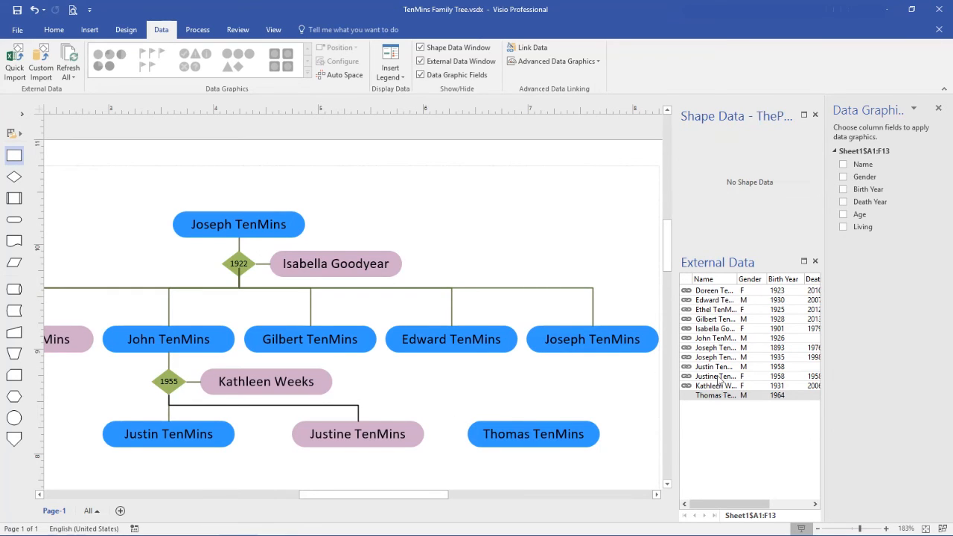
click(533, 434)
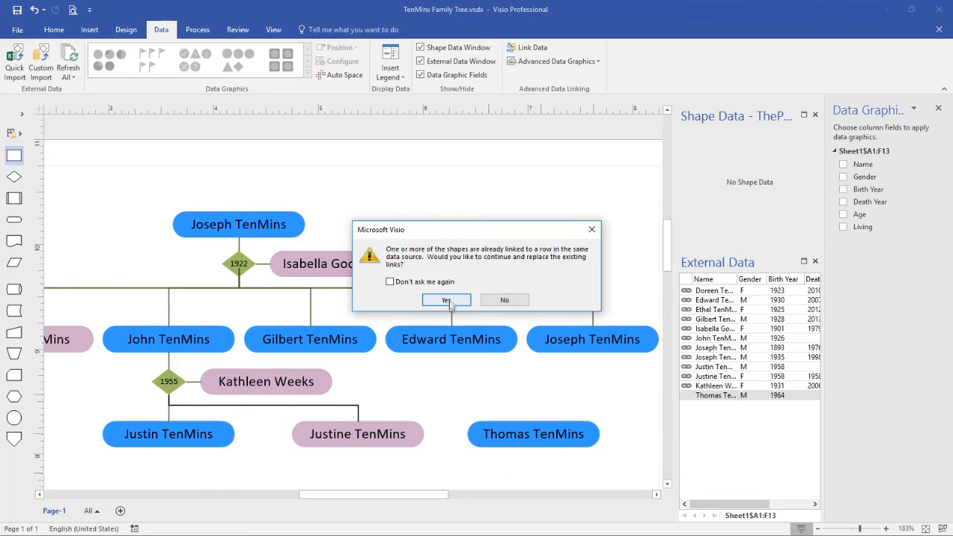
click(446, 300)
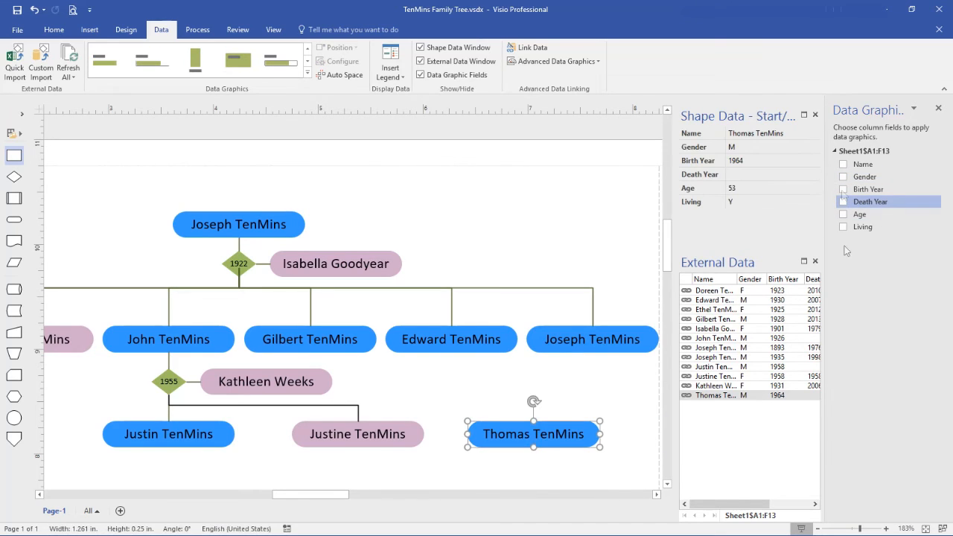
mouse_move(689, 309)
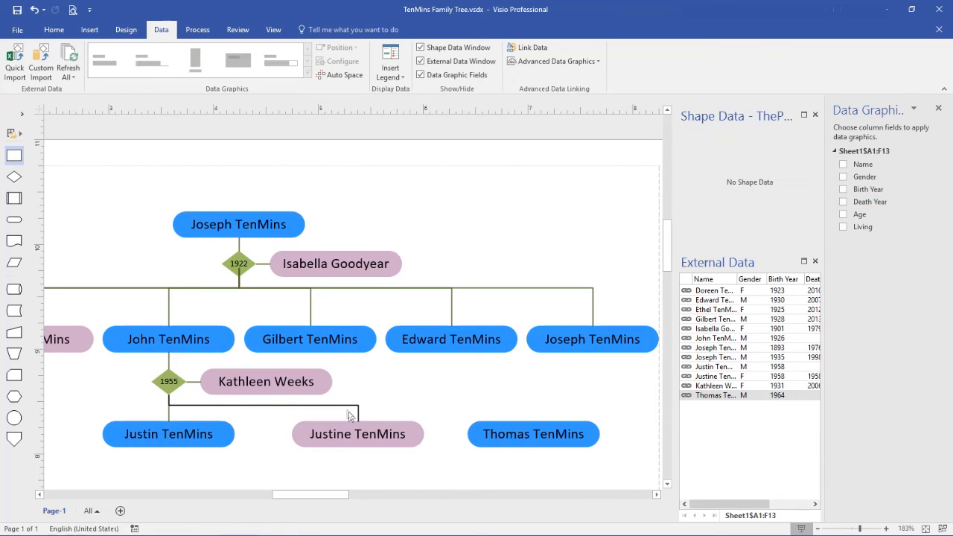
Connect Thomas TenMins to the child line below the 1955 marriage.
click(350, 425)
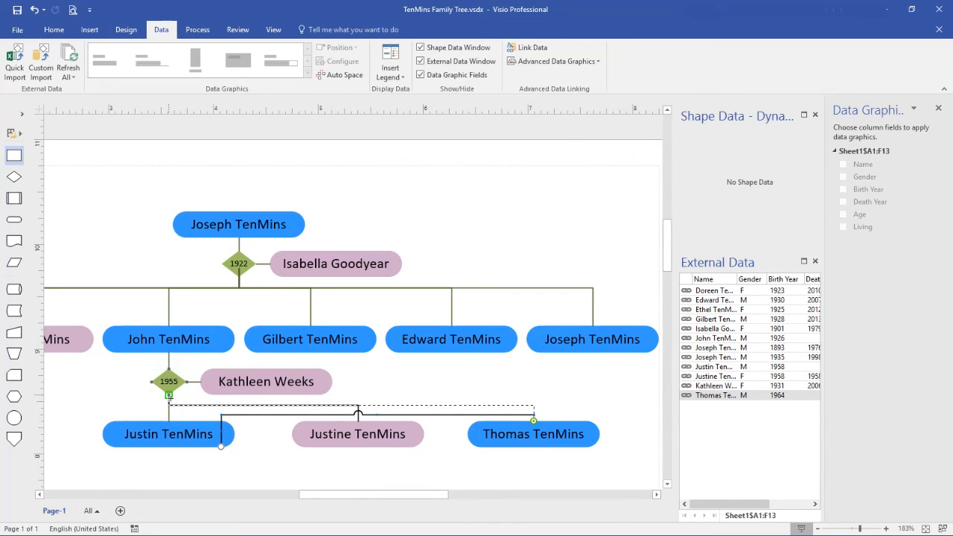
click(340, 477)
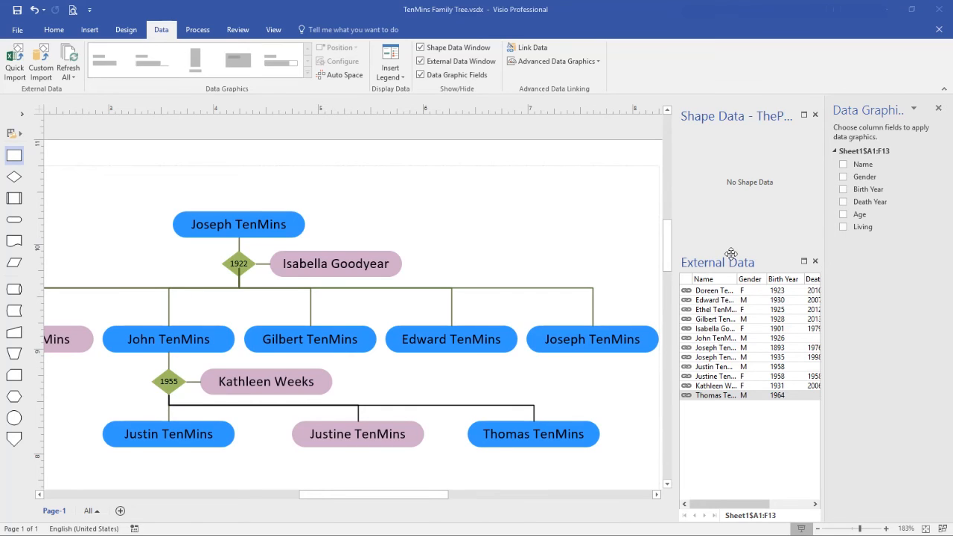
mouse_move(815, 260)
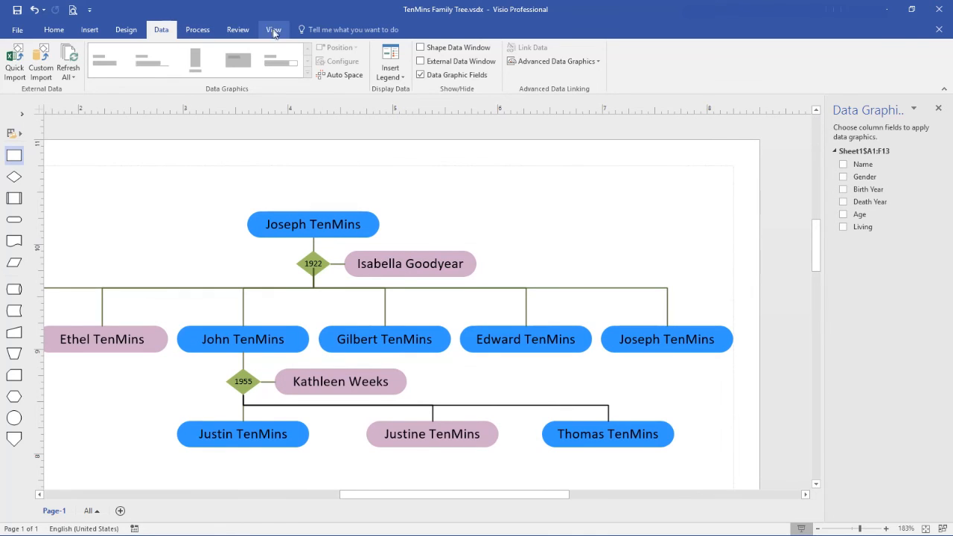
Tick Living in the Data Graphic Fields pane to flag every person's living status.
click(272, 29)
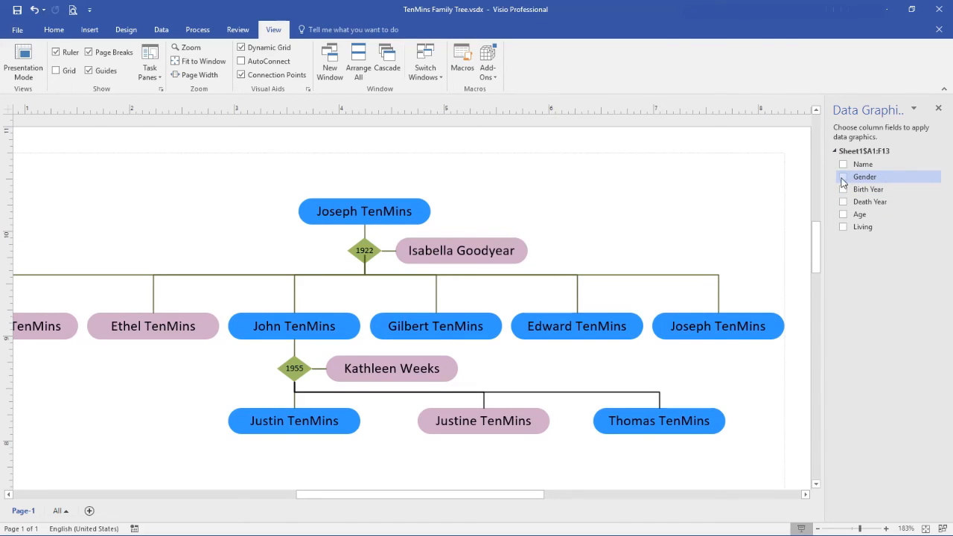
mouse_move(858, 205)
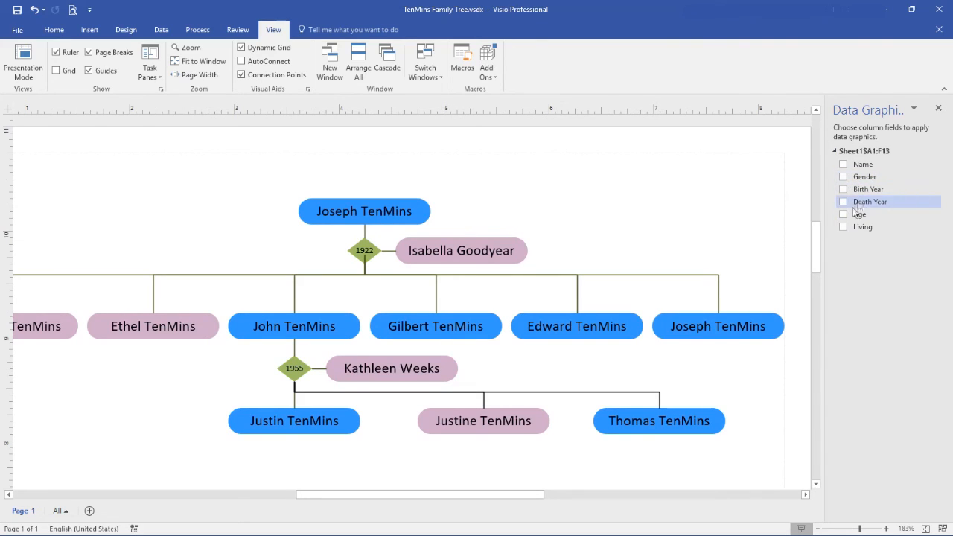
mouse_move(852, 248)
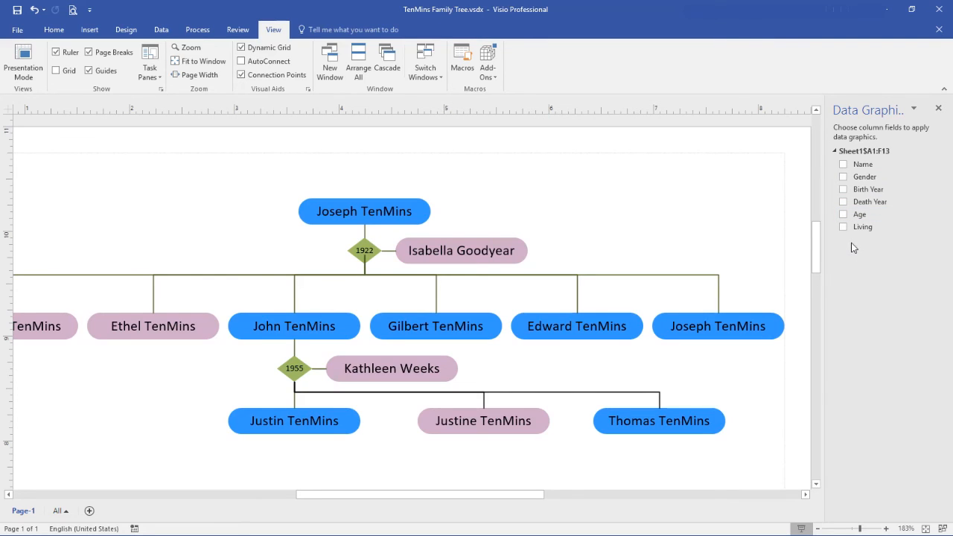
mouse_move(843, 229)
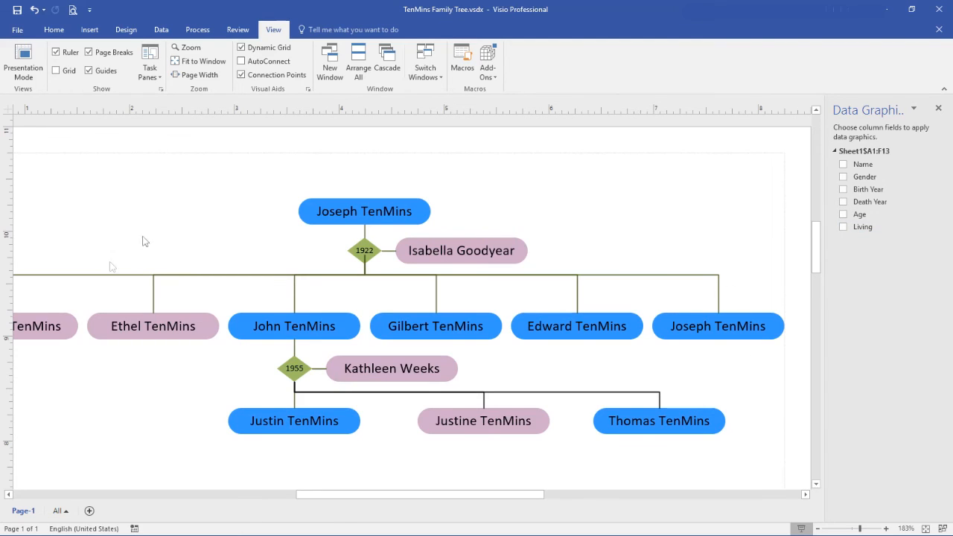
mouse_move(542, 262)
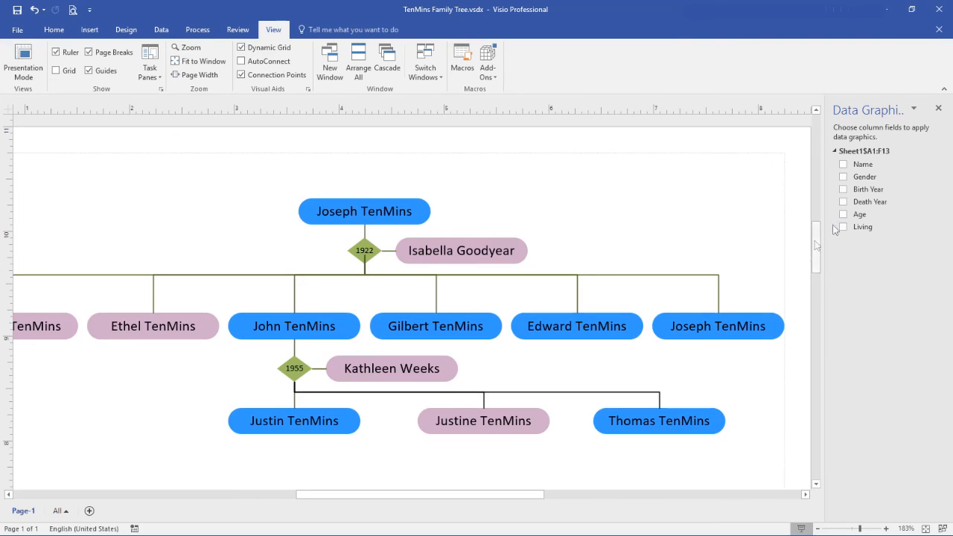
mouse_move(846, 230)
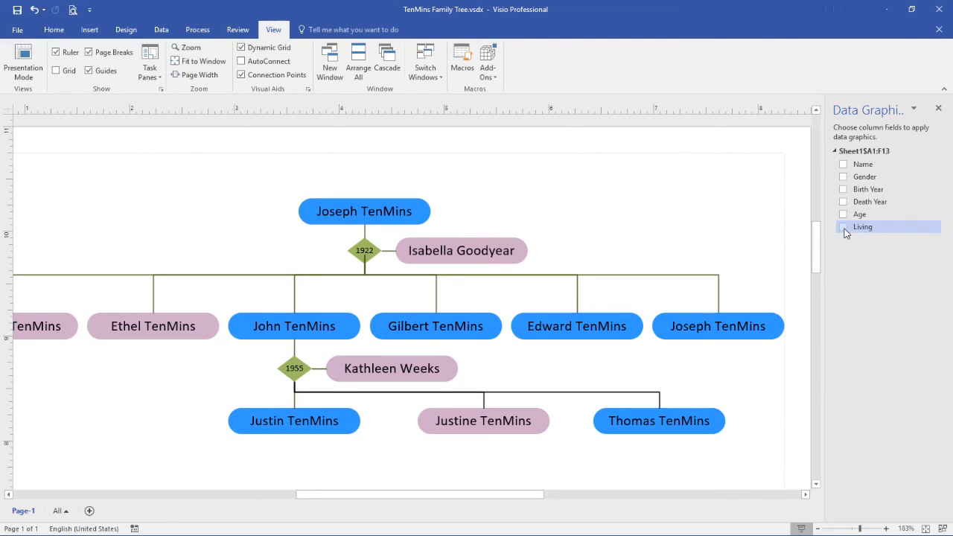
click(843, 227)
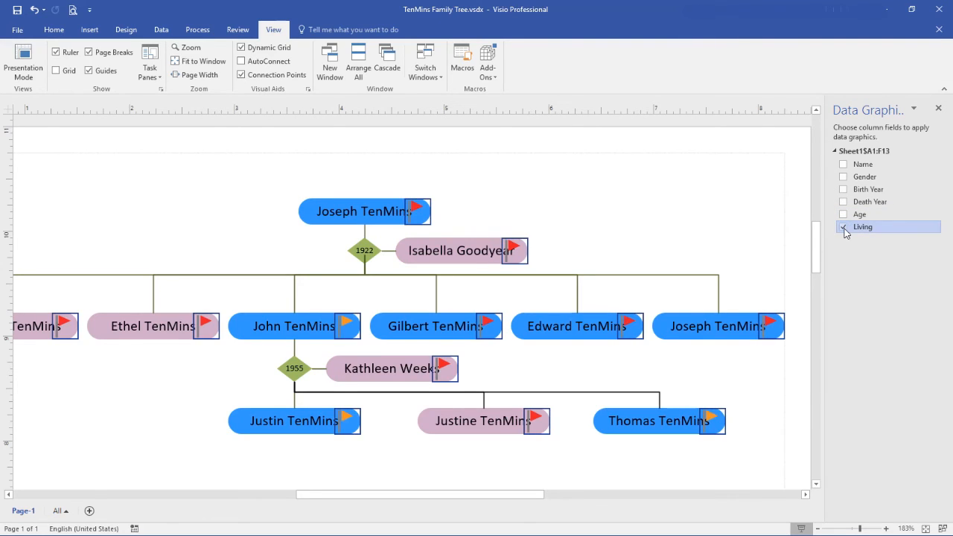
click(843, 227)
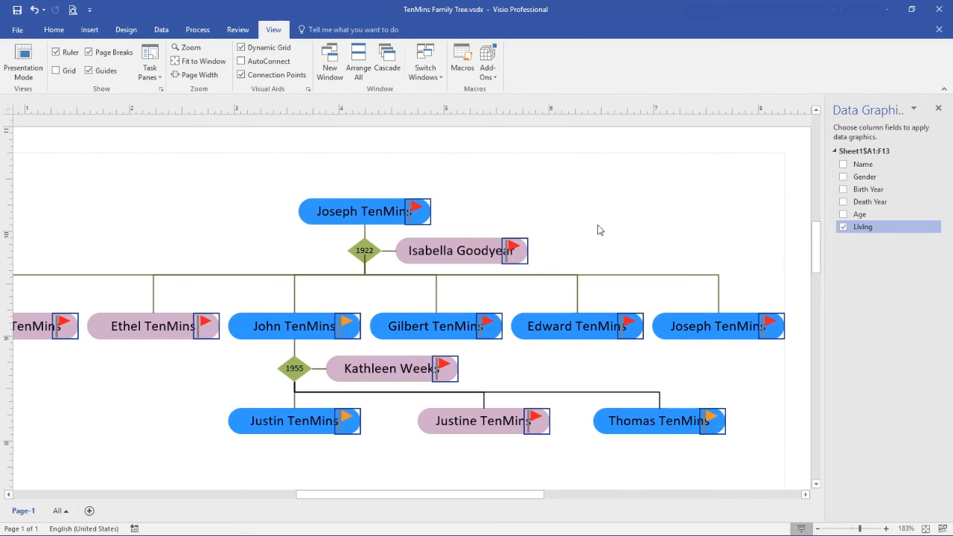
mouse_move(66, 363)
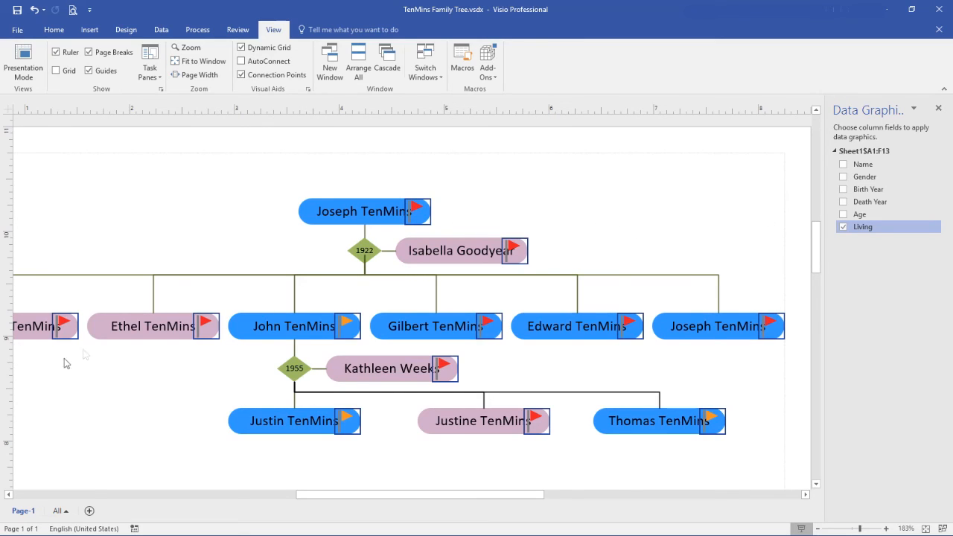
mouse_move(662, 404)
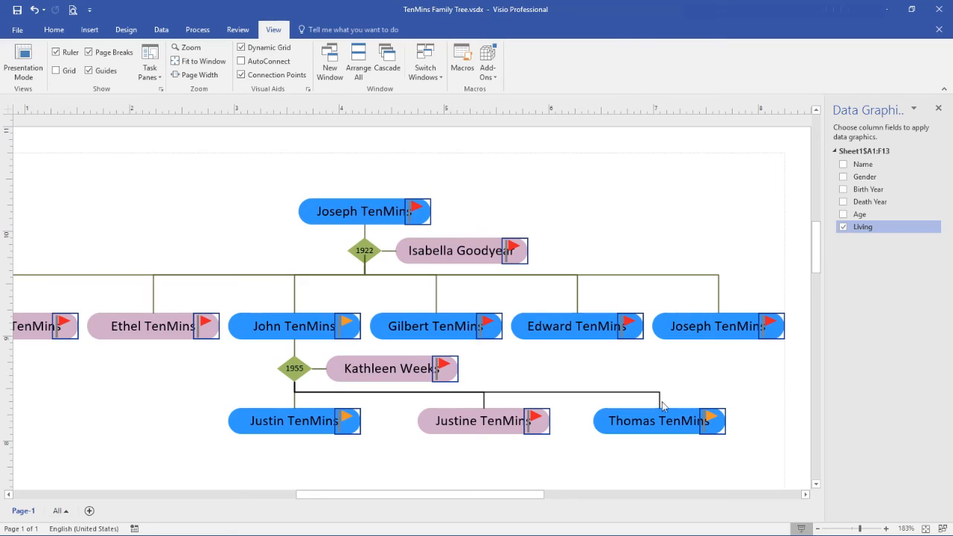
mouse_move(638, 219)
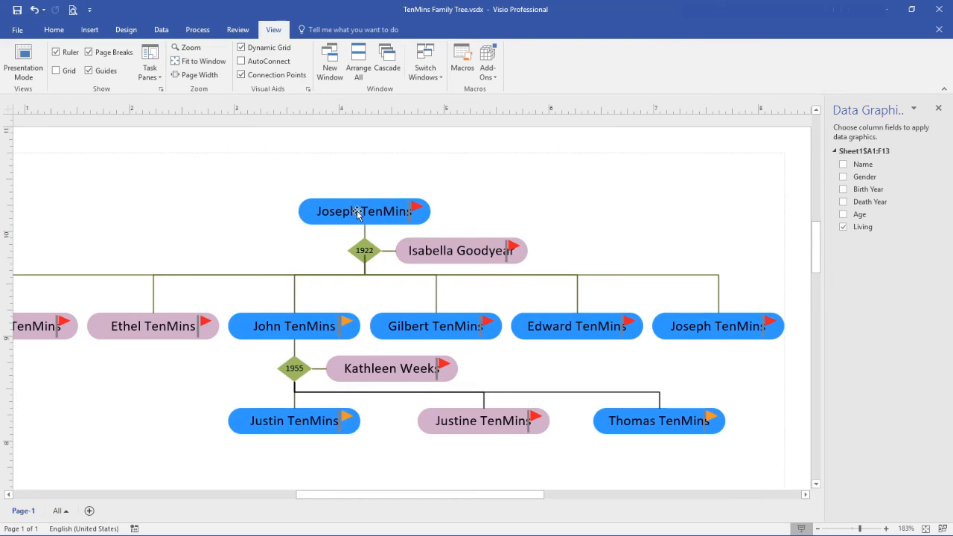
Open Edit Data Graphic from the Joseph TenMins shape and edit the Living item.
right_click(360, 212)
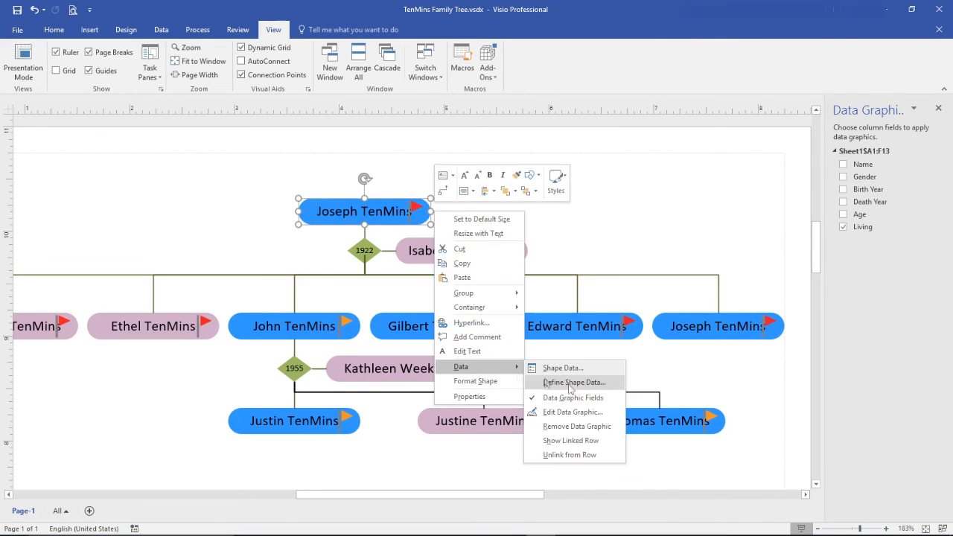
mouse_move(564, 416)
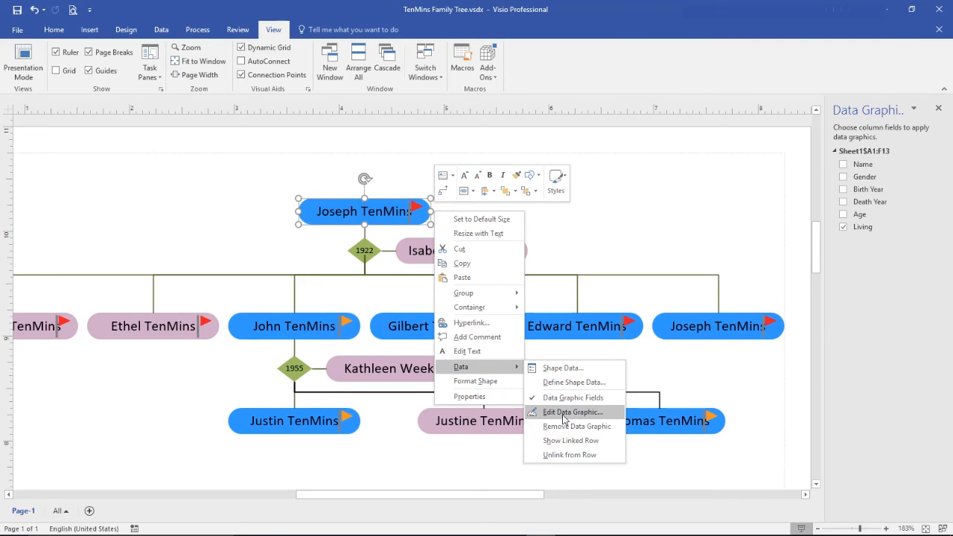
click(565, 411)
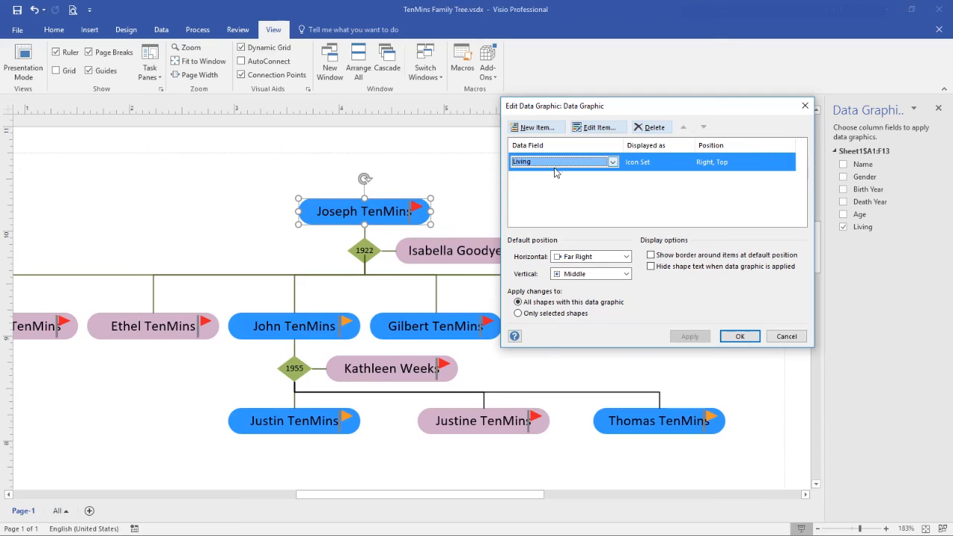
mouse_move(850, 232)
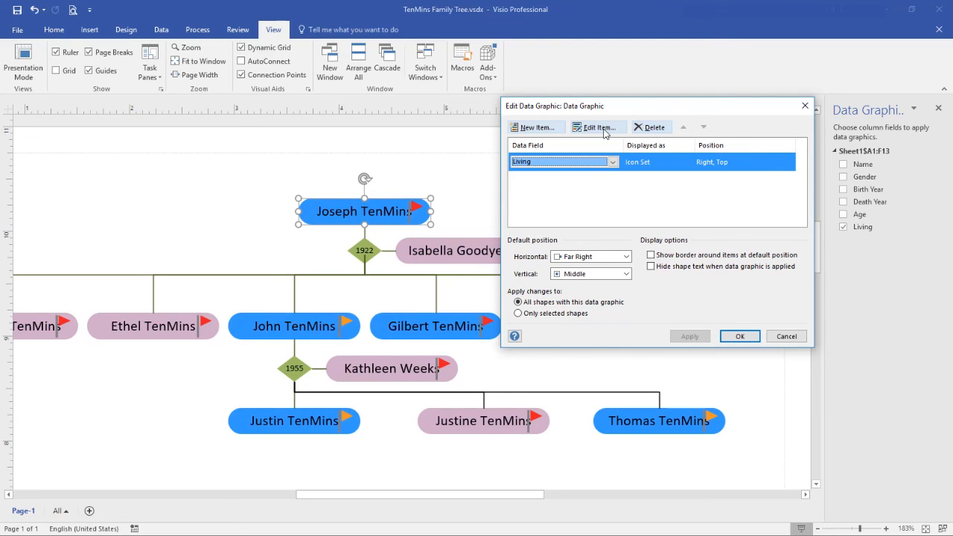
click(597, 127)
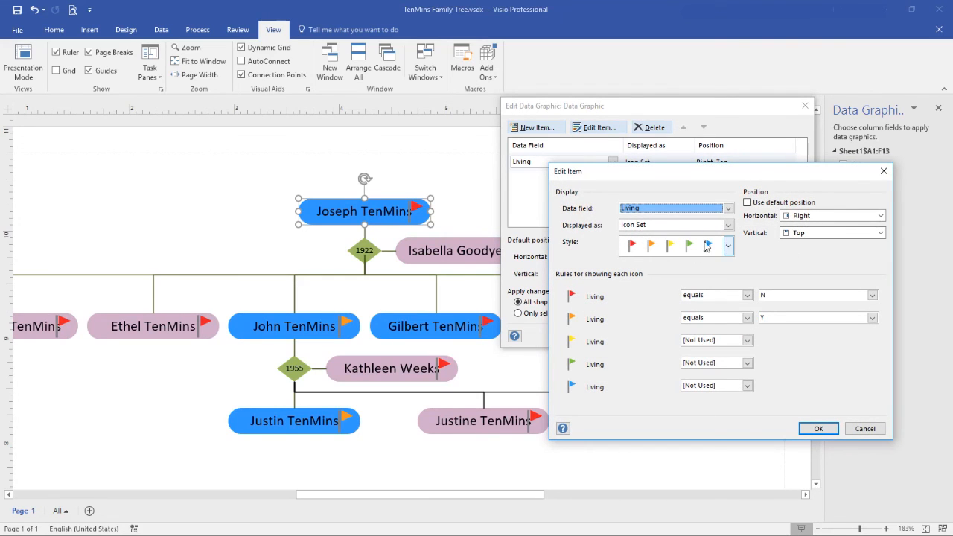
Use the check/cross icon set with check for Y and cross for N, placed top edge, and apply.
click(727, 246)
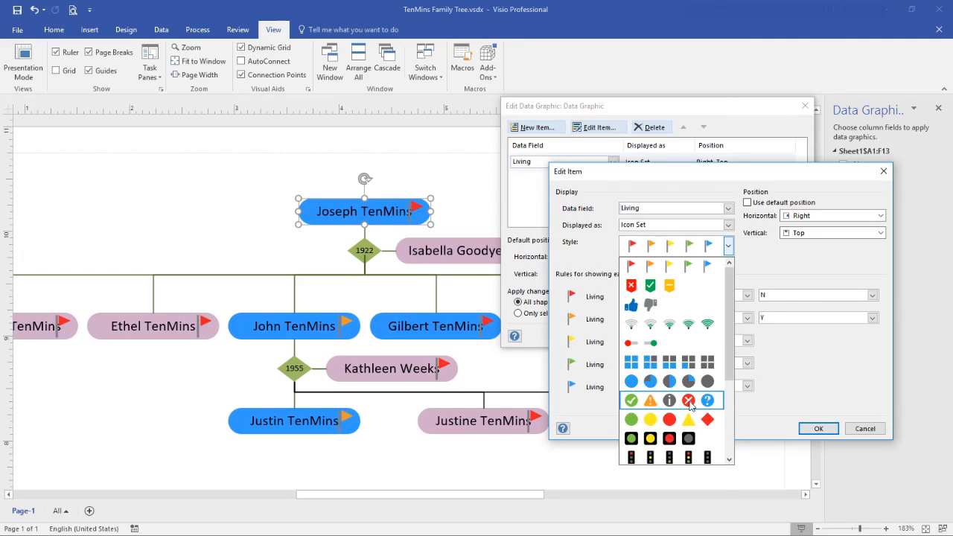
click(668, 401)
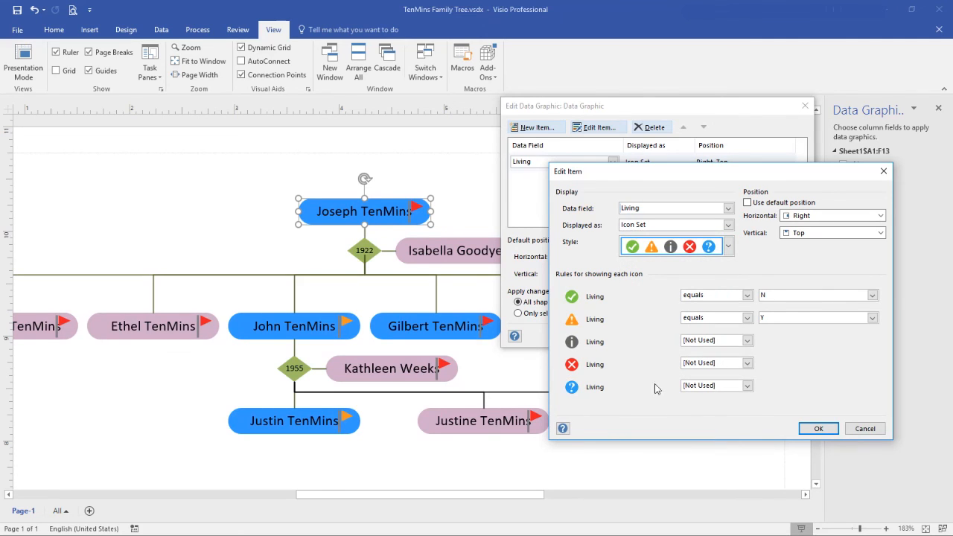
mouse_move(594, 298)
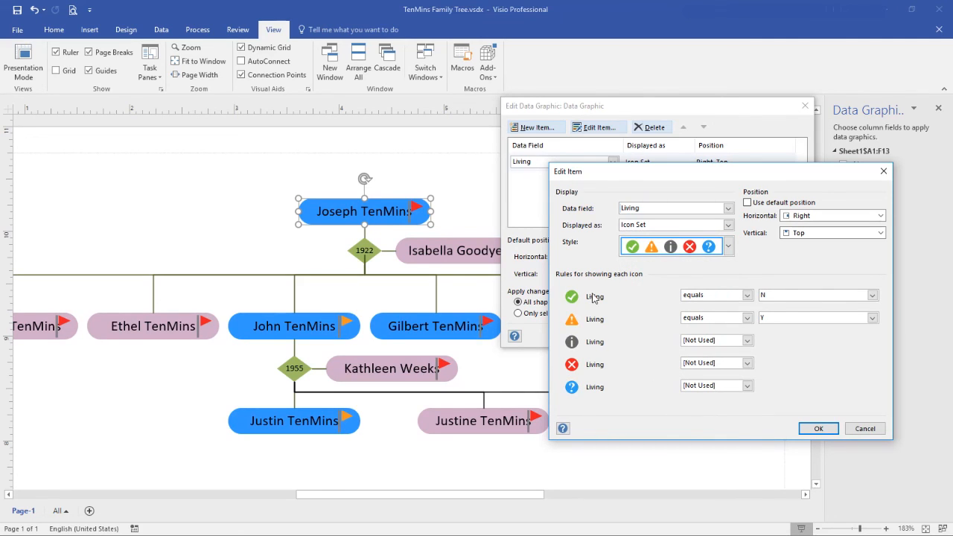
click(812, 295)
text(Y)
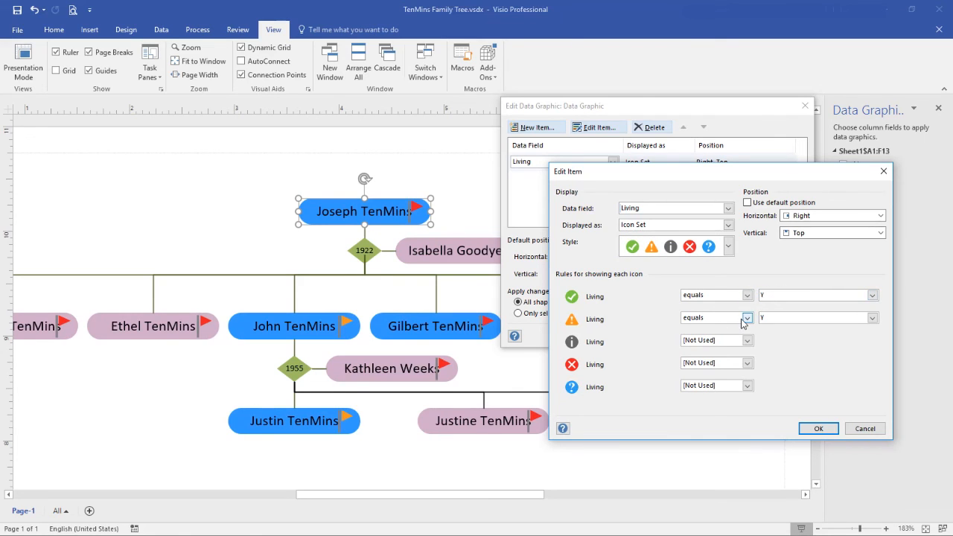
click(747, 318)
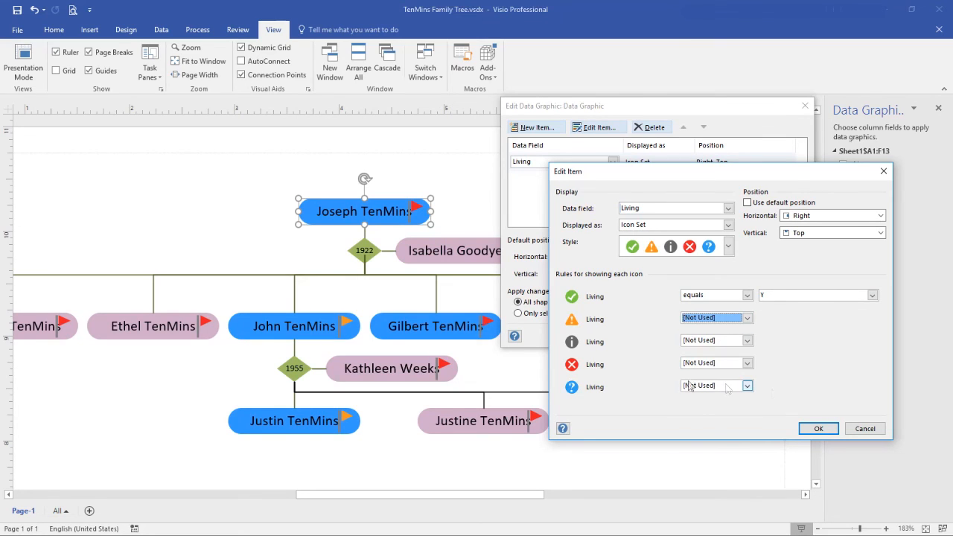
click(746, 362)
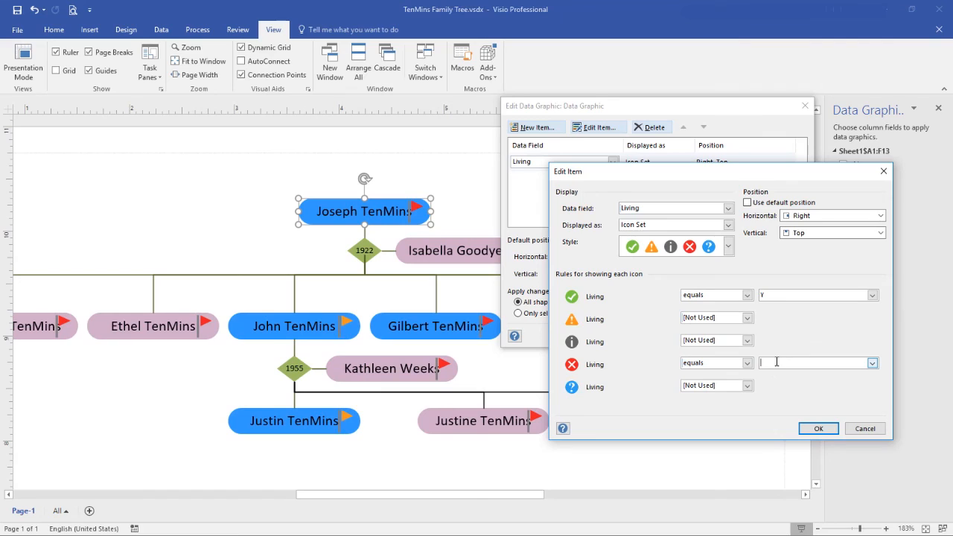
text(N)
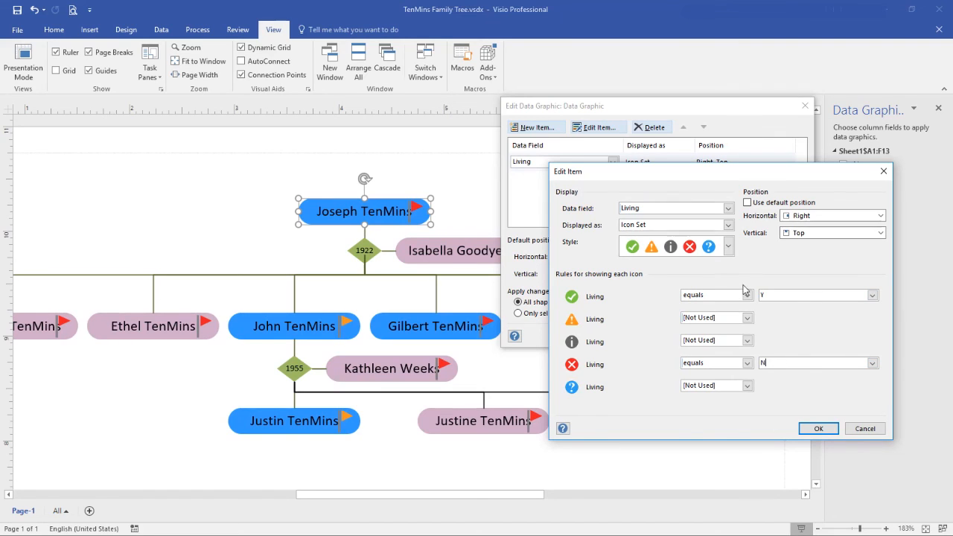
mouse_move(843, 258)
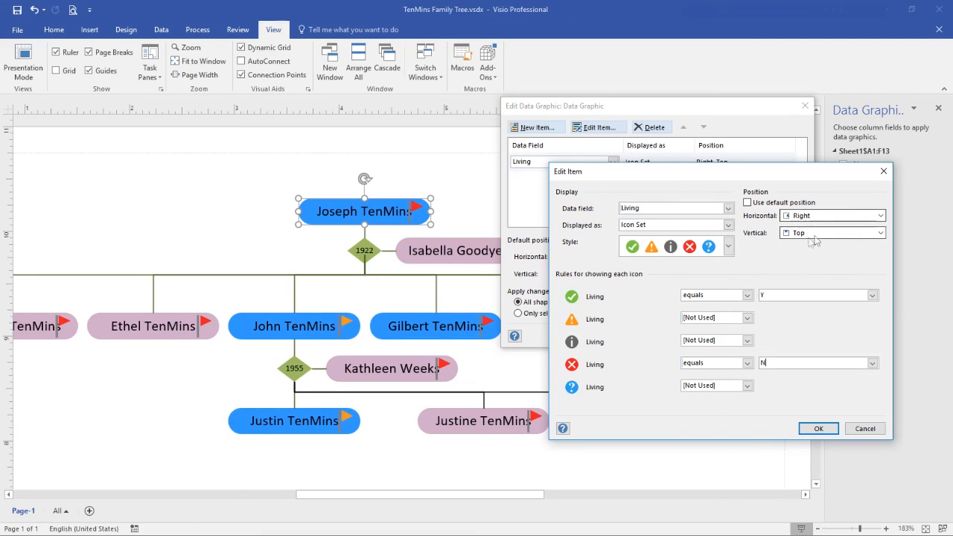
click(881, 232)
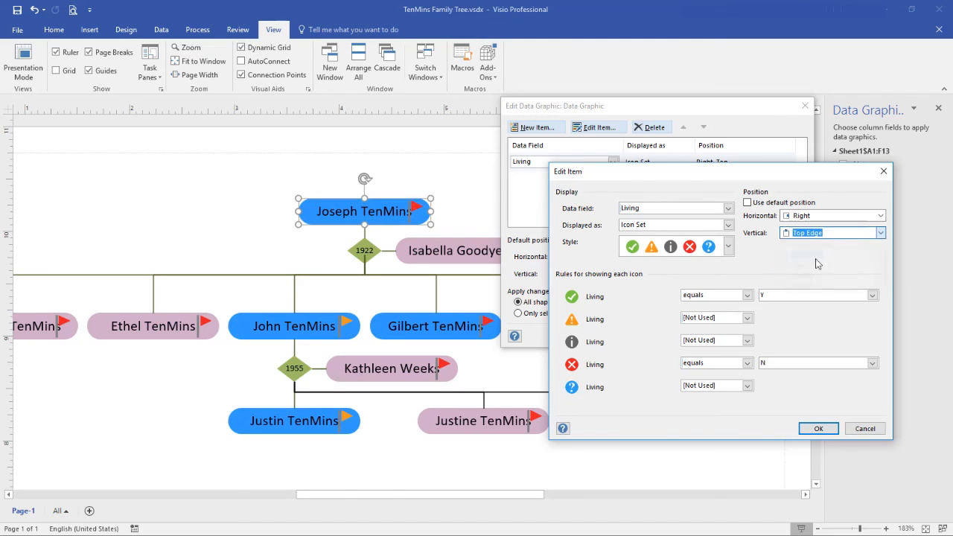
click(819, 428)
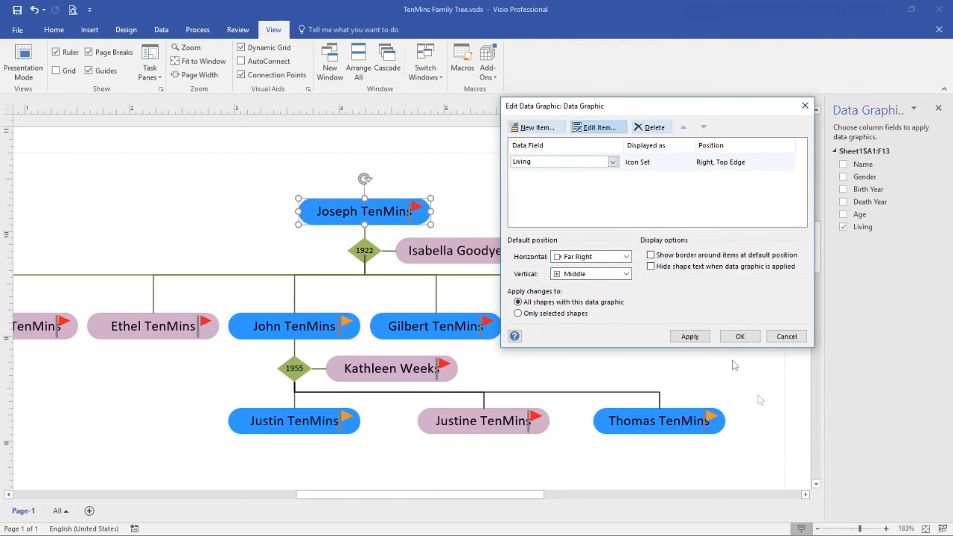
click(689, 336)
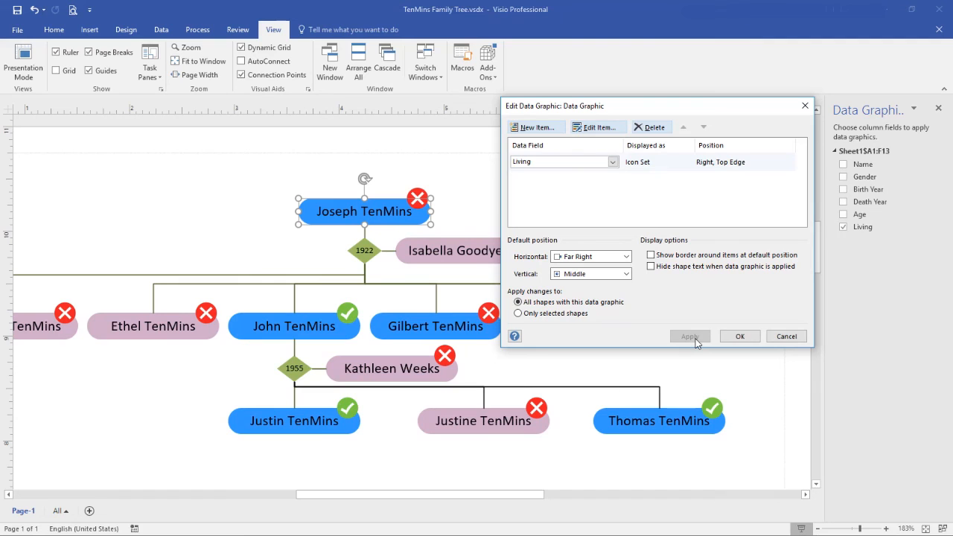